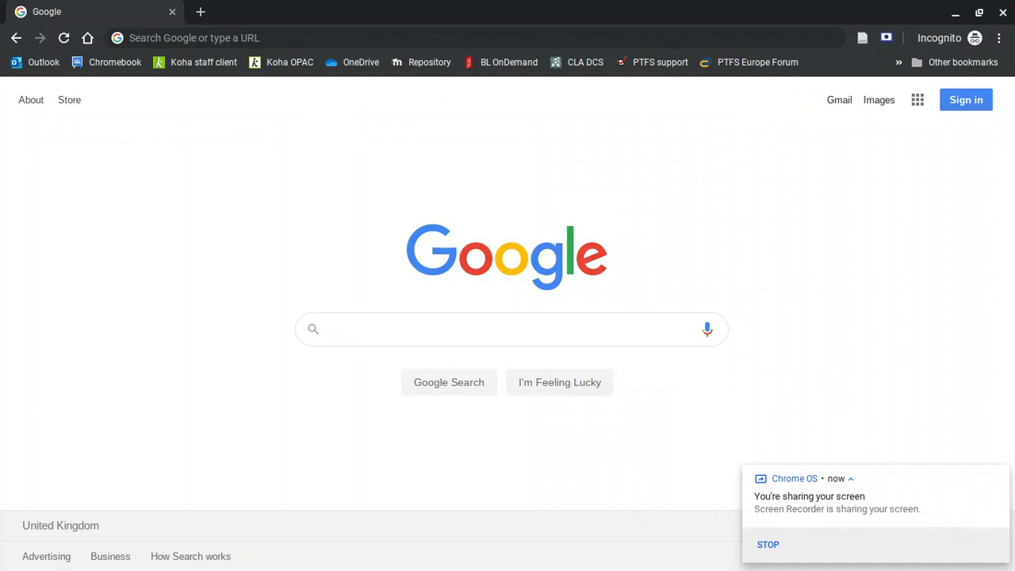
mouse_move(255, 218)
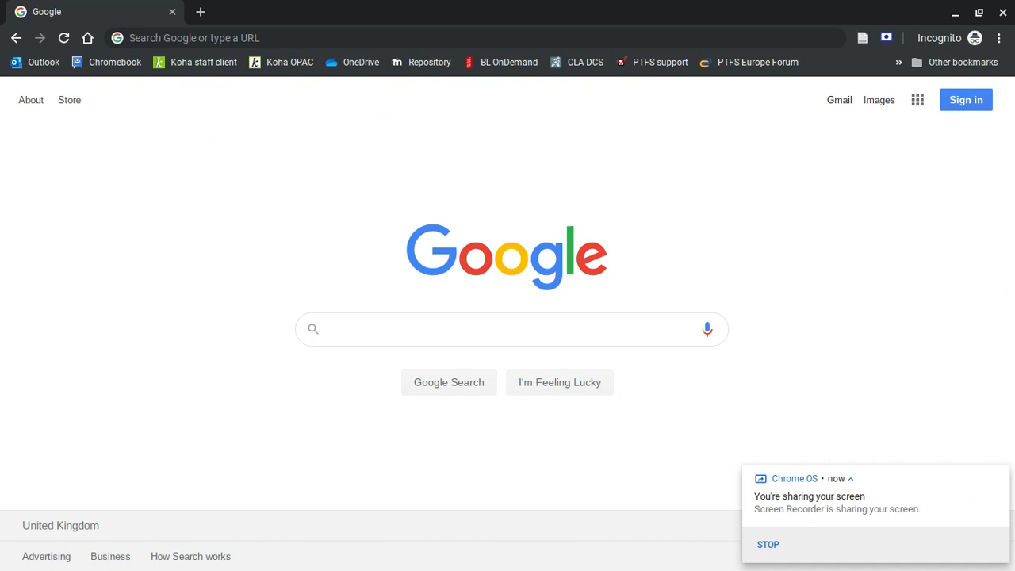
mouse_move(225, 198)
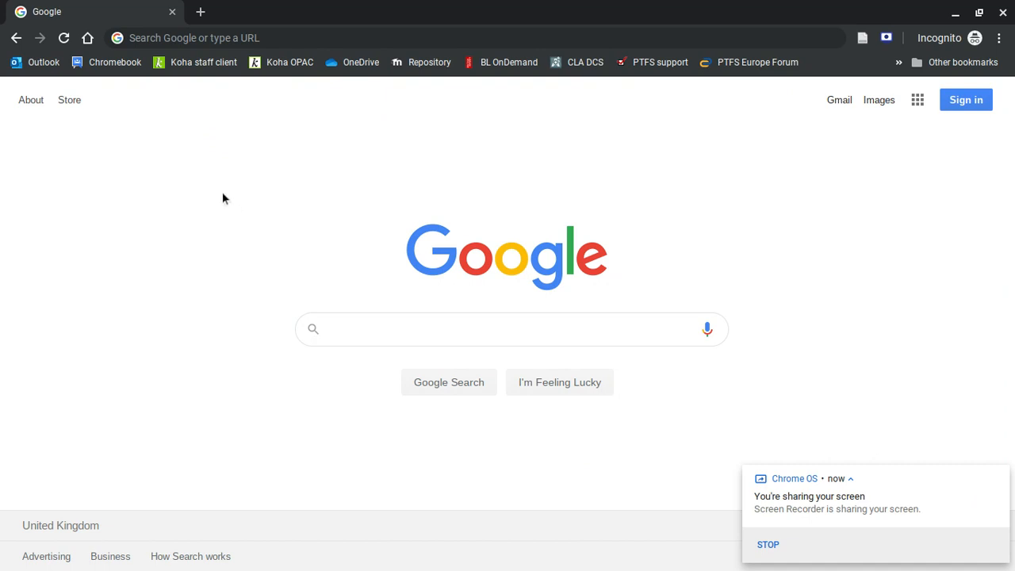
mouse_move(203, 88)
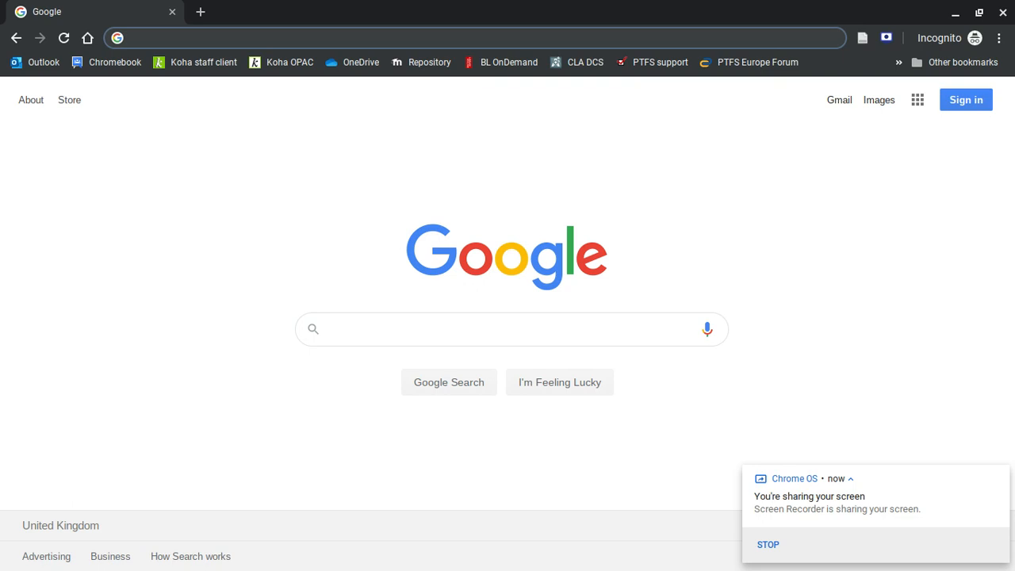
mouse_move(176, 56)
text(librarysearch.lst.ac.uk)
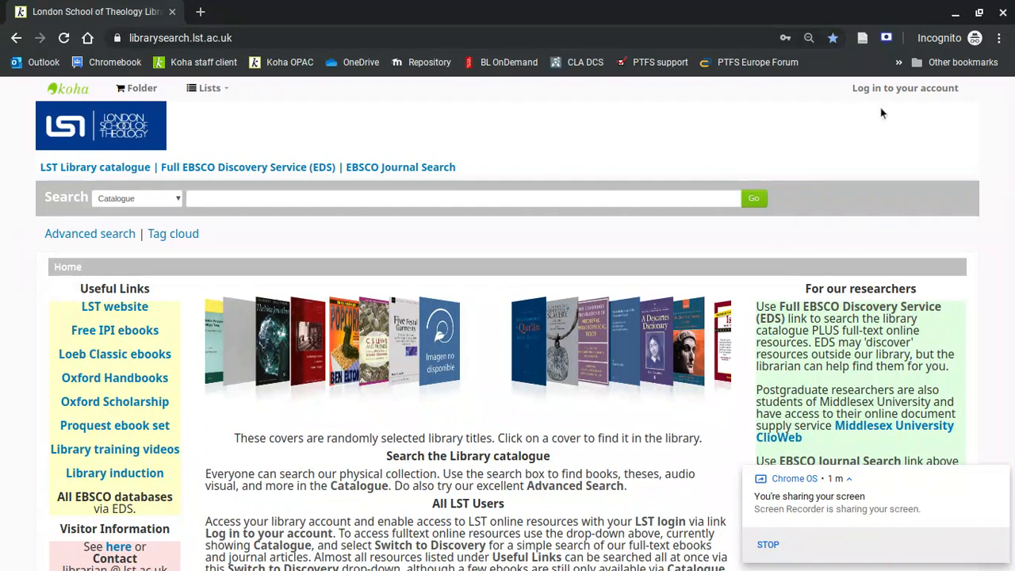
- Log in to the Koha library account with the saved London School of Theology credentials
click(904, 88)
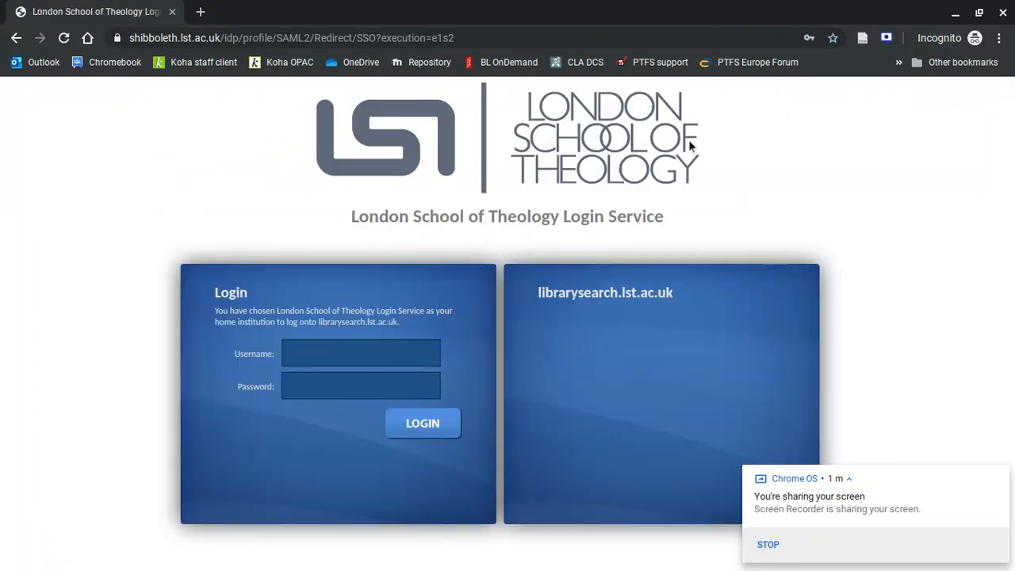
click(360, 353)
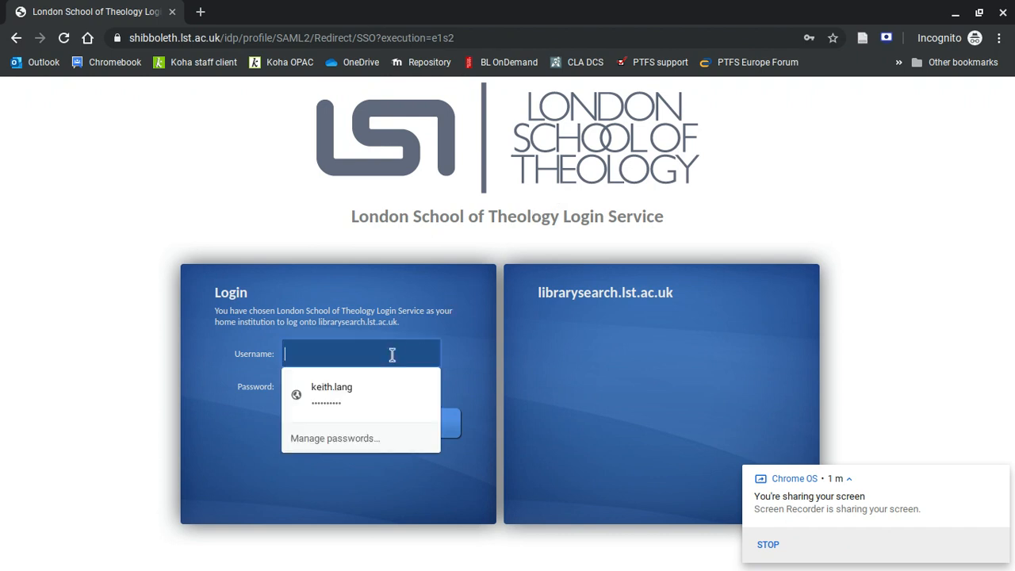
click(331, 394)
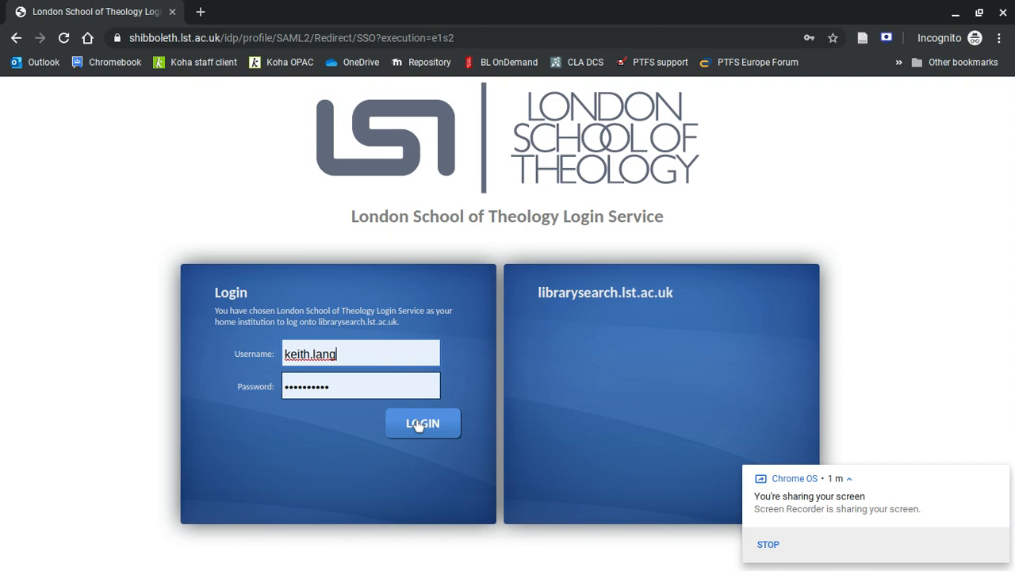
click(422, 422)
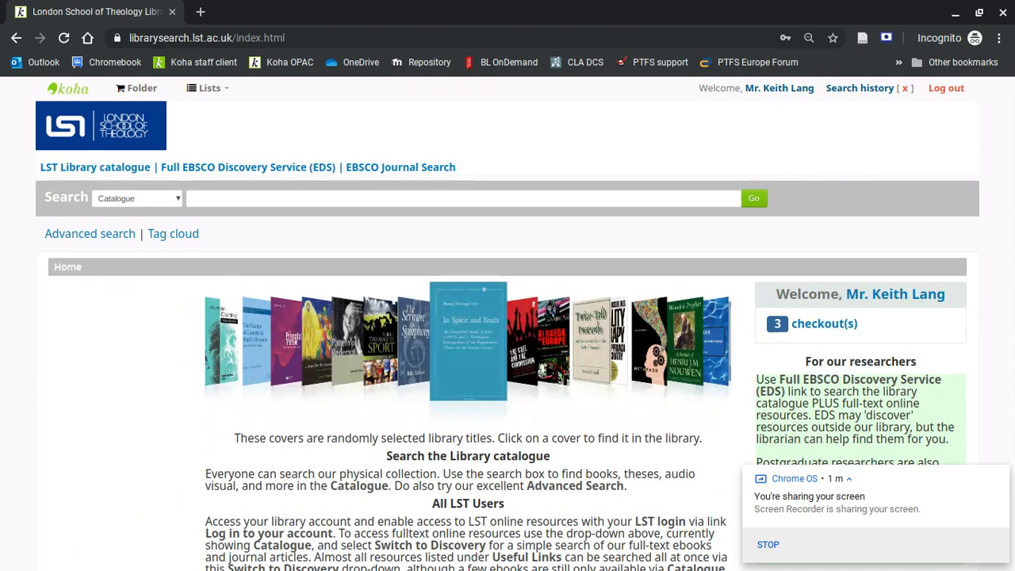
mouse_move(249, 167)
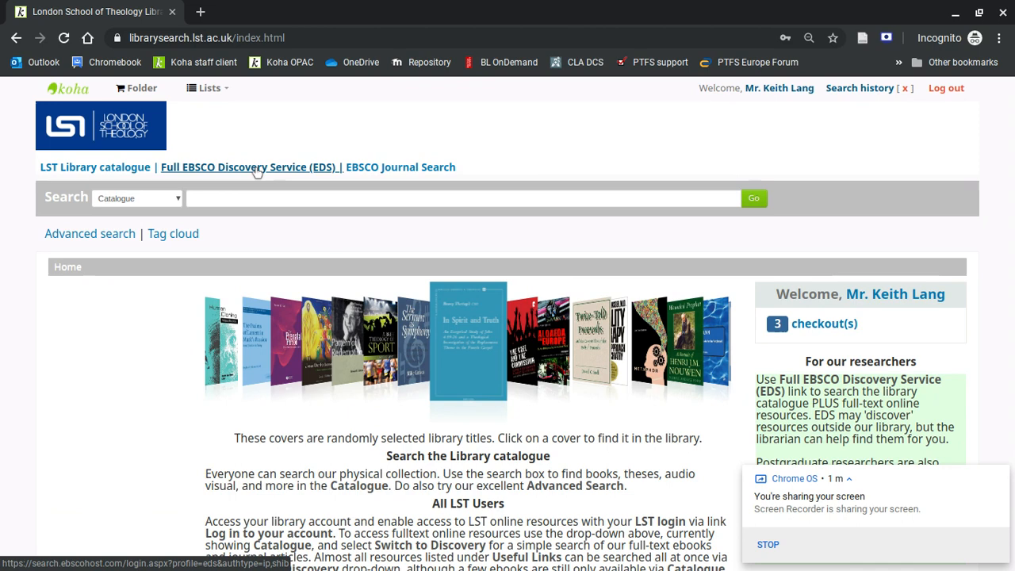
mouse_move(256, 172)
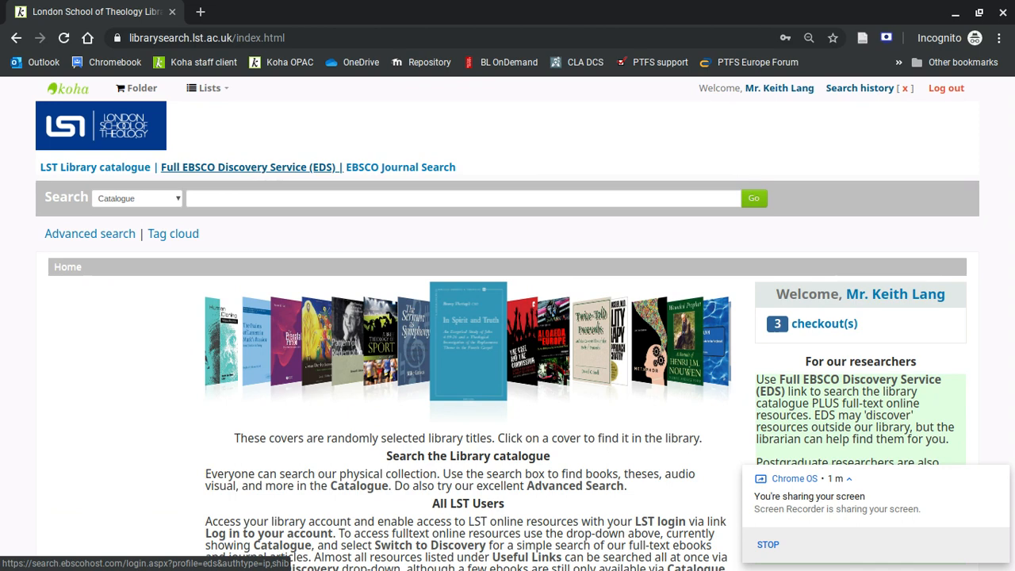
- Open Full EBSCO Discovery Service and select UK Higher Education as the region
click(248, 167)
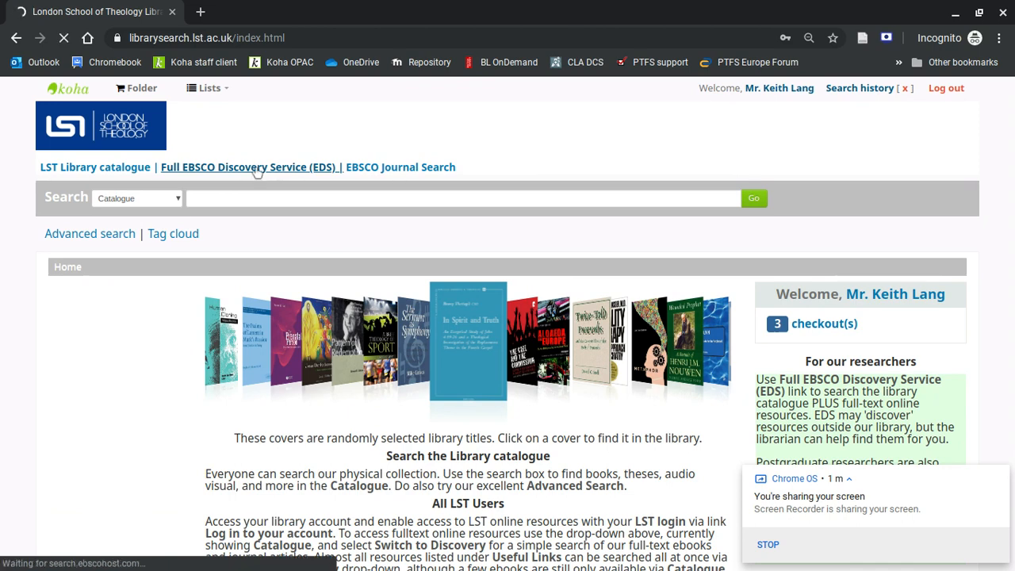
click(248, 167)
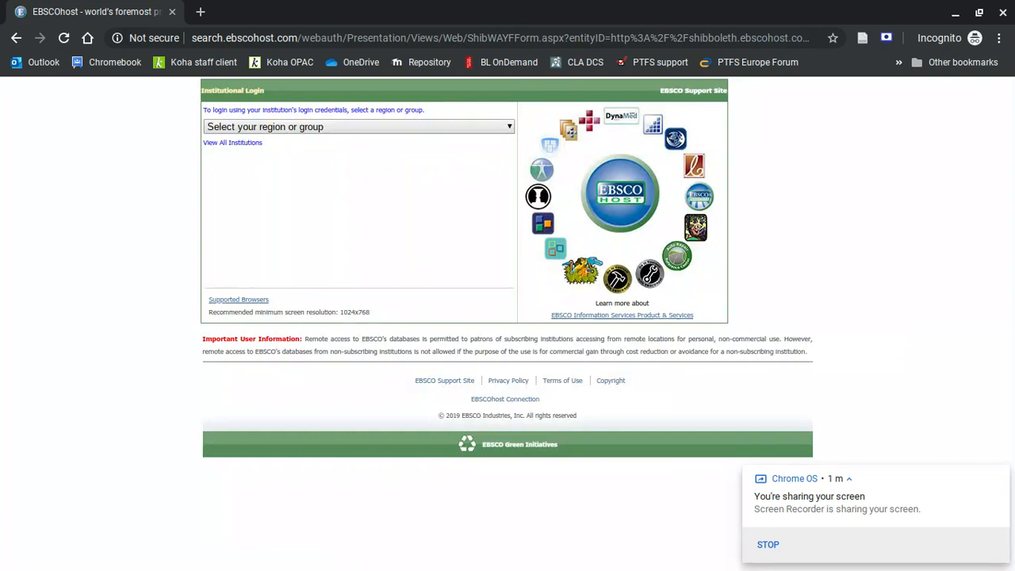
click(357, 127)
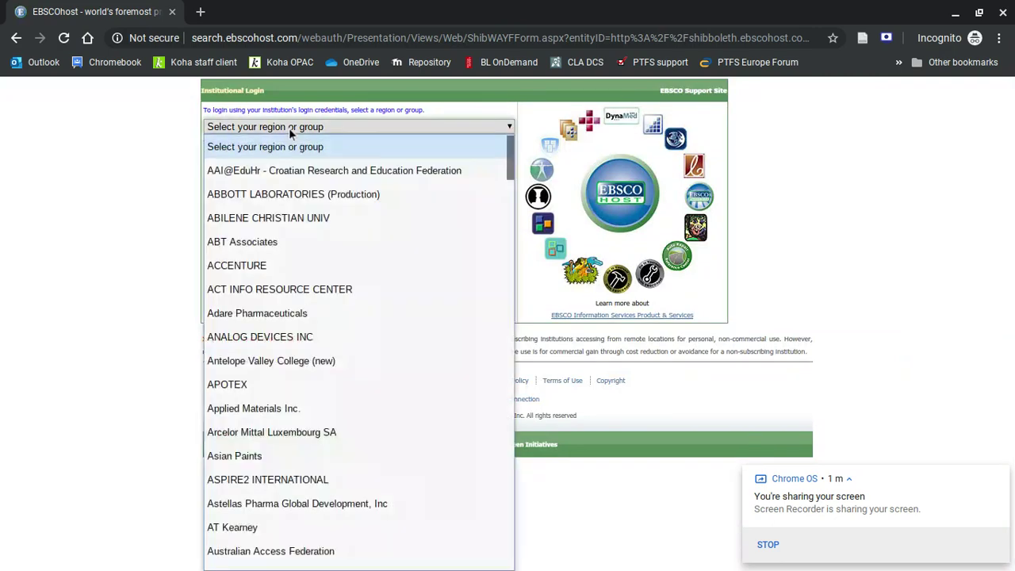
scroll(down, 3)
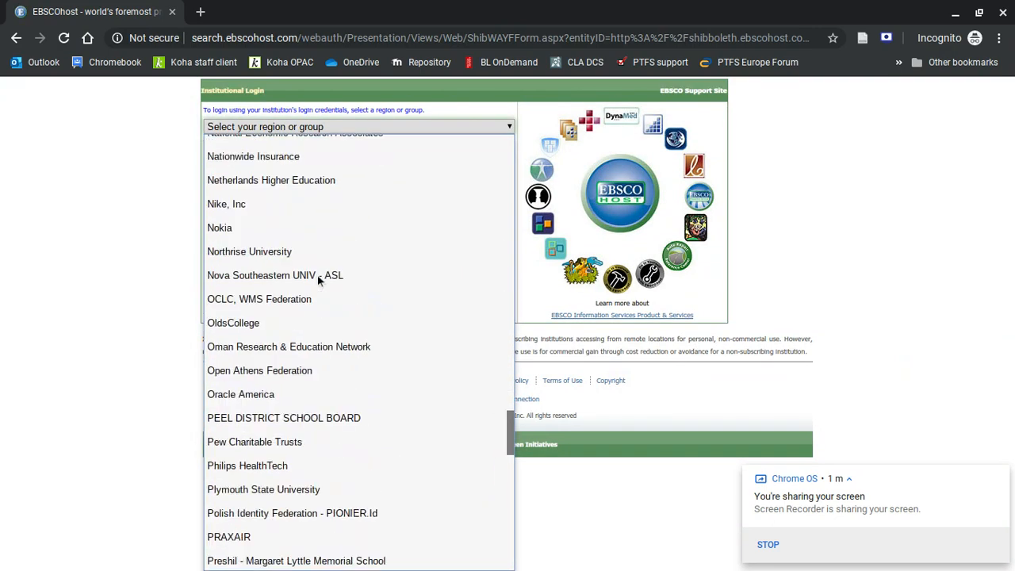
scroll(down, 3)
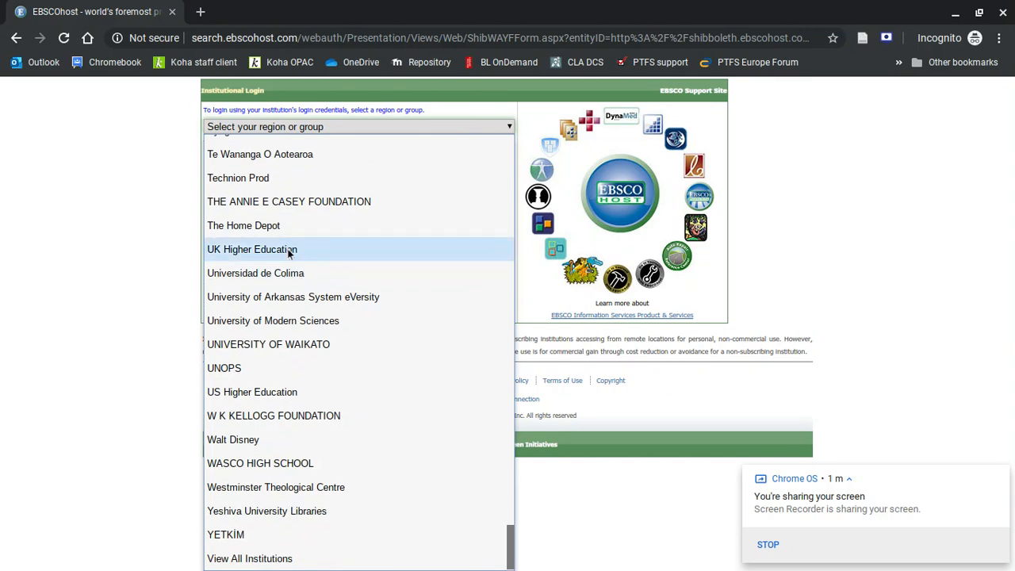
click(252, 249)
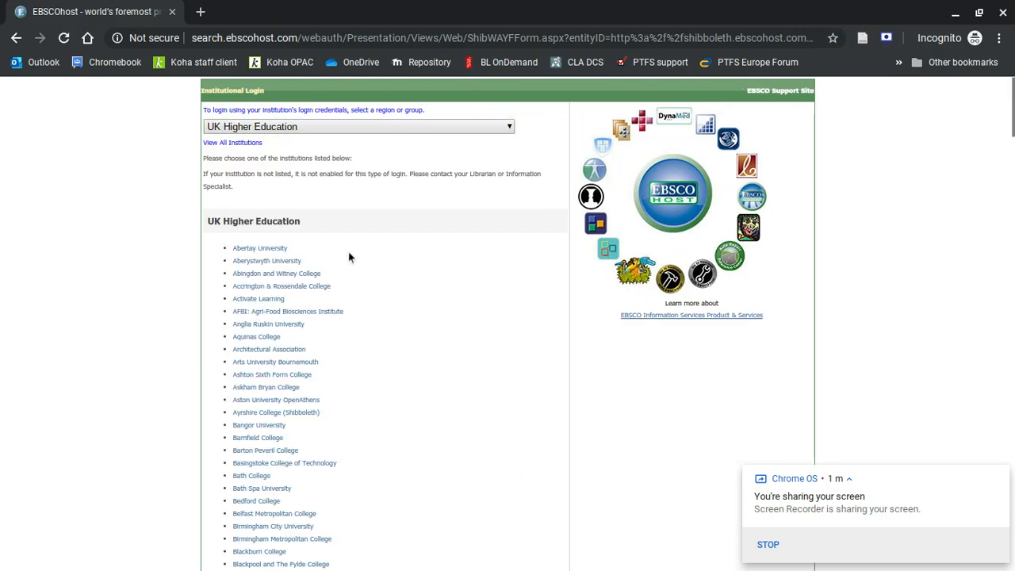
- Choose London School of Theology (Shibboleth) as the institution to sign in
scroll(down, 3)
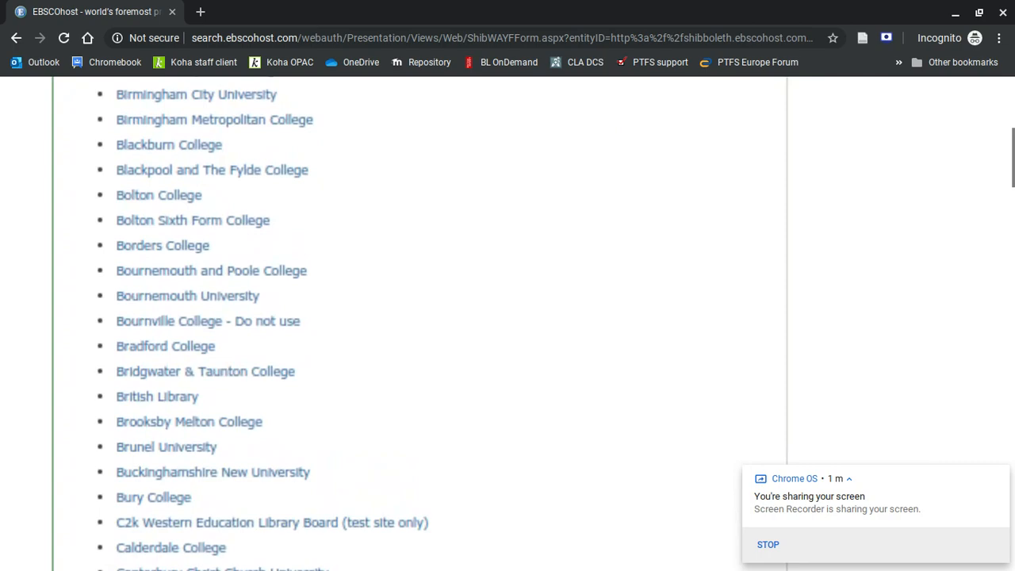
scroll(down, 3)
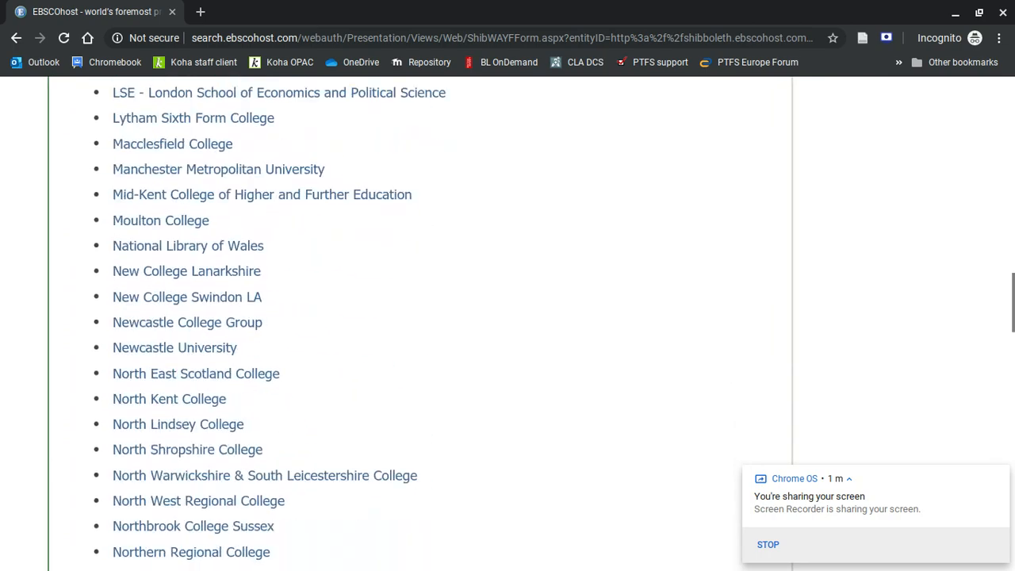
scroll(up, 3)
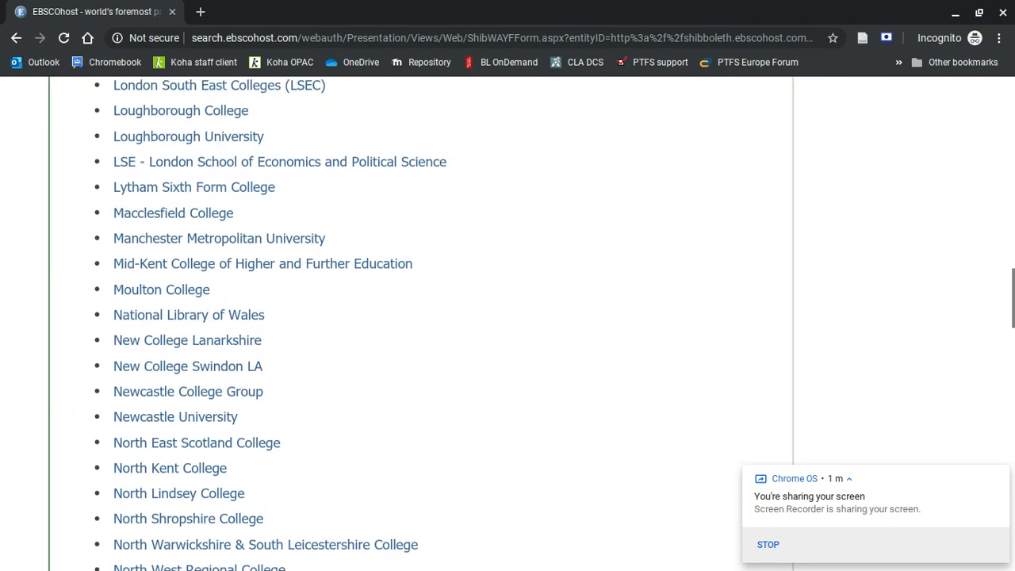
scroll(up, 3)
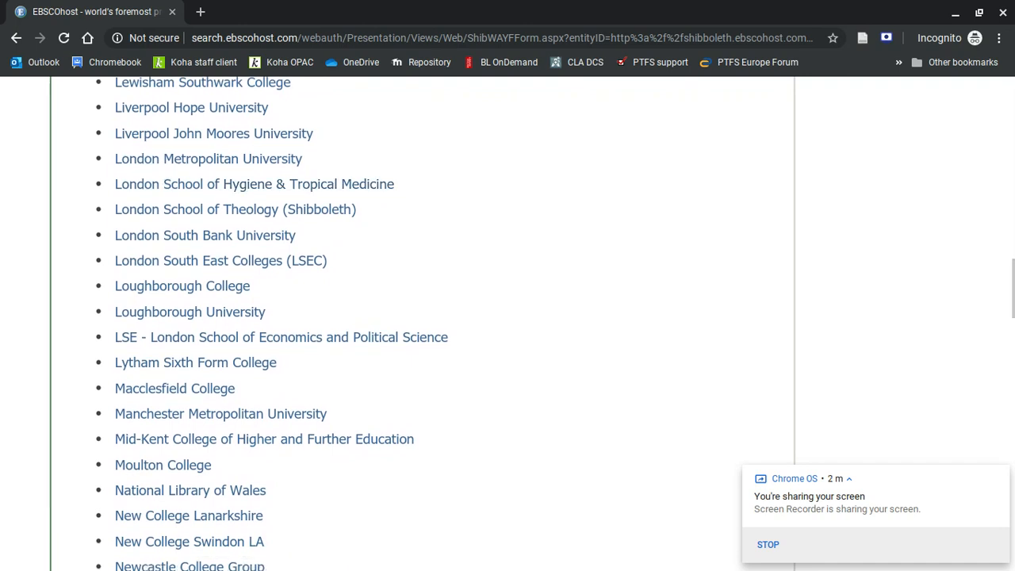
click(235, 209)
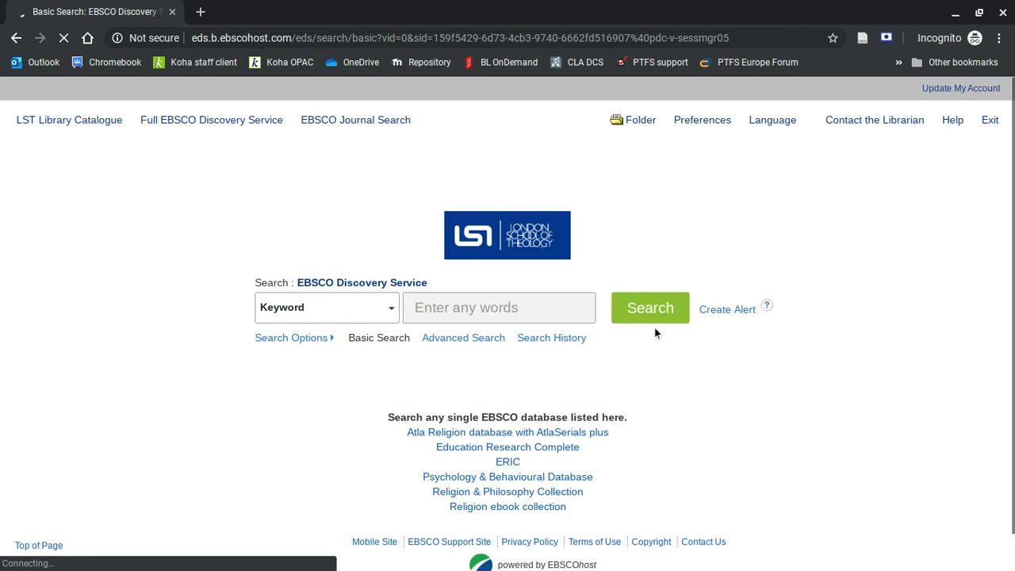
- View the EDS search-box suggestions, then go back to the LST Library Catalogue
click(475, 308)
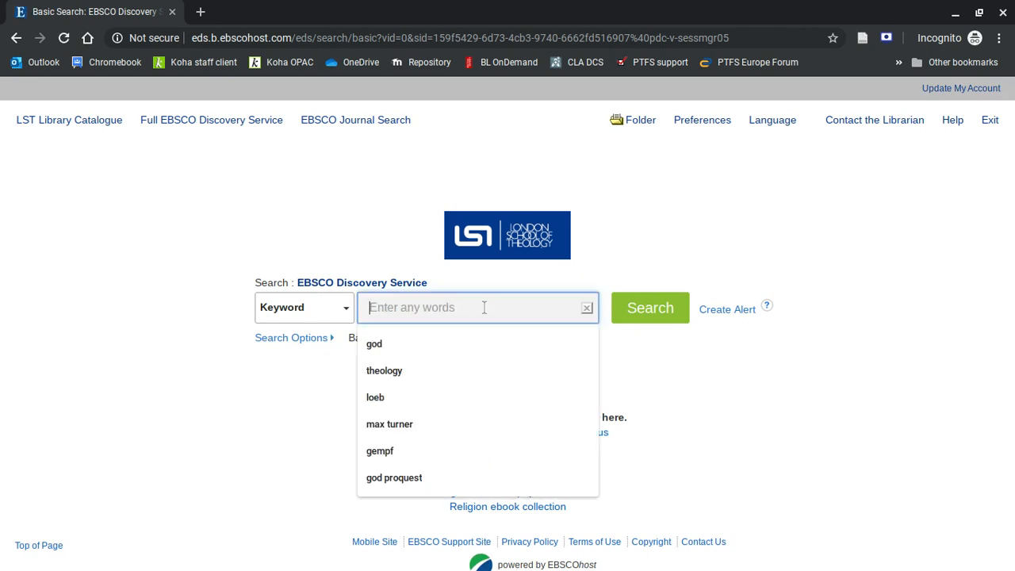
mouse_move(484, 308)
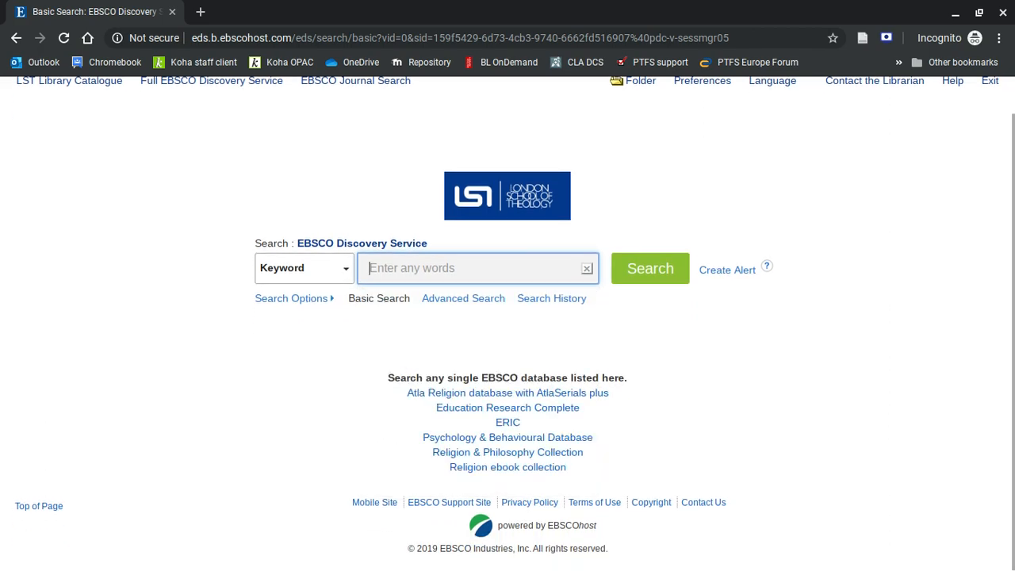
mouse_move(666, 347)
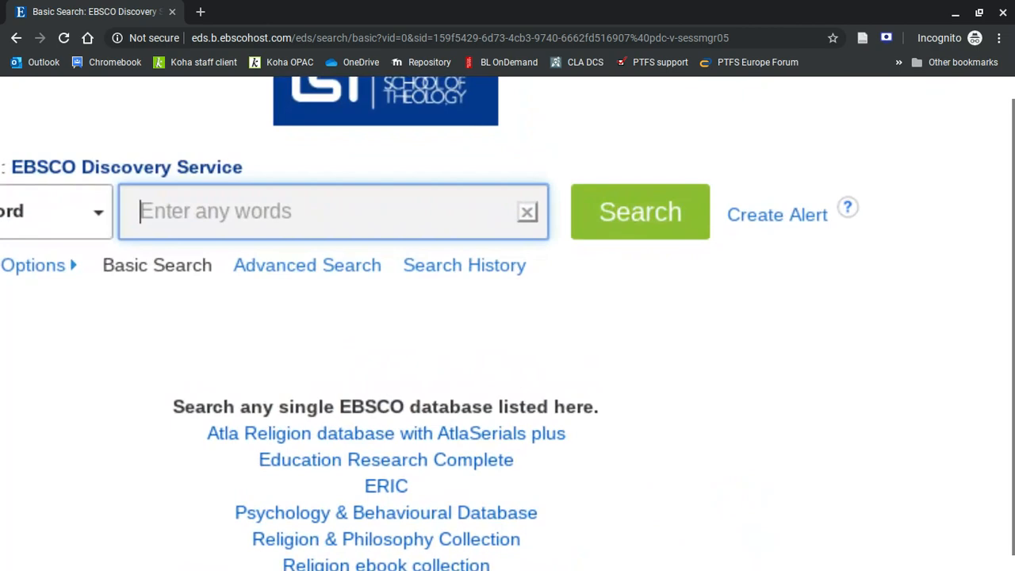
scroll(down, 3)
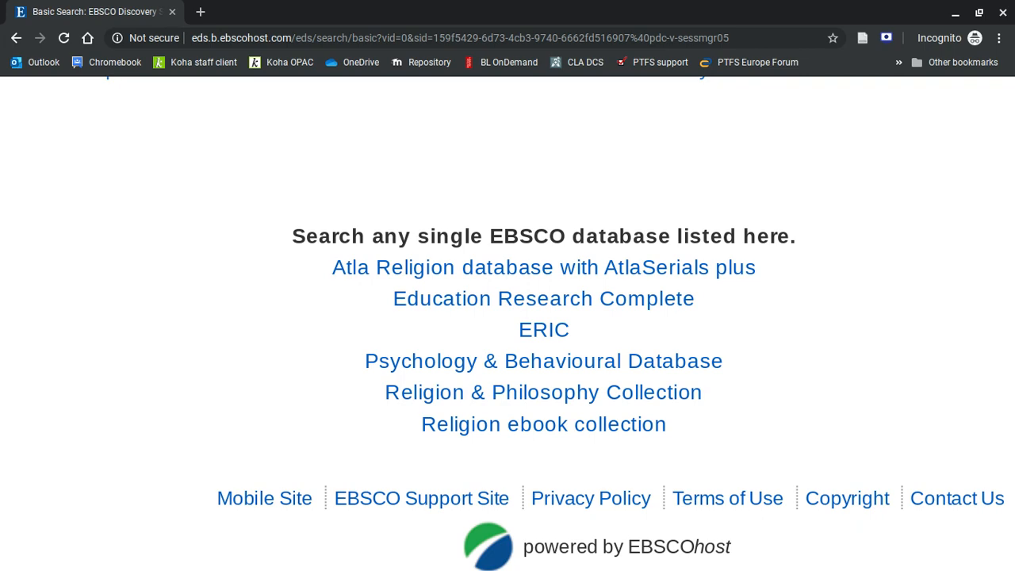
scroll(up, 3)
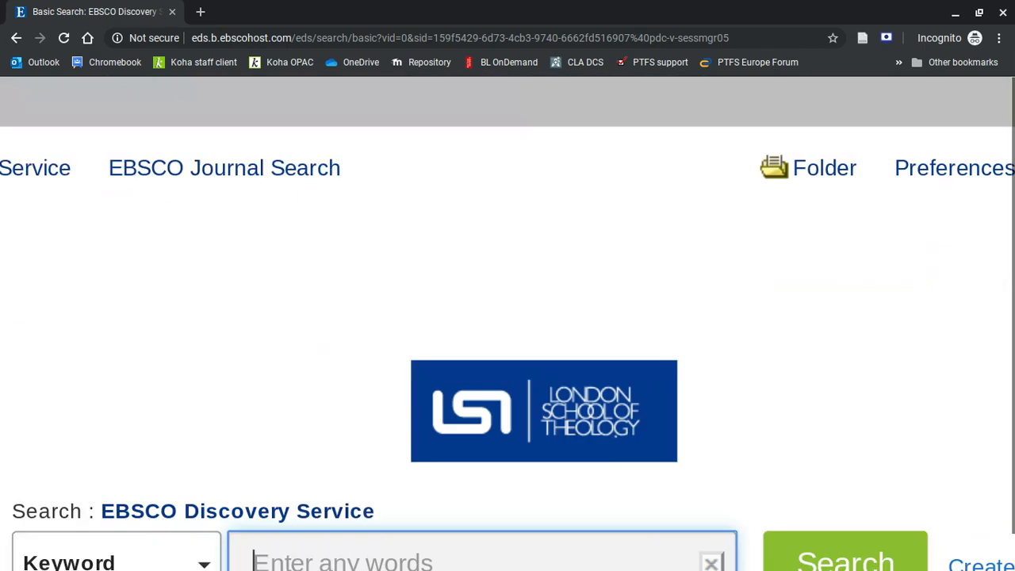
scroll(up, 3)
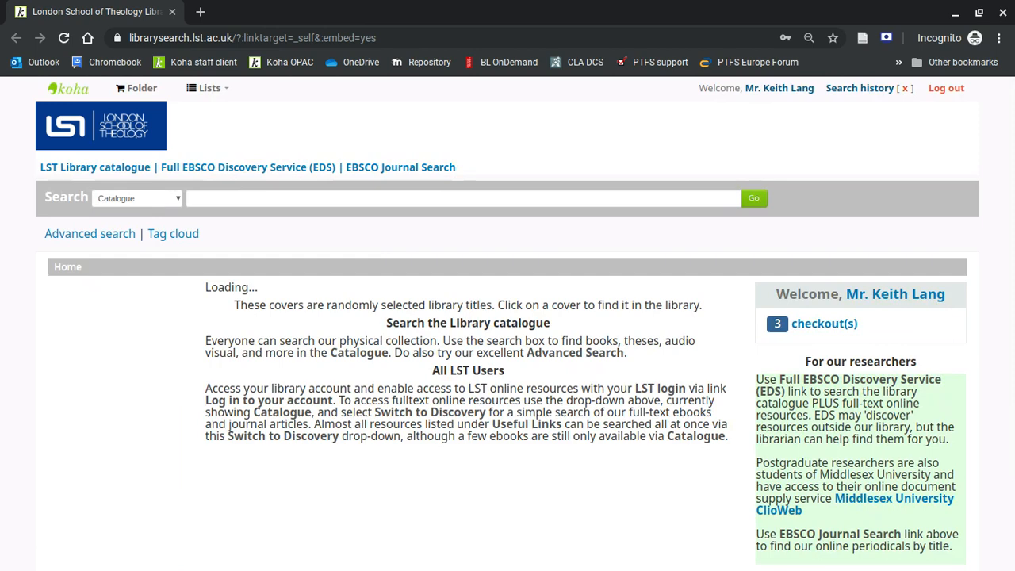
- Follow 'Choose EBSCO databases' from Koha and sign in via Institutional Login
scroll(down, 3)
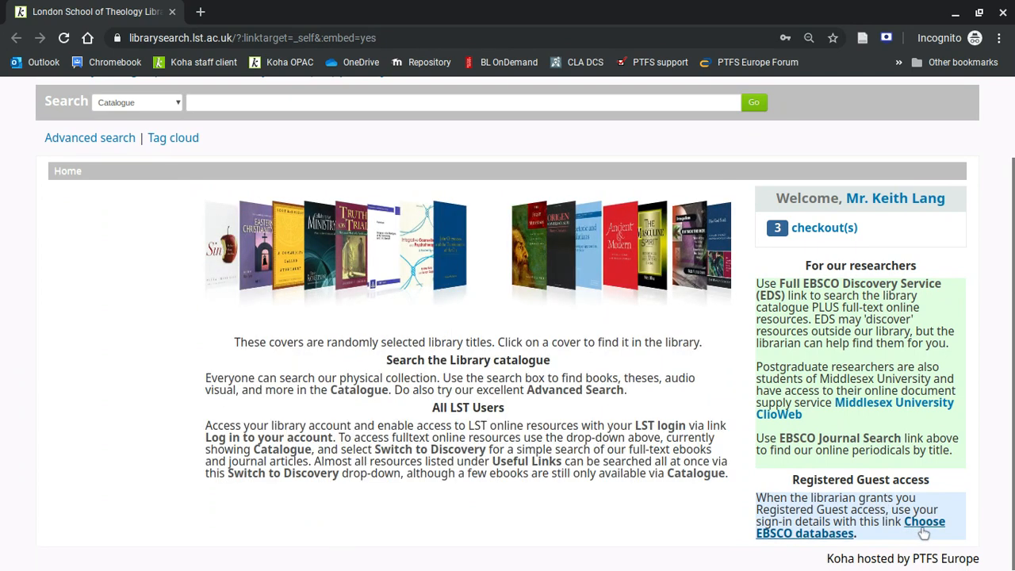
mouse_move(925, 521)
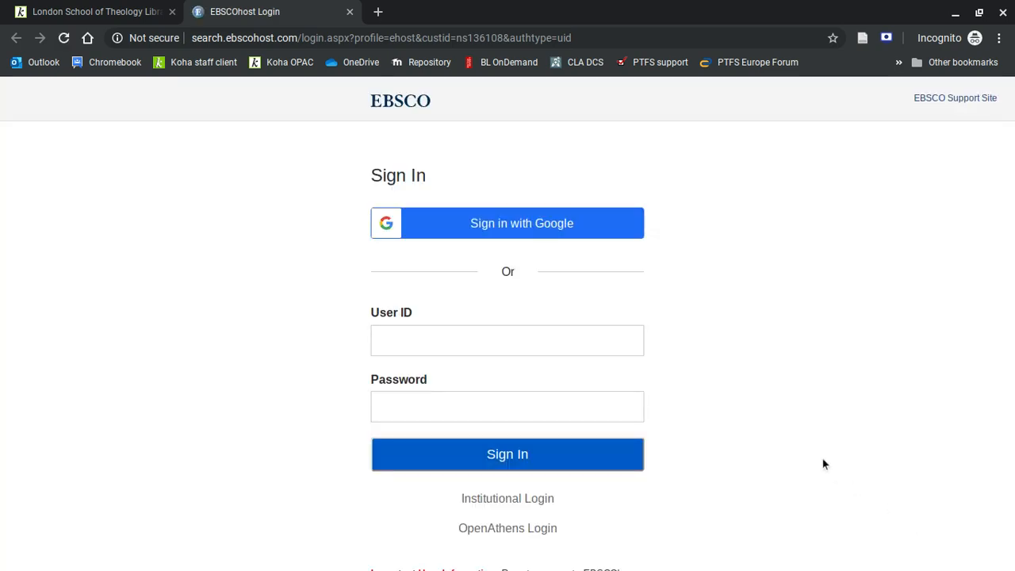
scroll(down, 3)
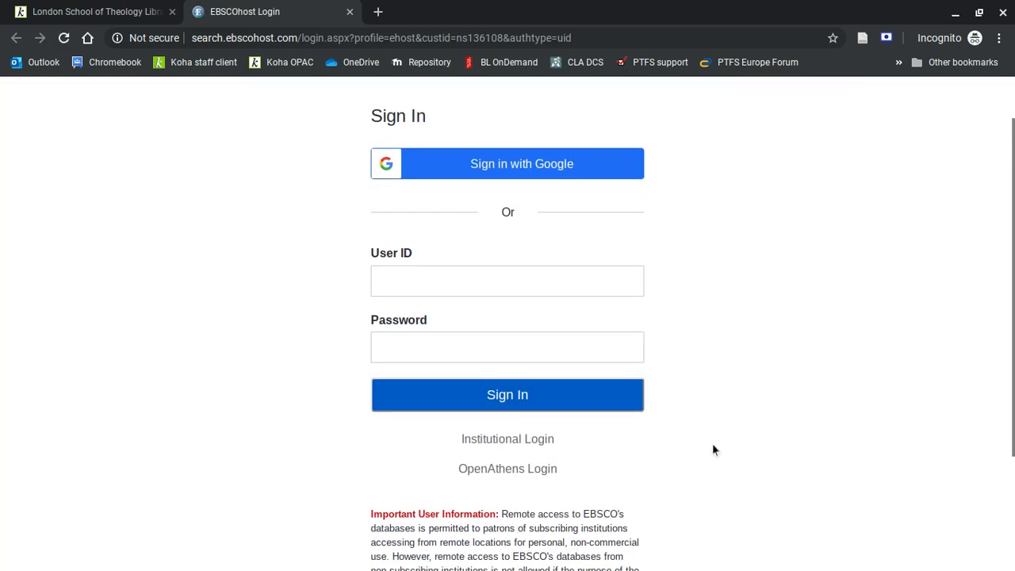
click(508, 438)
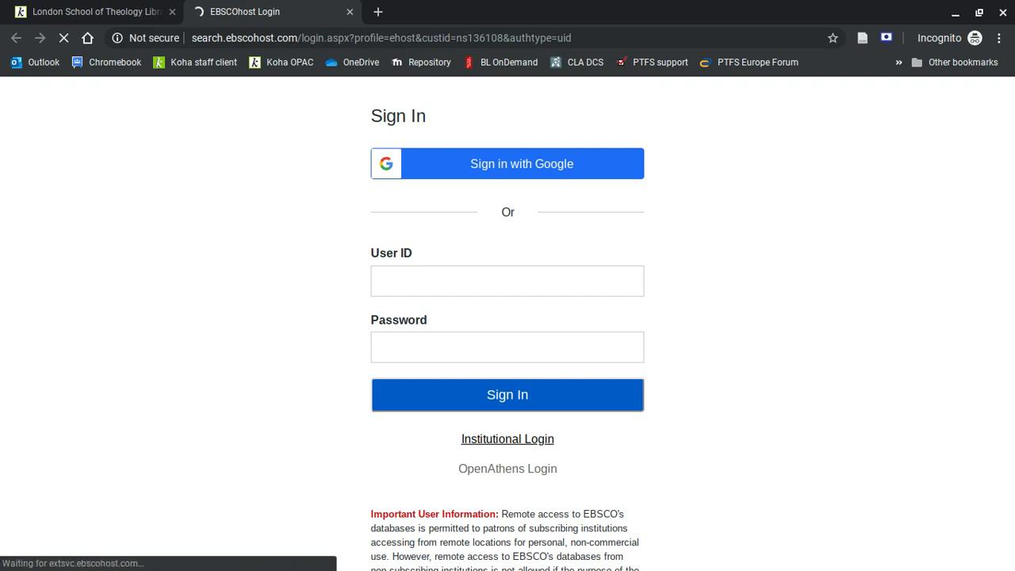
click(507, 395)
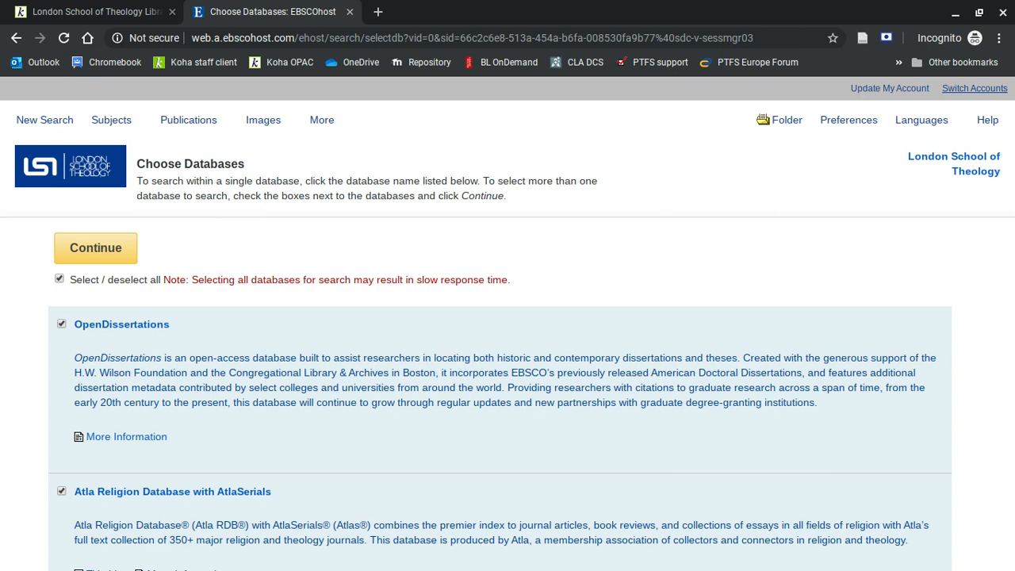
scroll(down, 3)
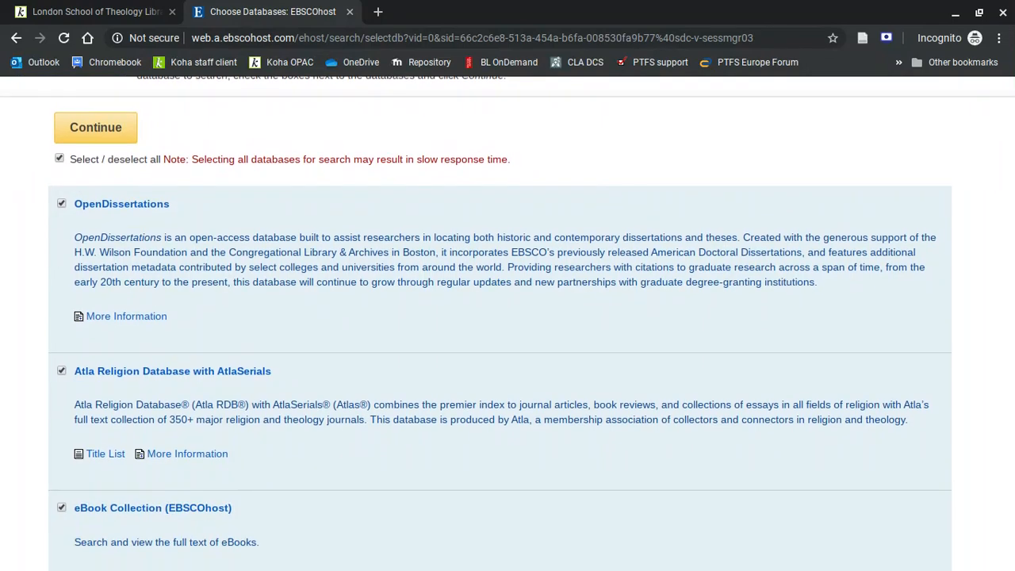
scroll(down, 3)
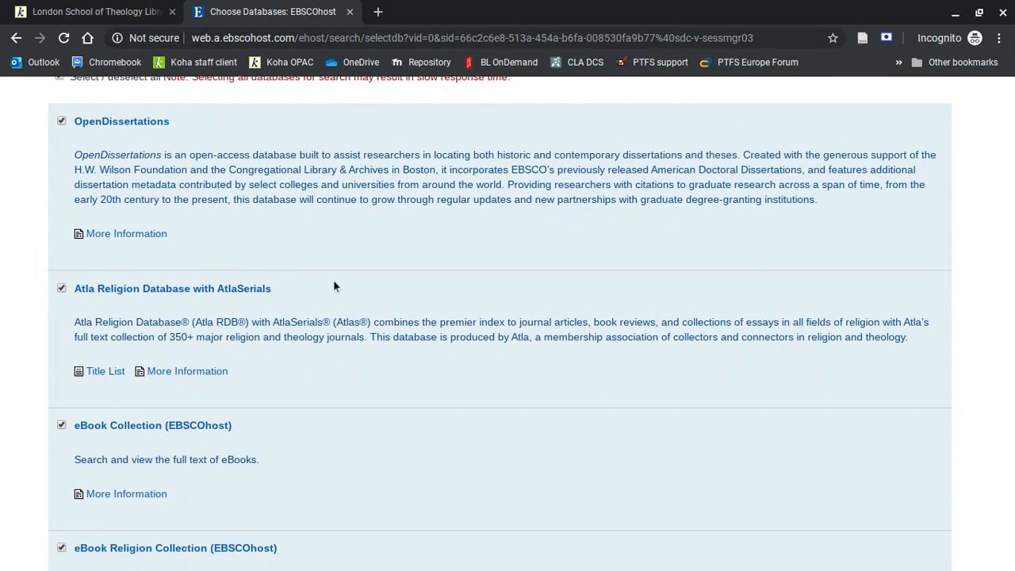
mouse_move(122, 121)
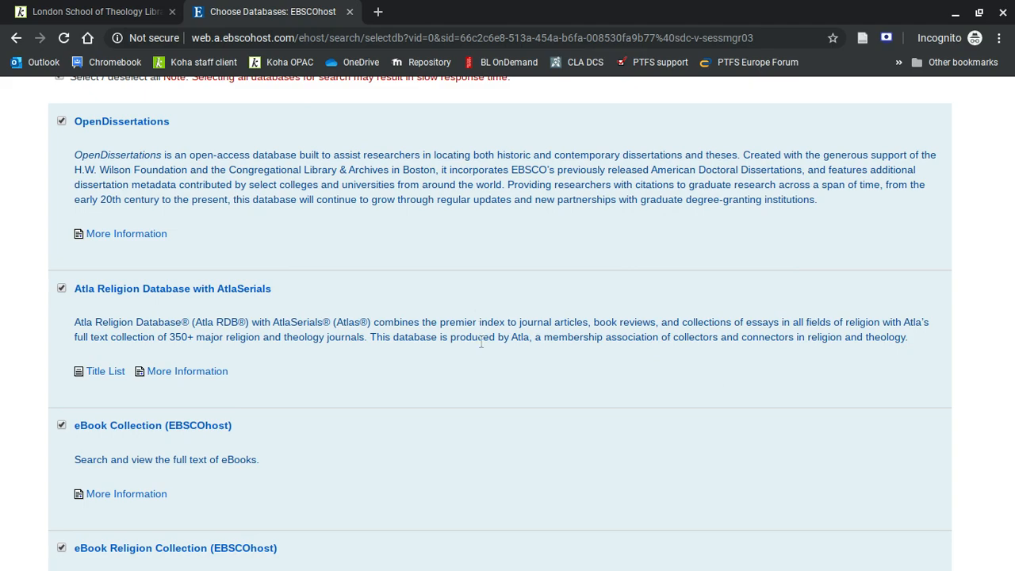
scroll(down, 3)
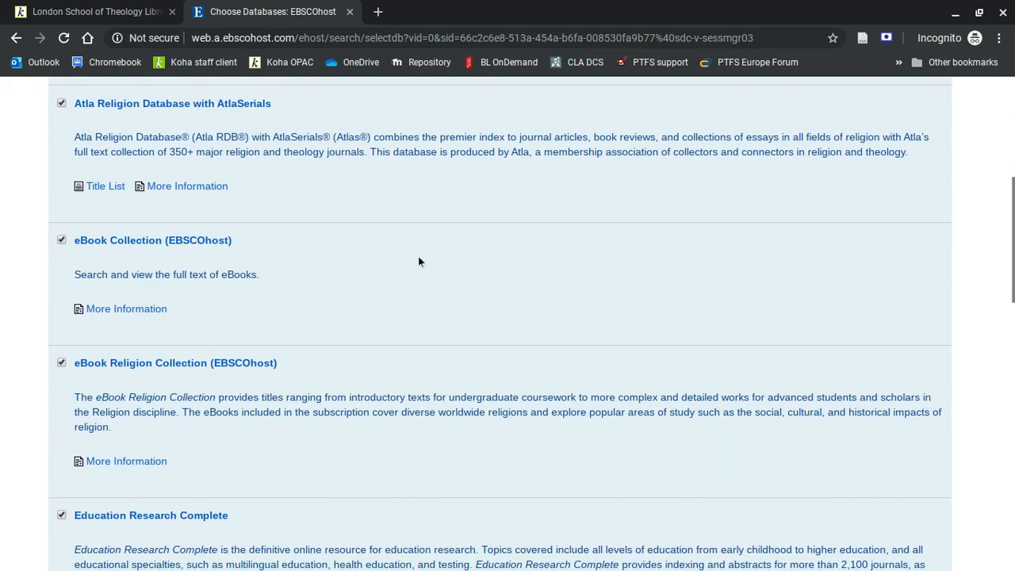
scroll(down, 3)
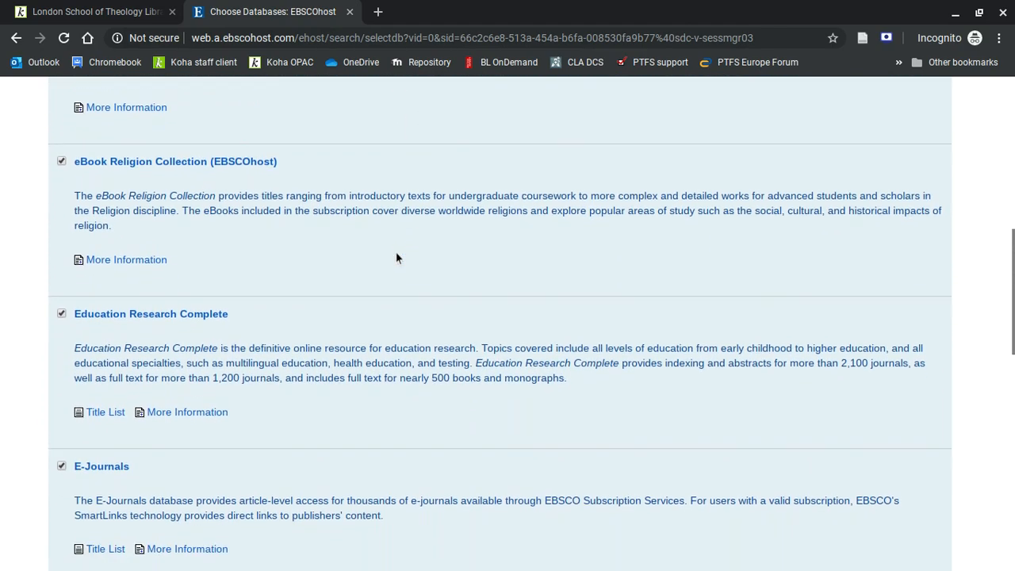
scroll(down, 3)
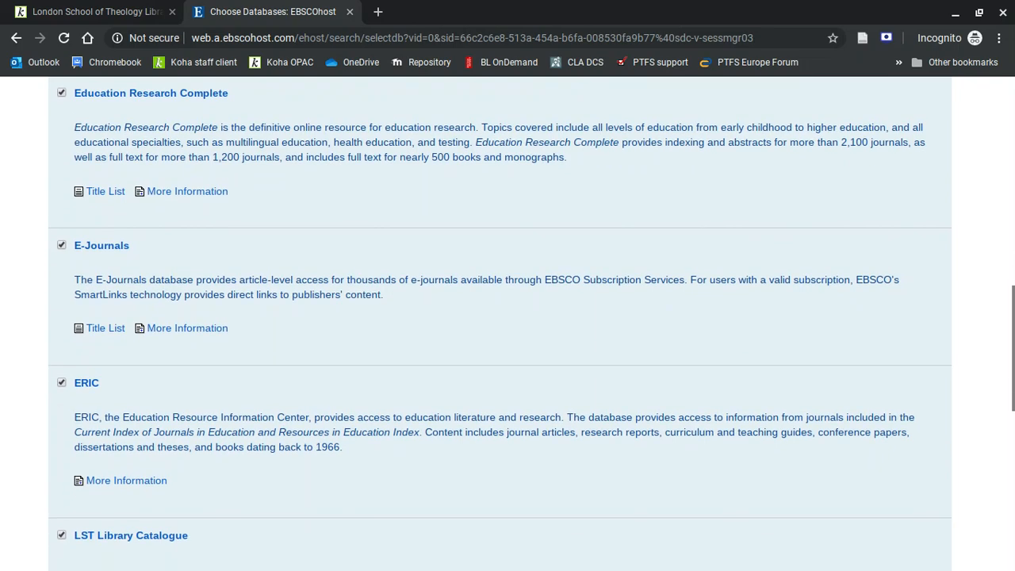
scroll(down, 3)
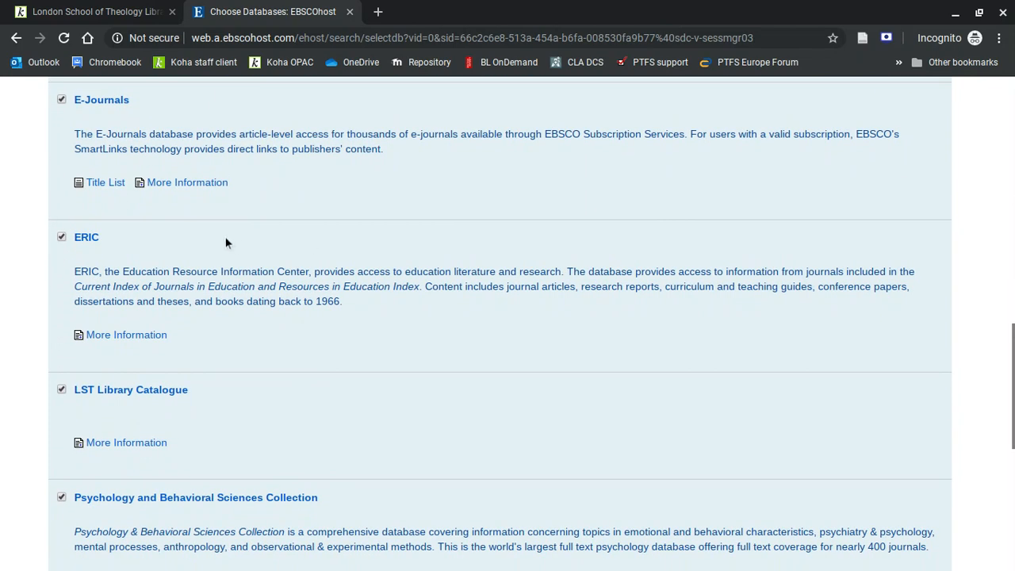
mouse_move(150, 284)
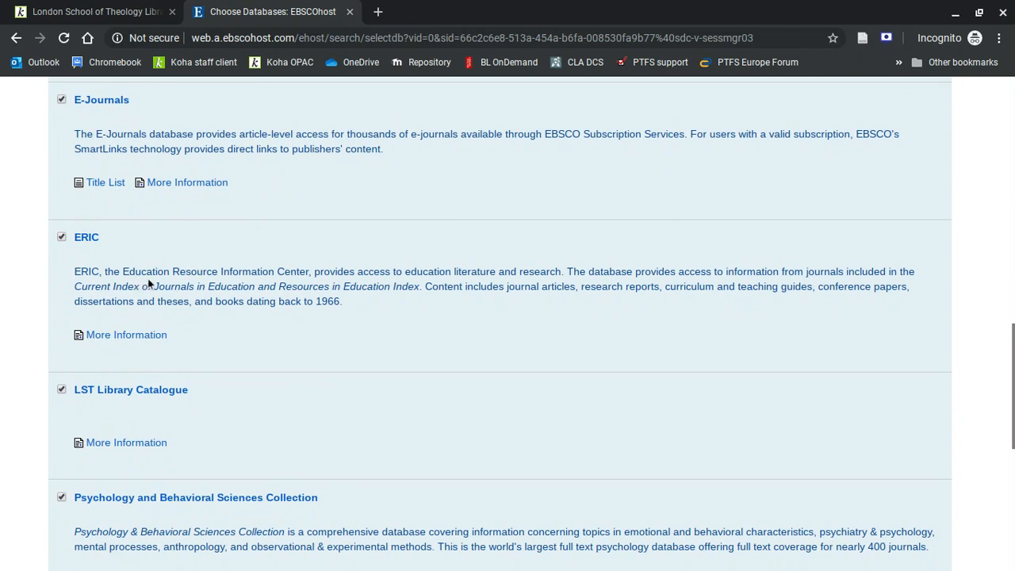
mouse_move(392, 306)
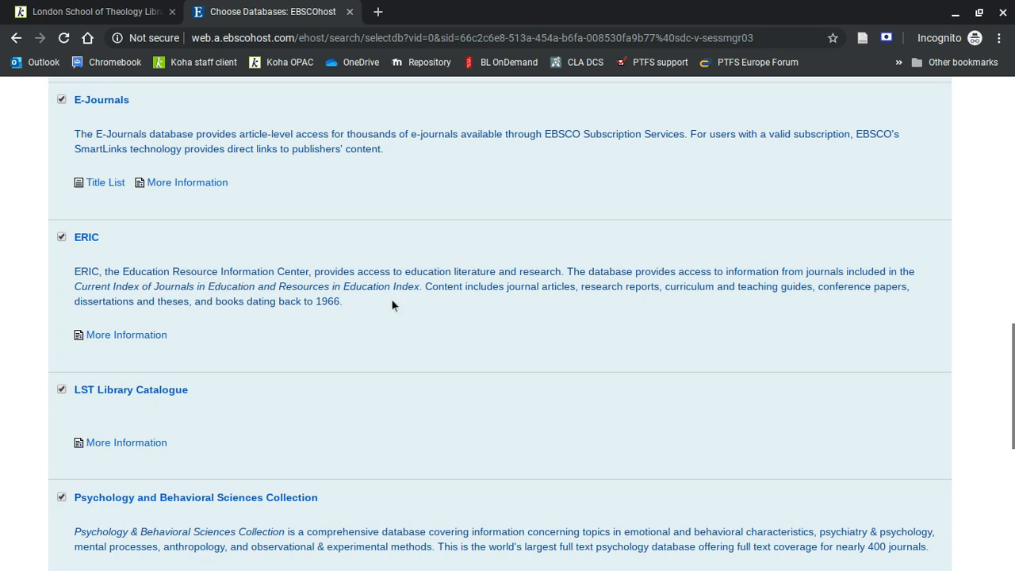
mouse_move(434, 323)
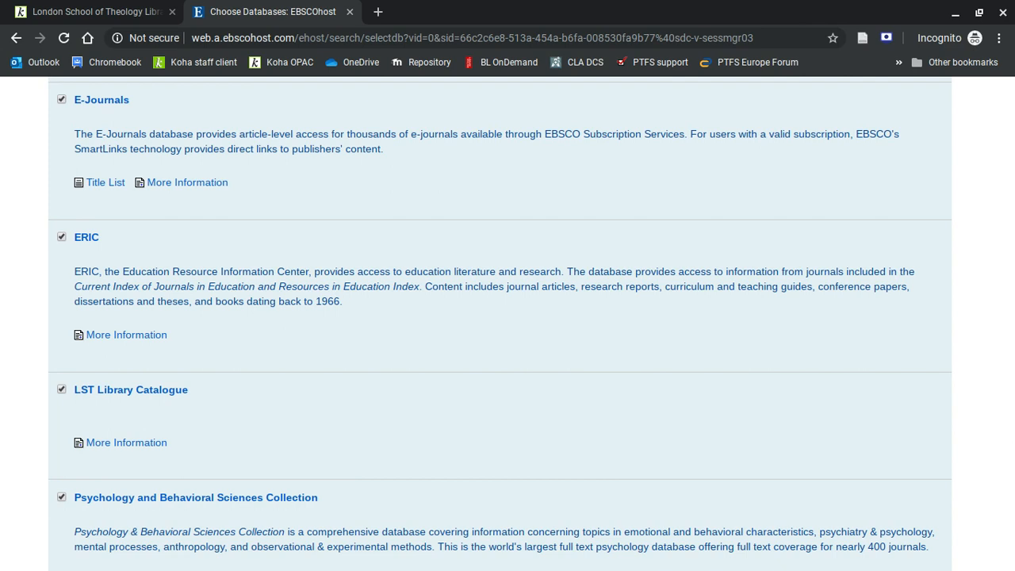
scroll(down, 3)
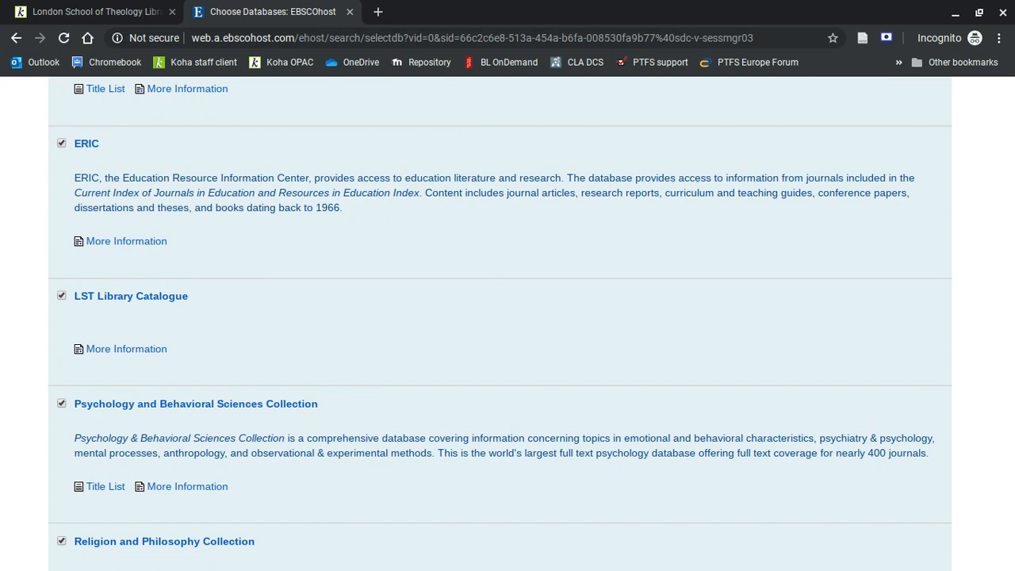
scroll(down, 3)
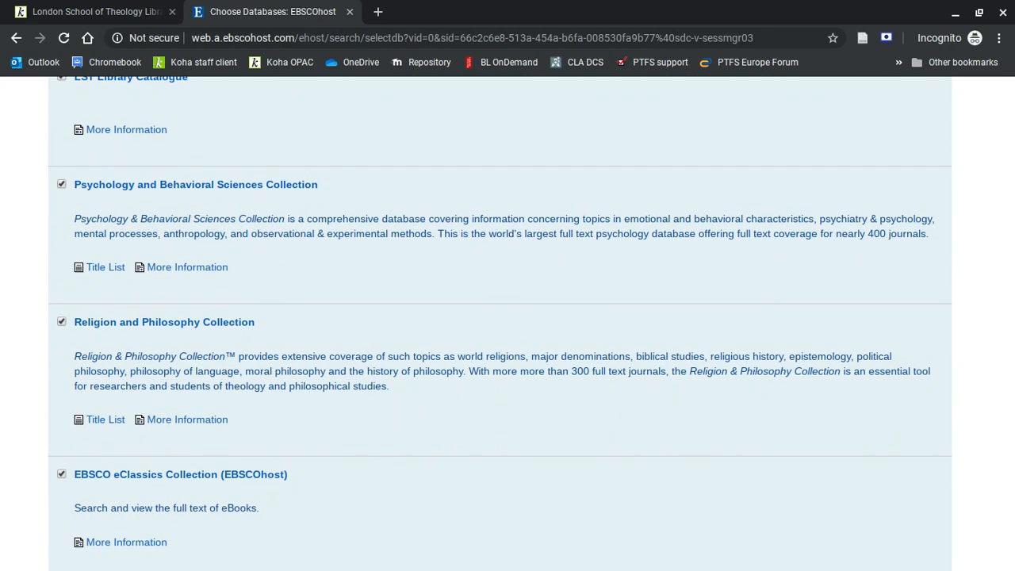
scroll(down, 3)
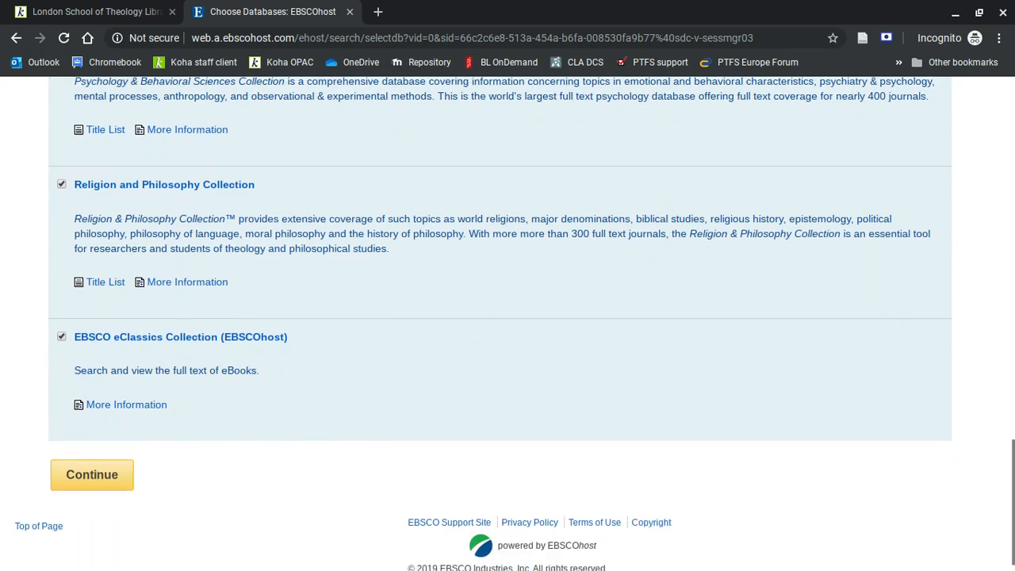
scroll(up, 3)
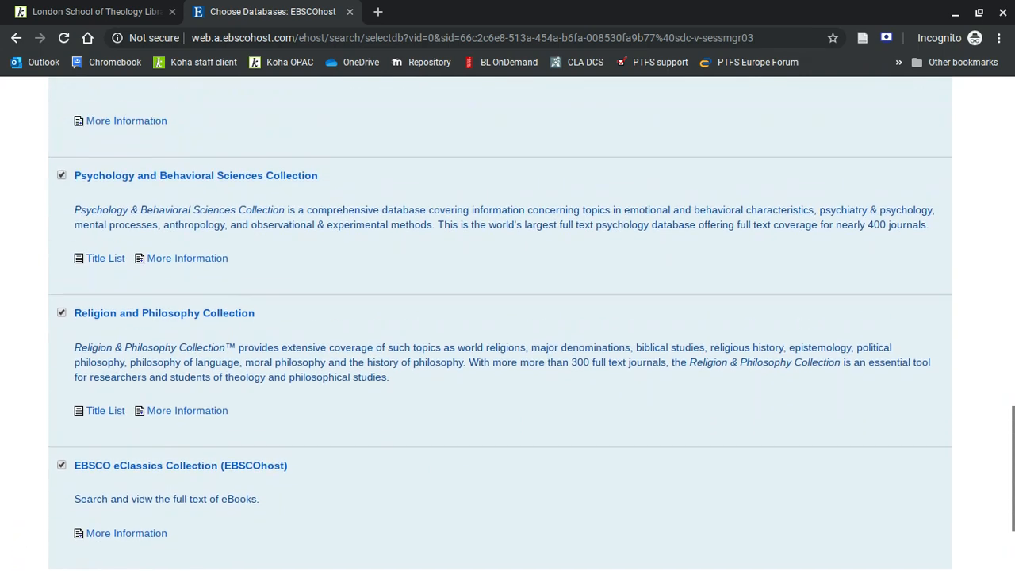
scroll(up, 3)
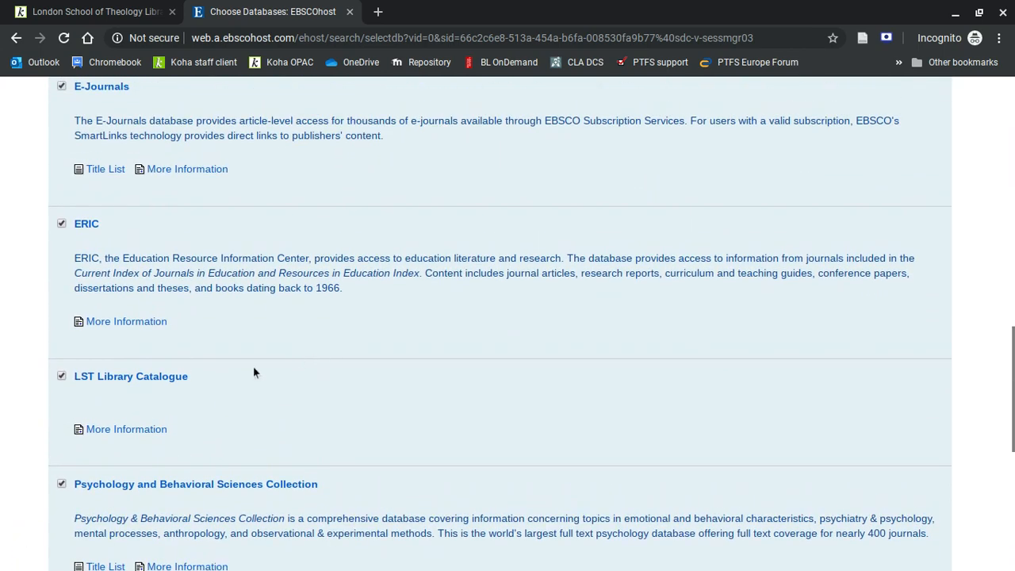
mouse_move(376, 375)
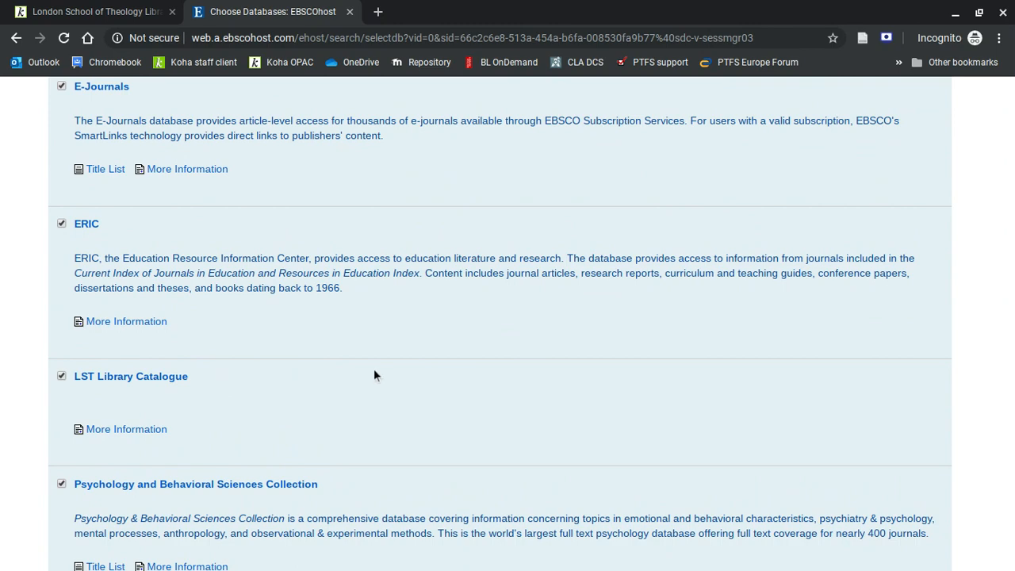
scroll(up, 3)
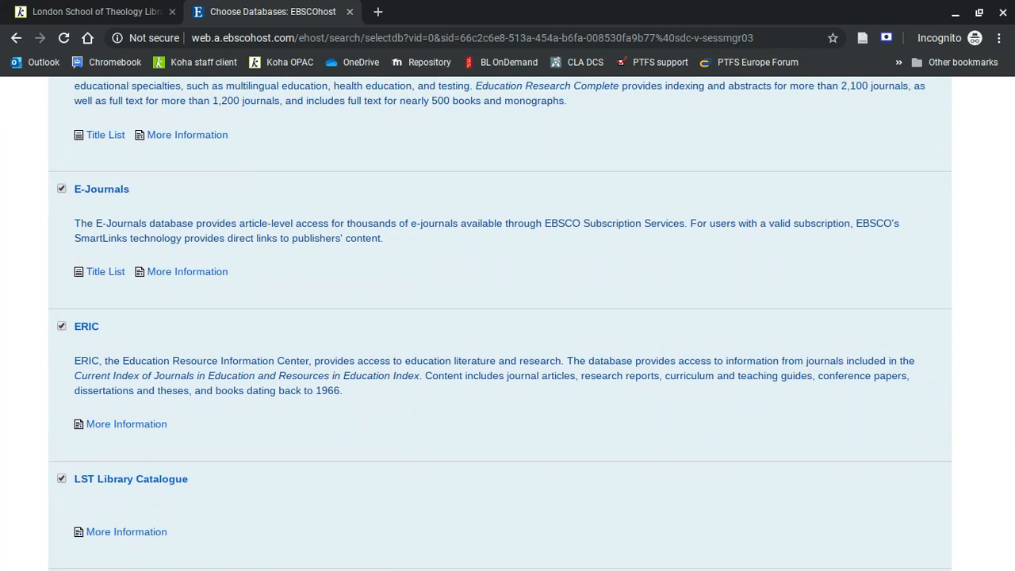
scroll(up, 3)
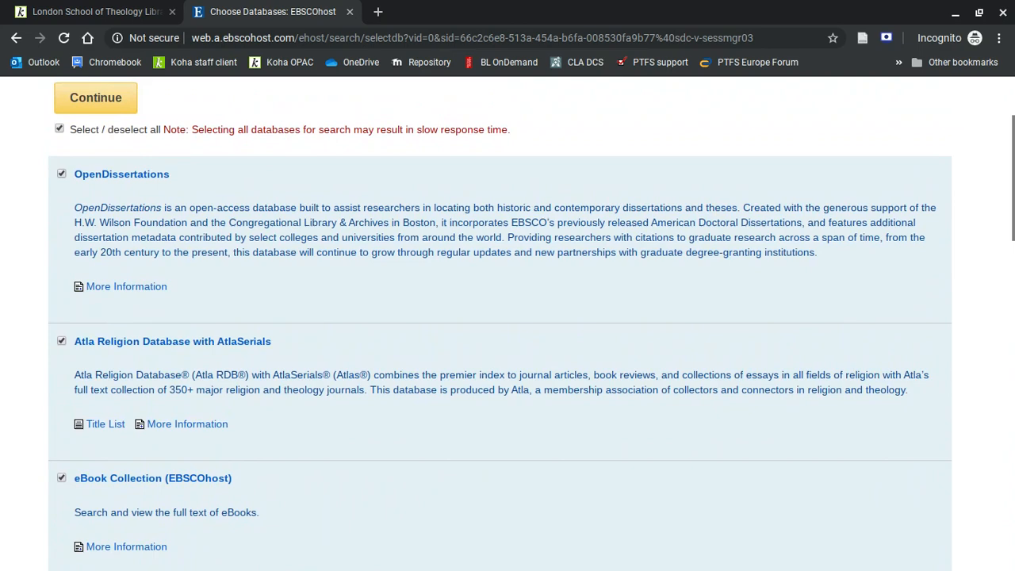
scroll(up, 3)
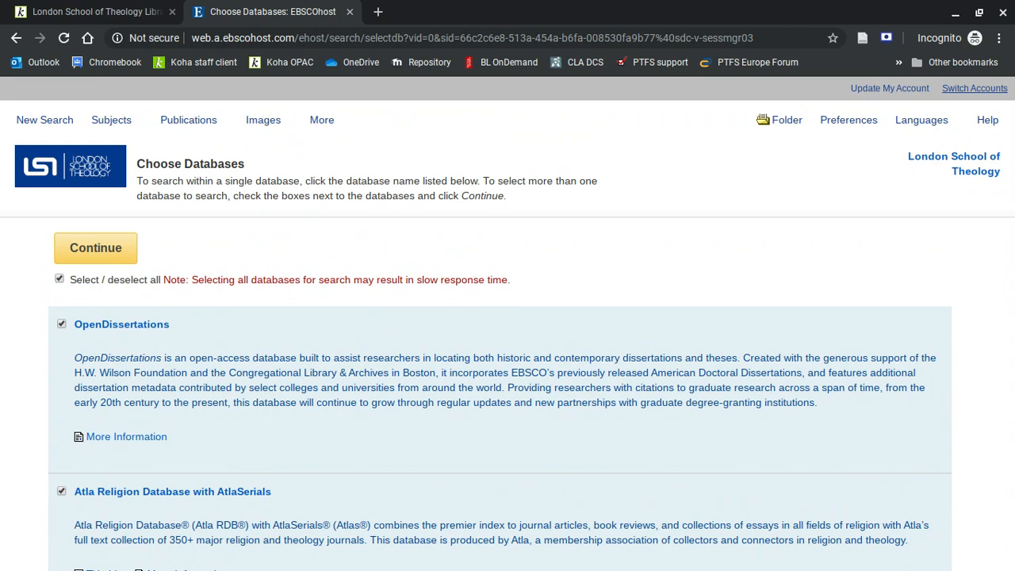
mouse_move(313, 432)
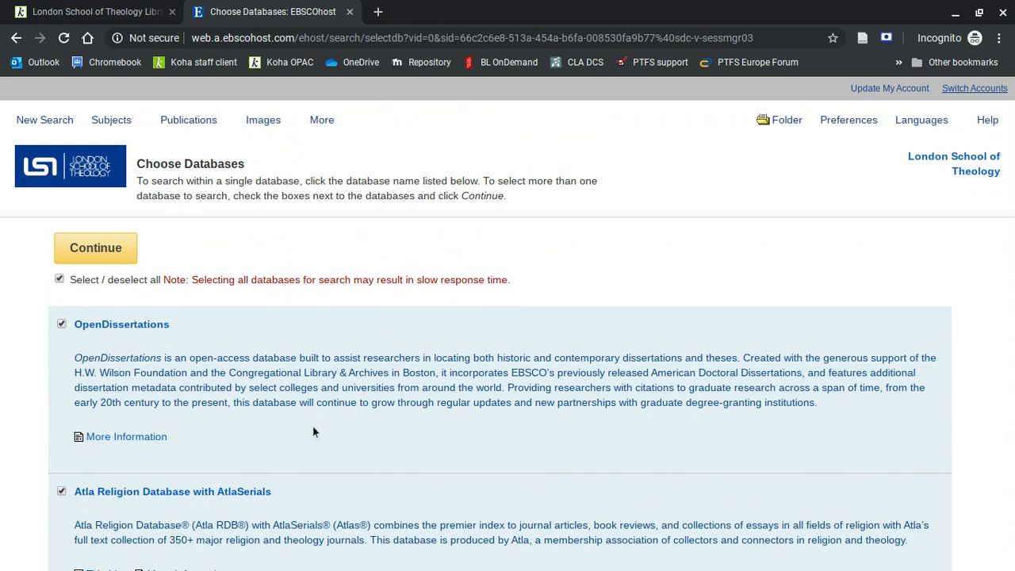
scroll(down, 3)
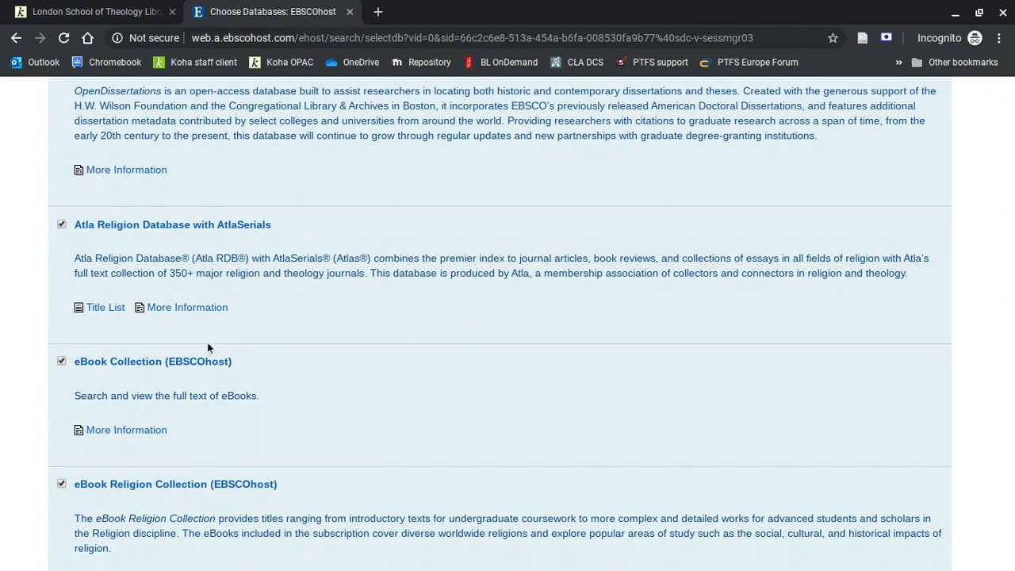
click(105, 307)
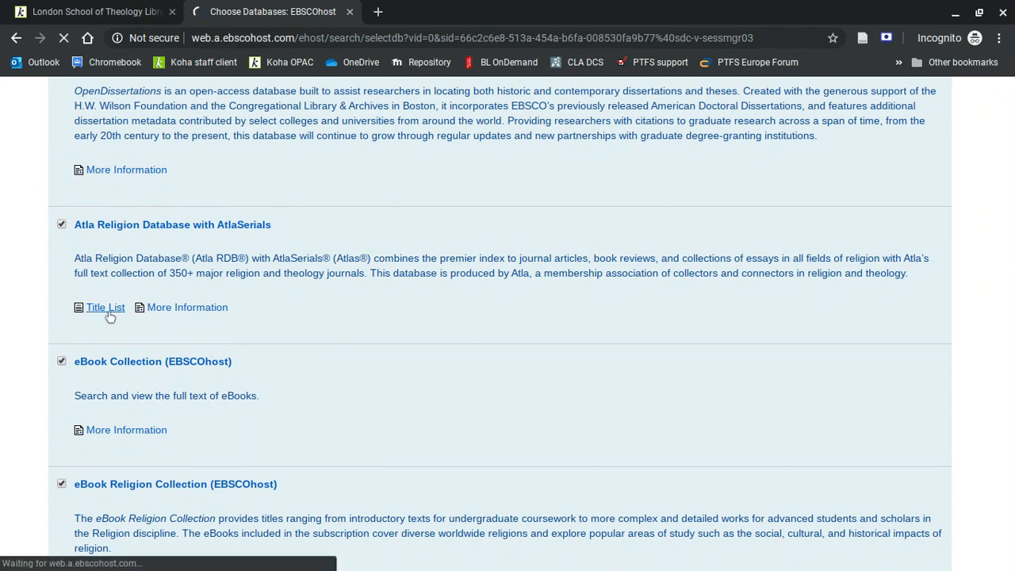
click(105, 306)
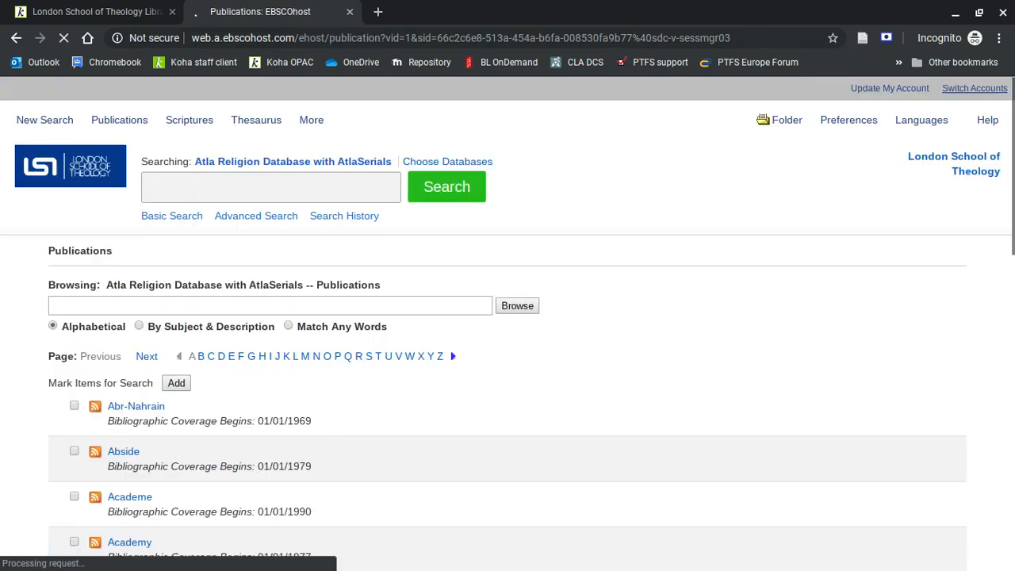
scroll(down, 3)
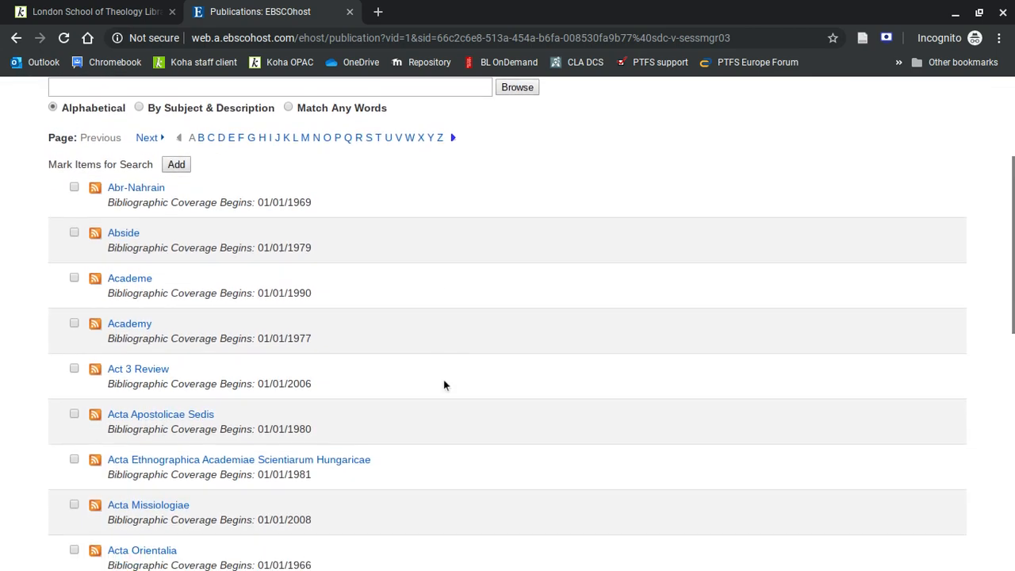
scroll(down, 3)
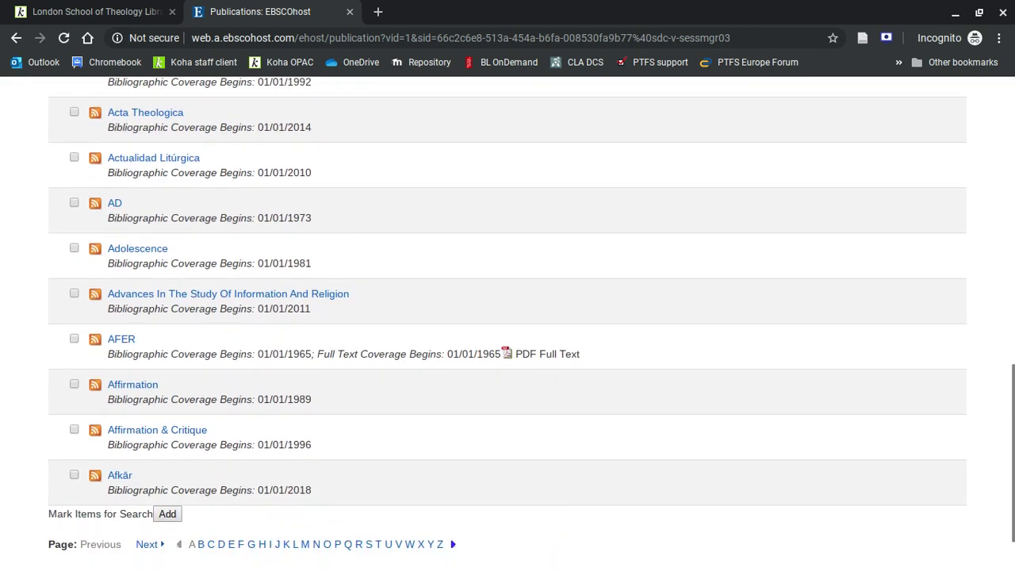
scroll(up, 3)
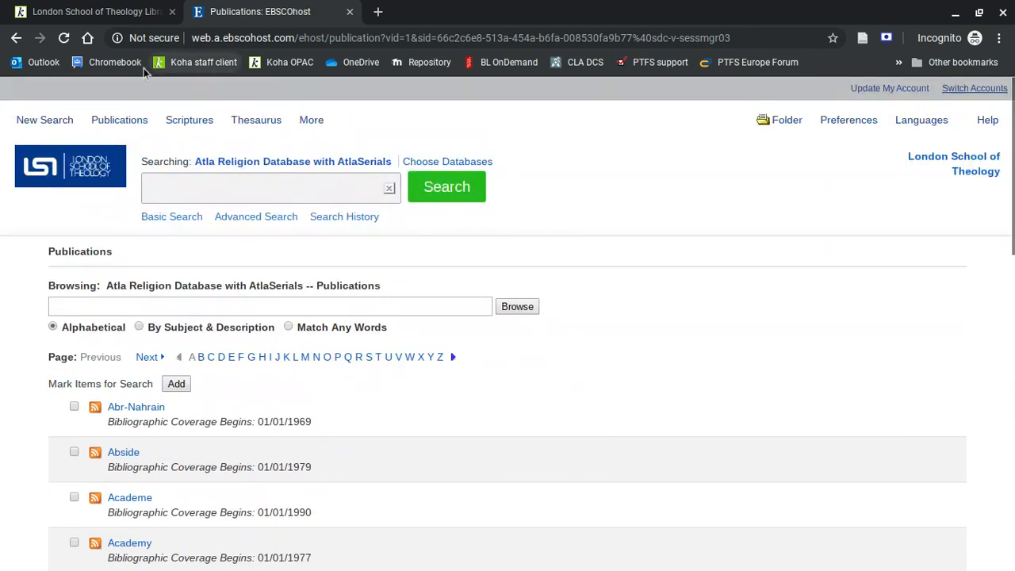
click(447, 161)
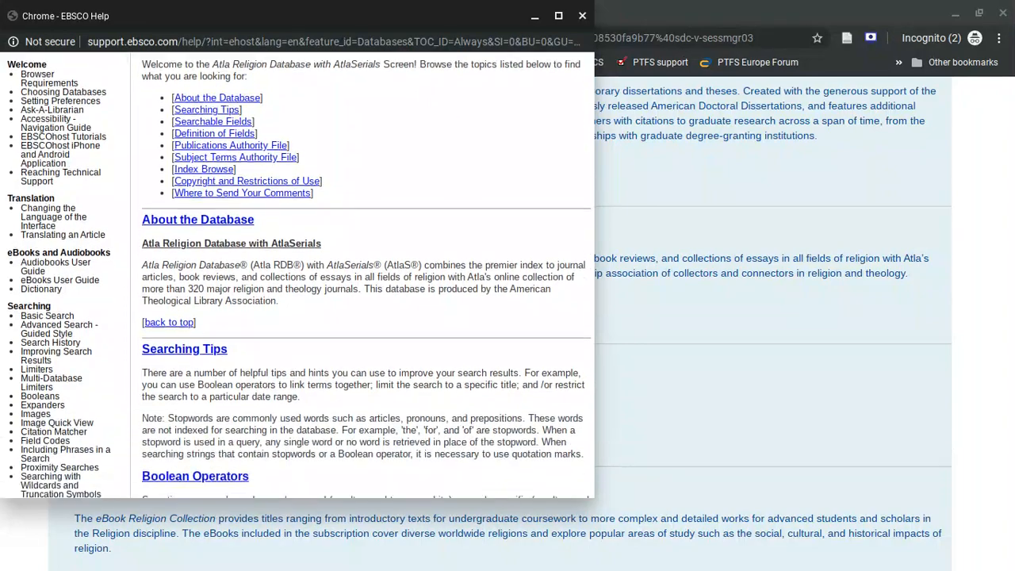
- Read the Atla Religion Database help popup and close it
scroll(down, 3)
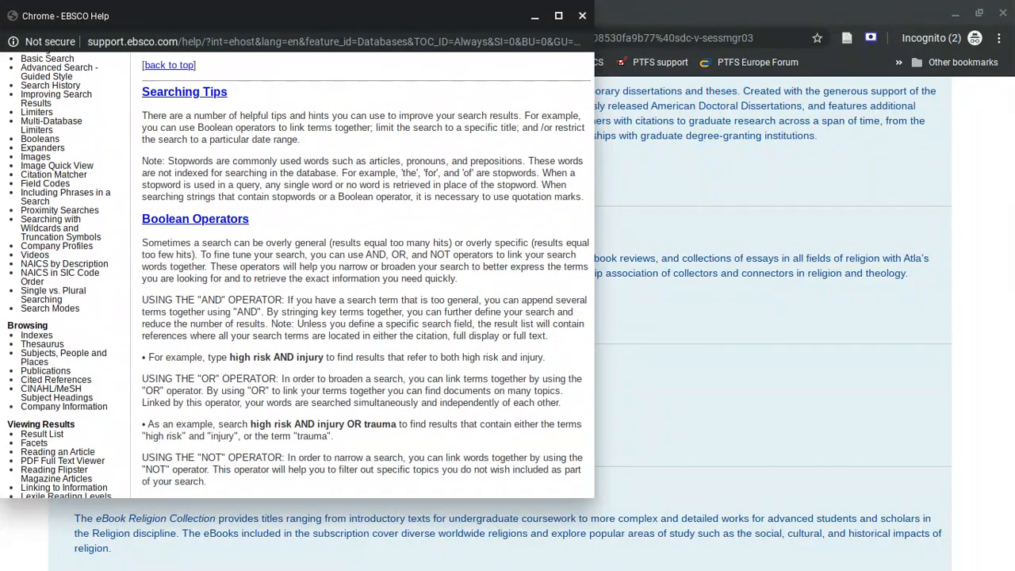
scroll(down, 3)
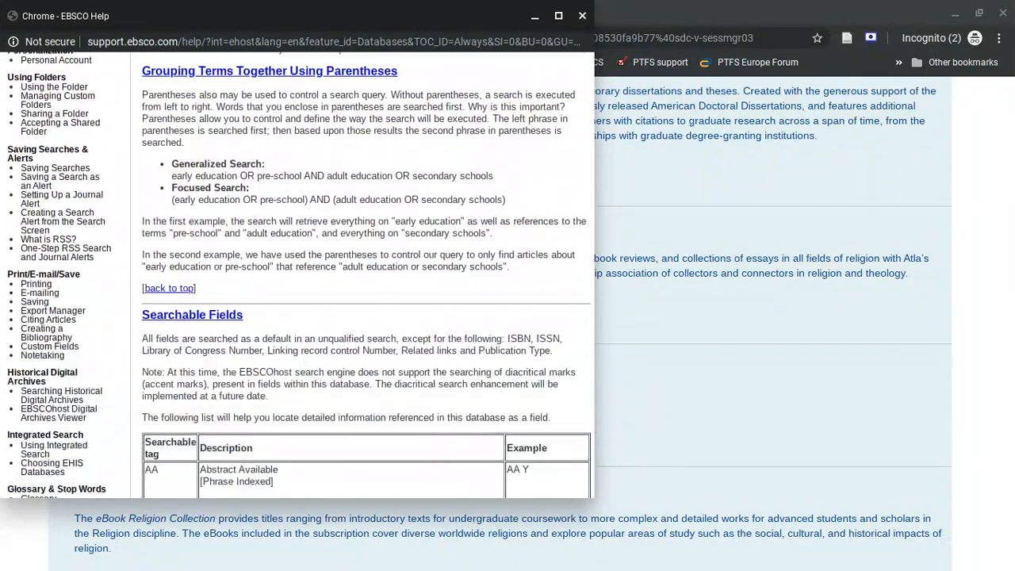
scroll(down, 3)
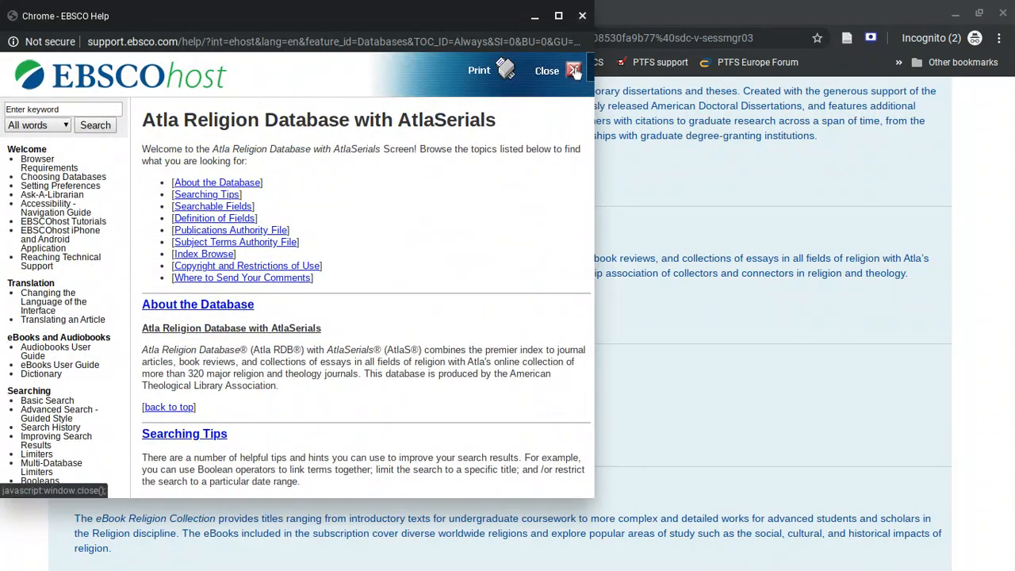
click(547, 70)
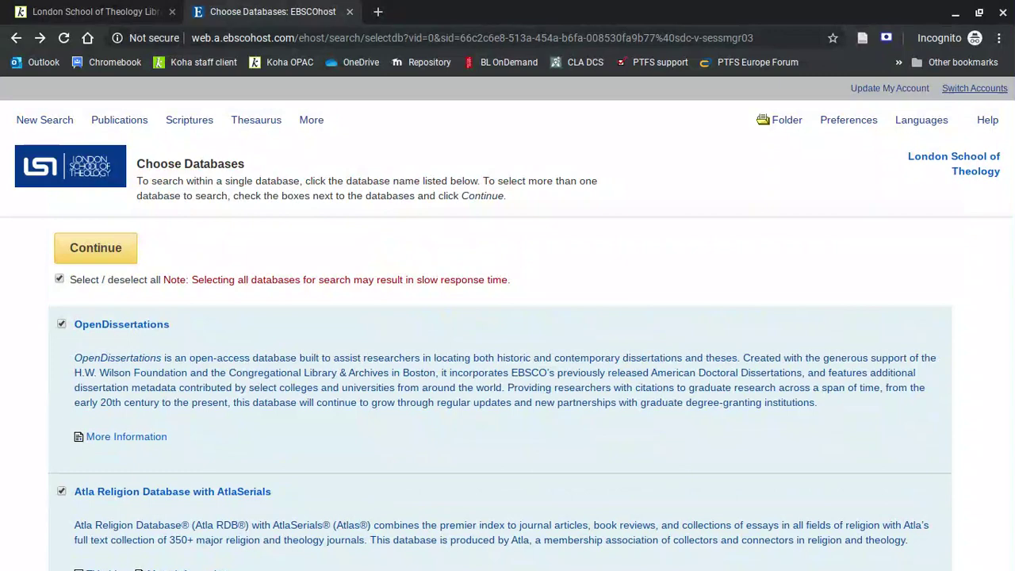
- Select eBook Religion Collection (EBSCOhost) as the only database for Basic Search
scroll(down, 3)
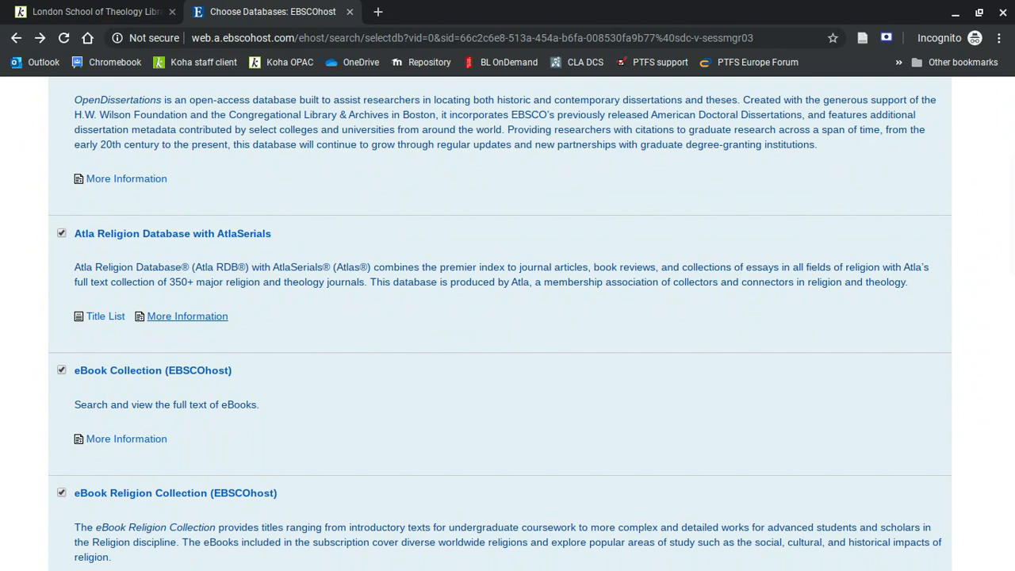
scroll(down, 3)
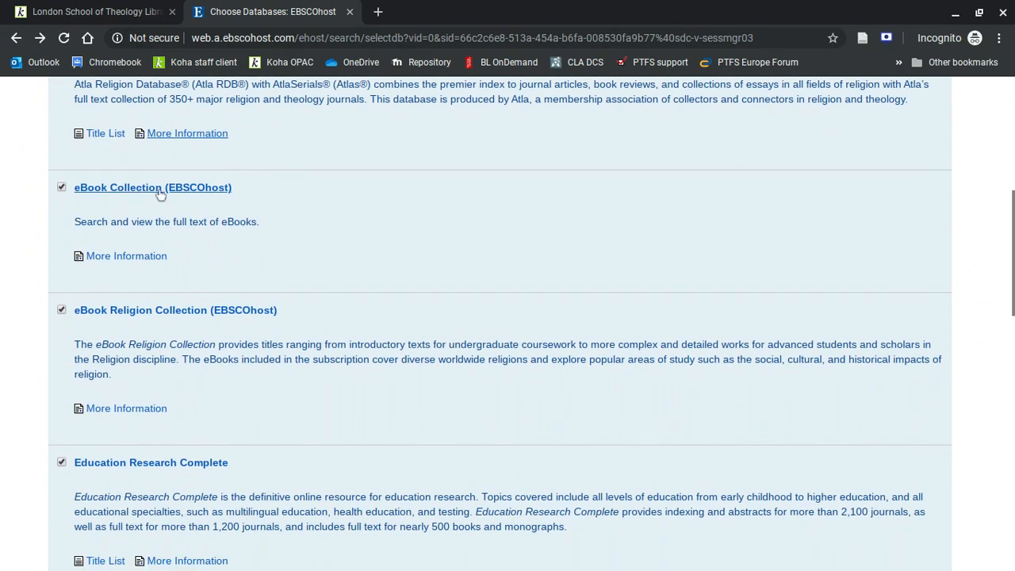
click(175, 310)
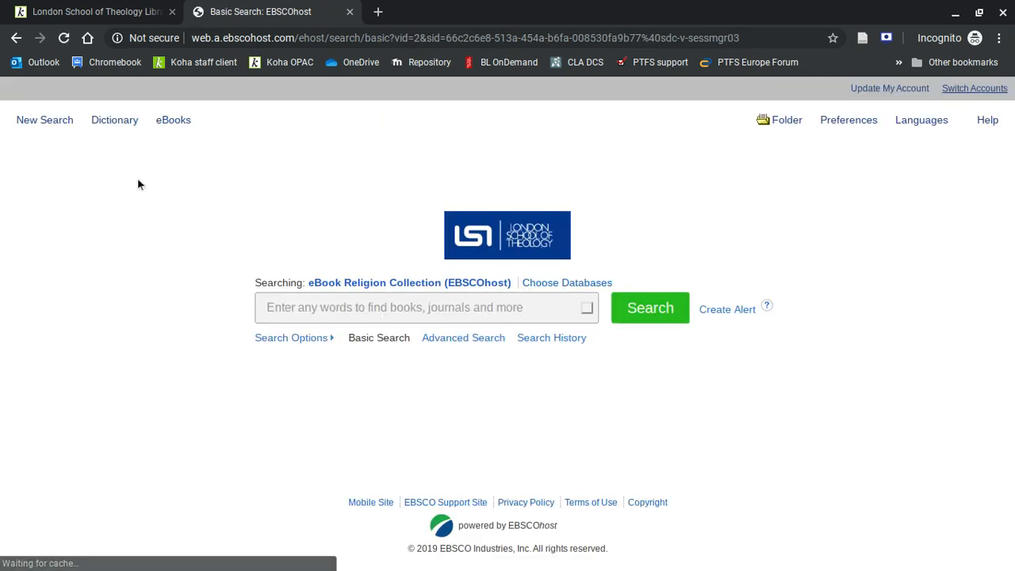
click(173, 120)
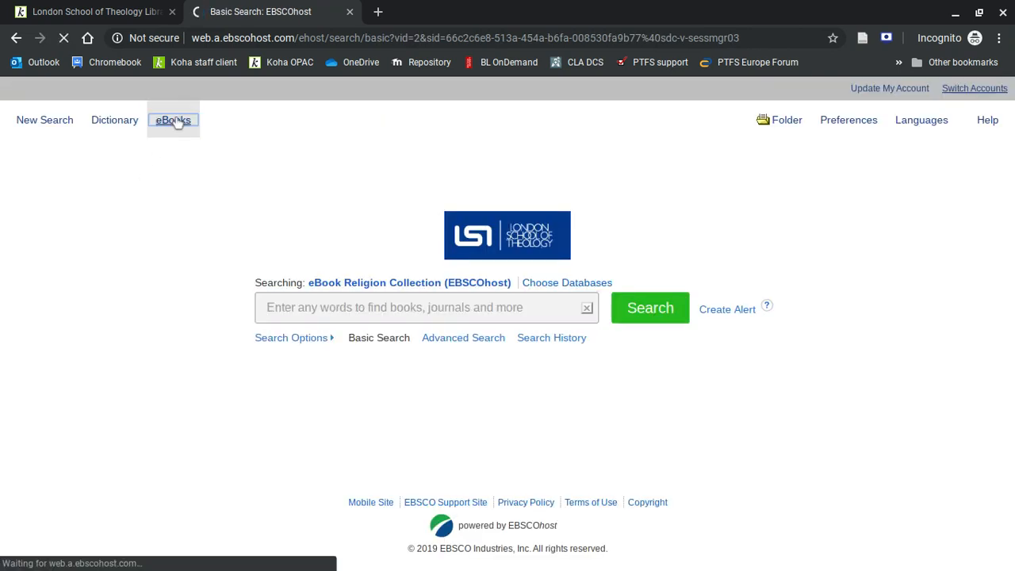
- Browse the eBook Collection highlights and featured eBooks, then open the Oxford American College Dictionary
click(173, 120)
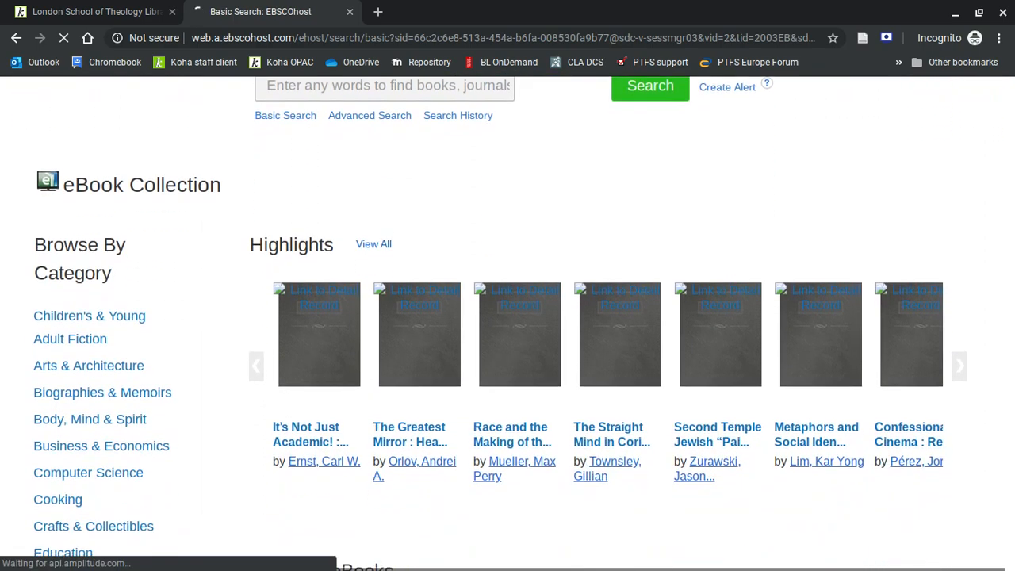
scroll(down, 3)
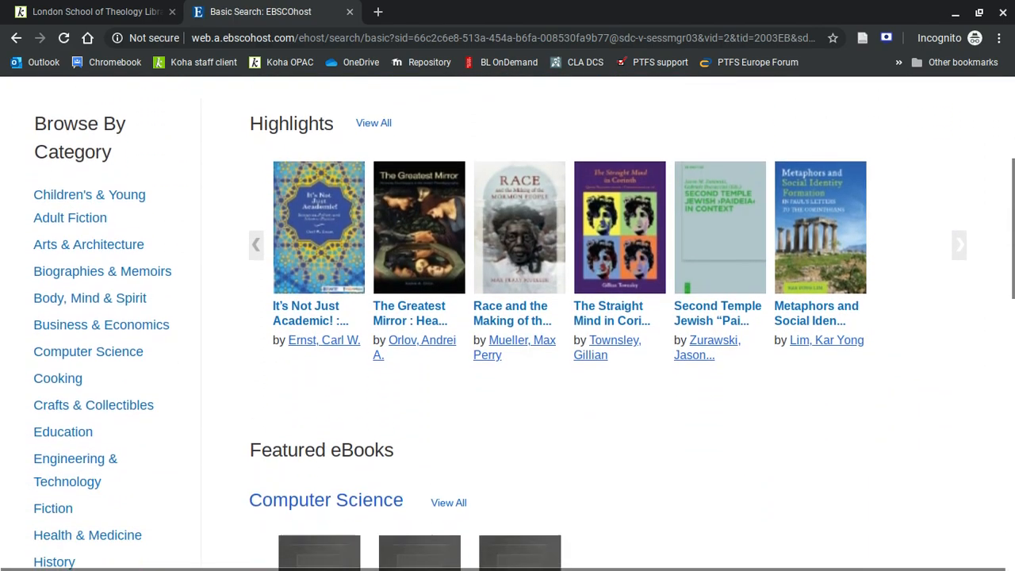
mouse_move(255, 244)
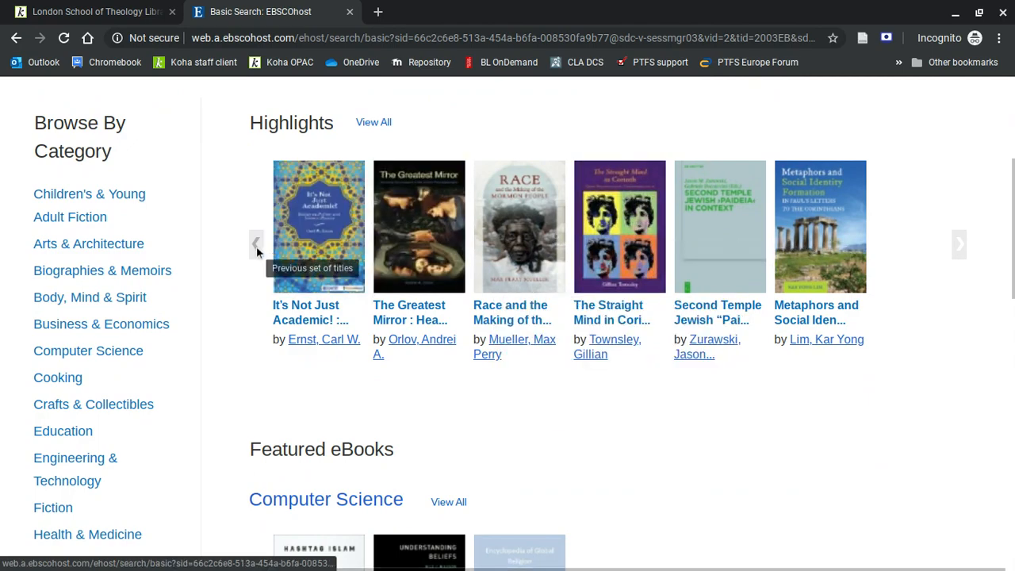
scroll(down, 3)
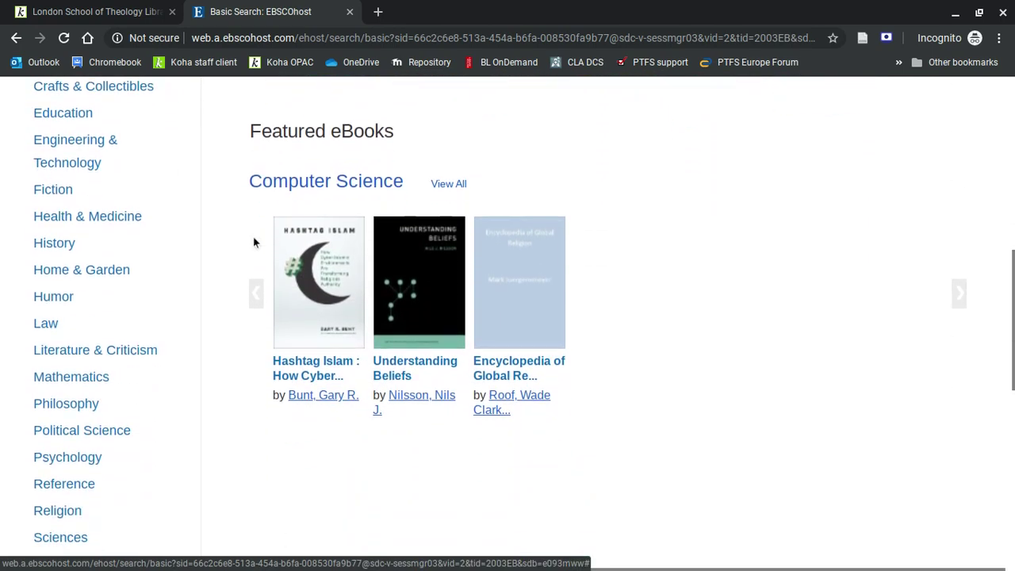
scroll(up, 3)
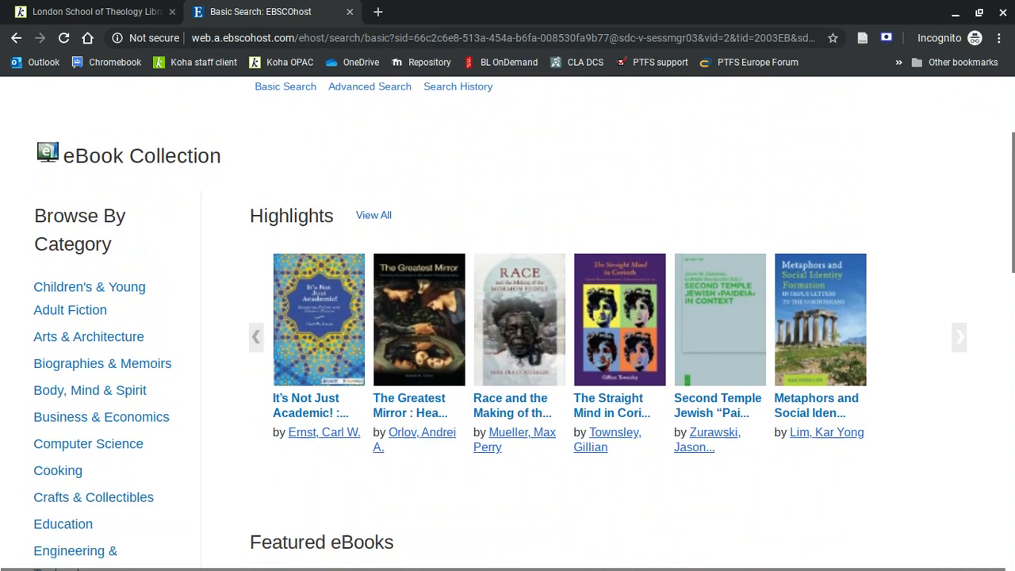
scroll(down, 3)
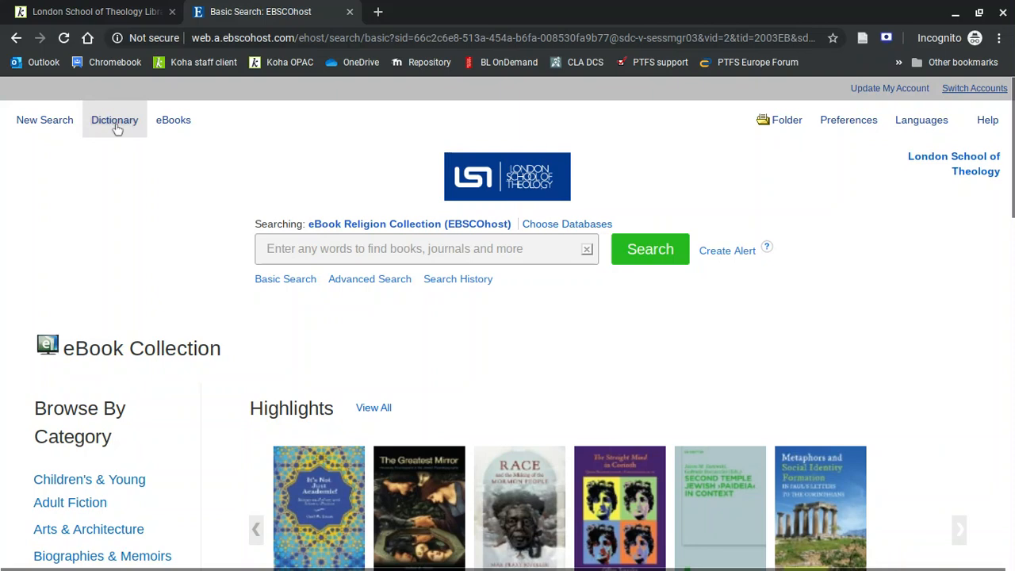
click(114, 119)
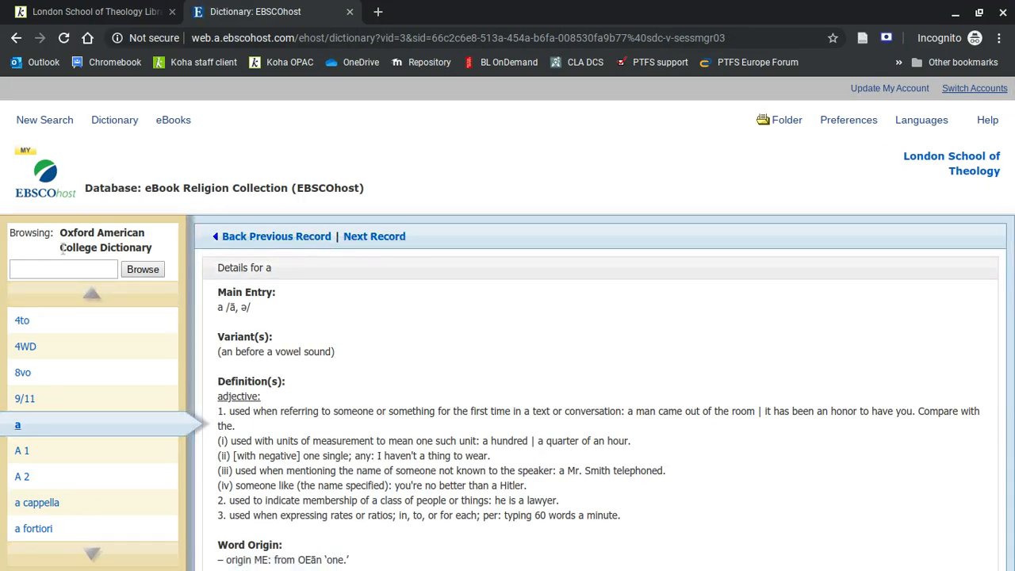
click(64, 269)
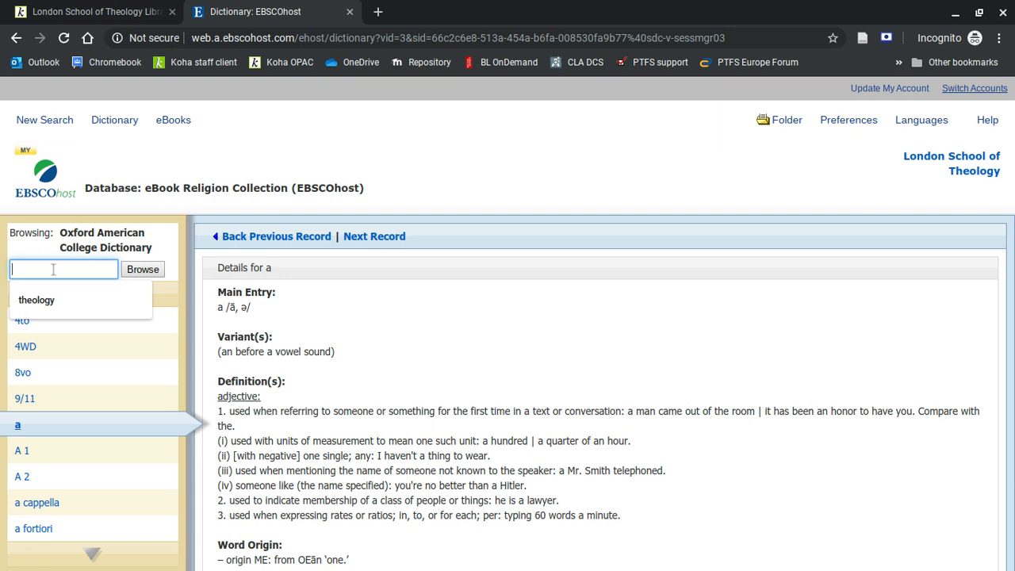
click(36, 300)
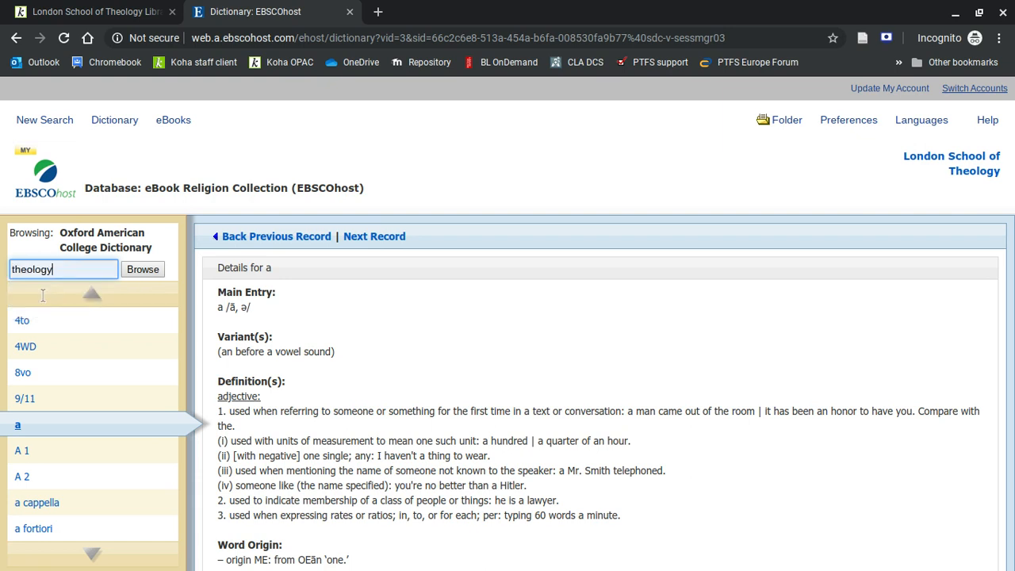
click(143, 269)
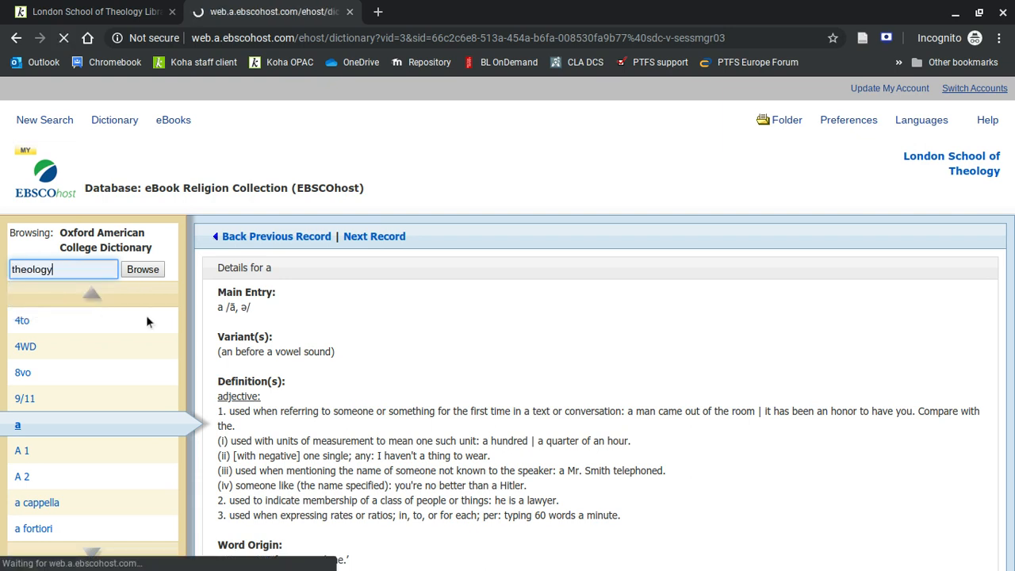
click(143, 269)
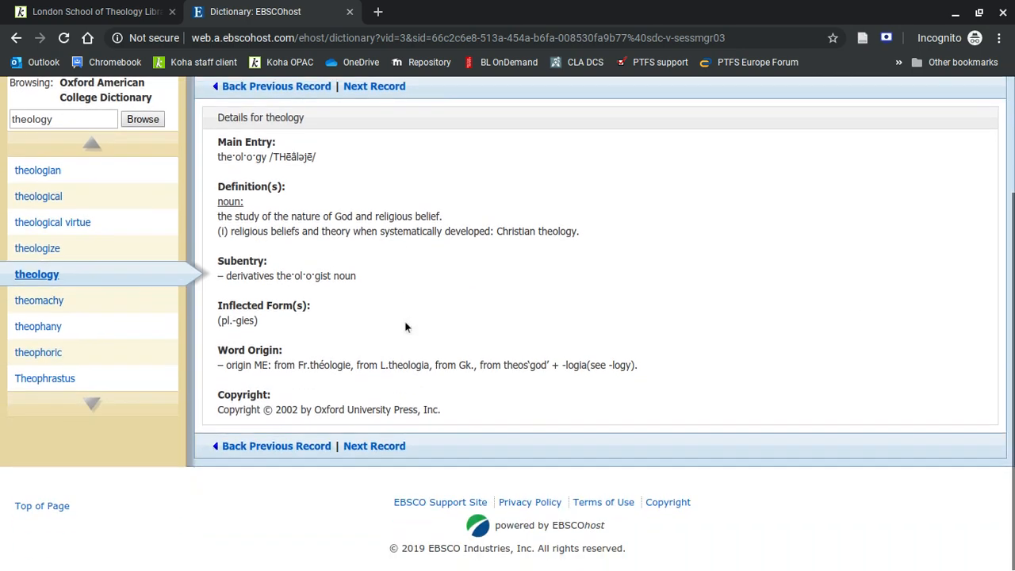
click(17, 37)
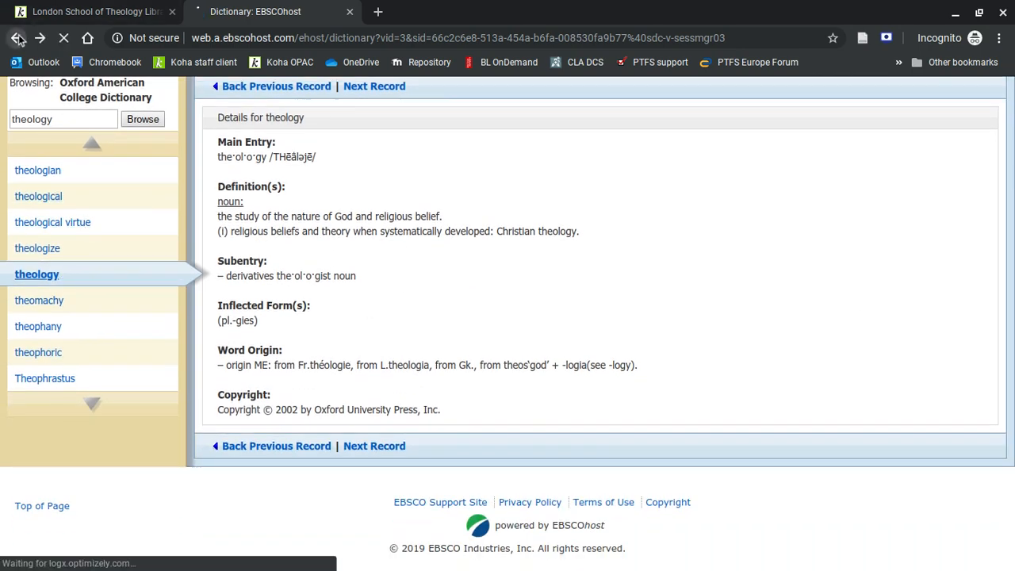
click(17, 38)
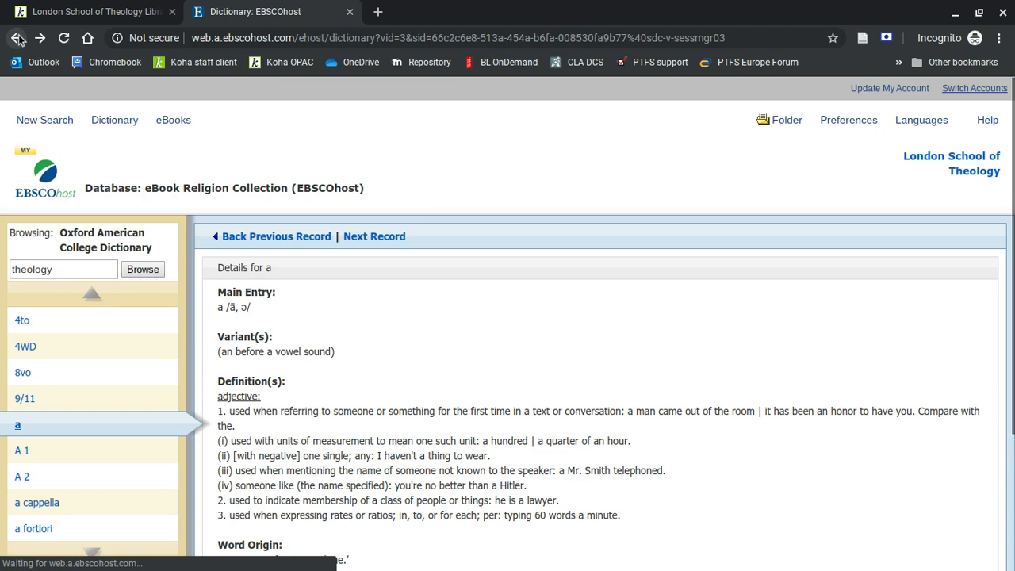
click(18, 38)
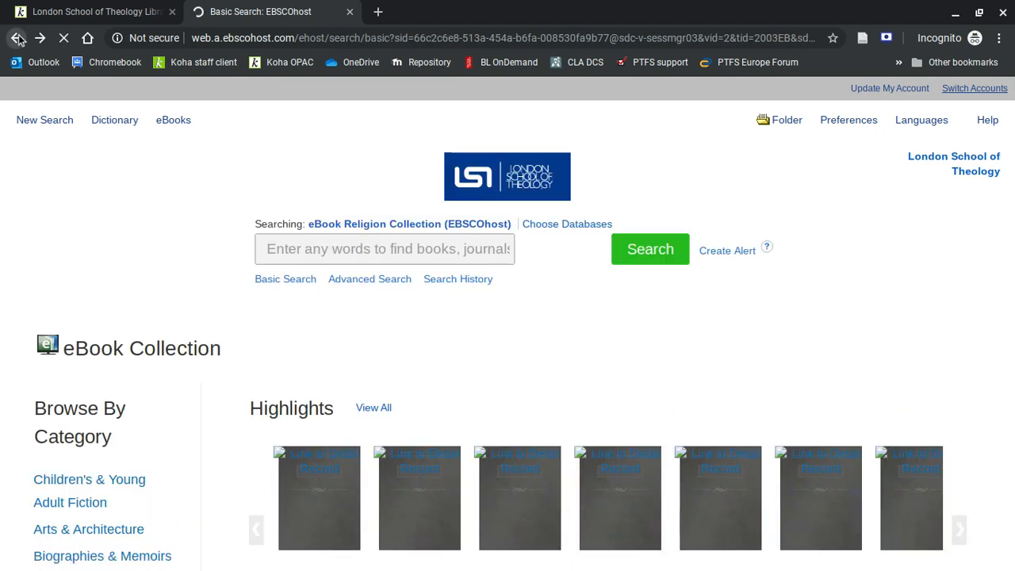
- Select the Religion and Philosophy Collection from the Choose Databases list
click(566, 224)
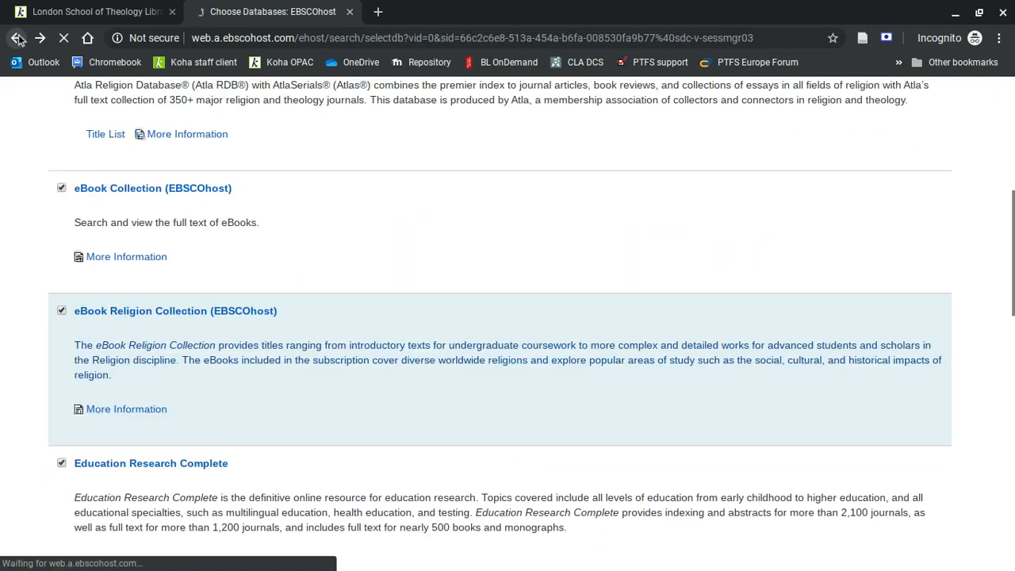
scroll(down, 3)
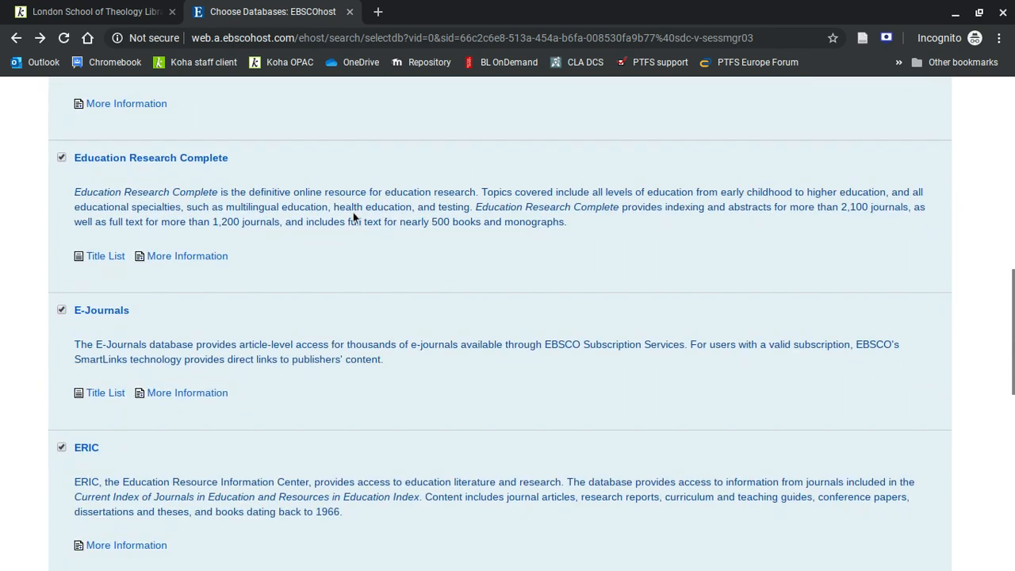
scroll(down, 3)
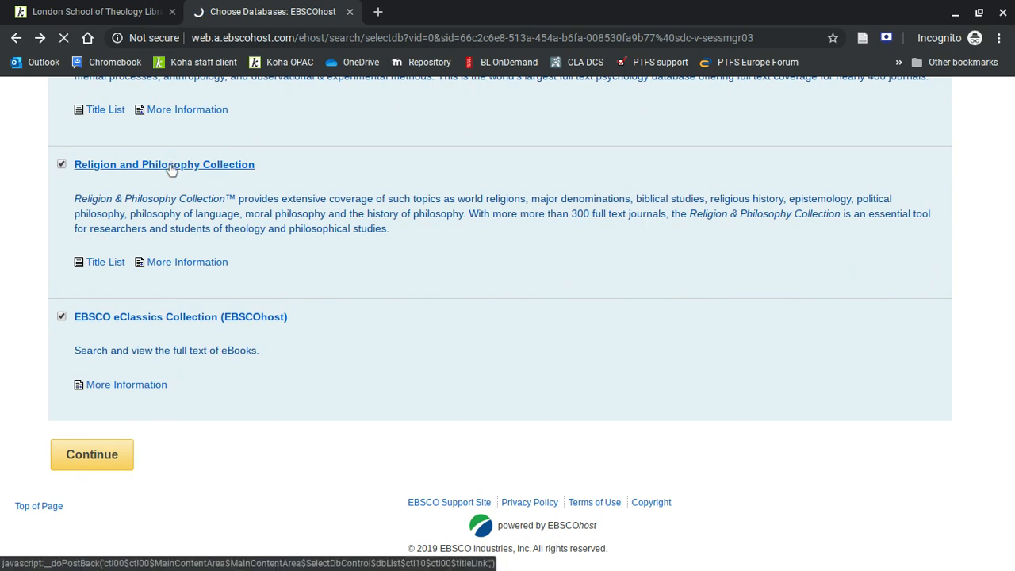
click(92, 454)
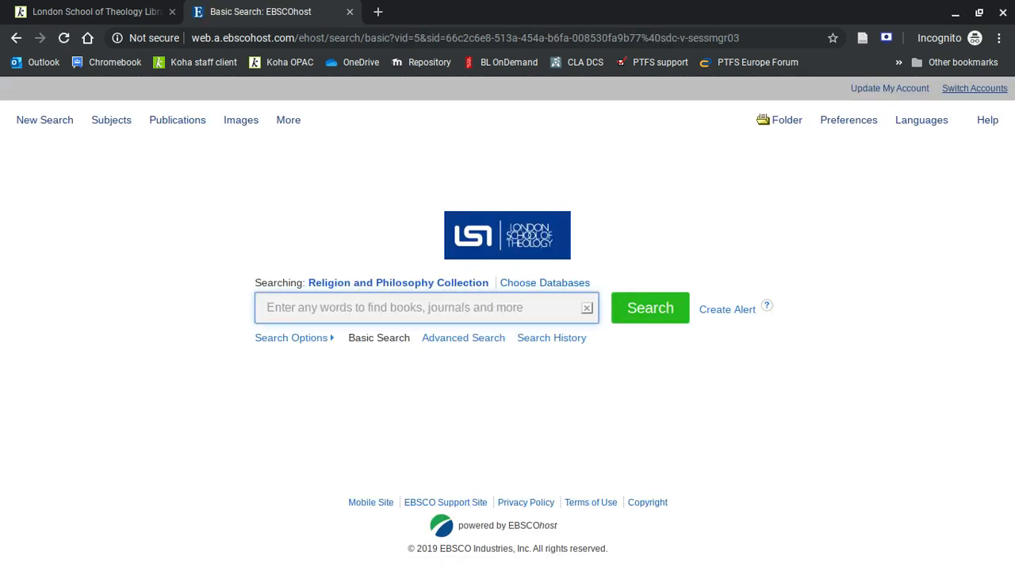
mouse_move(177, 119)
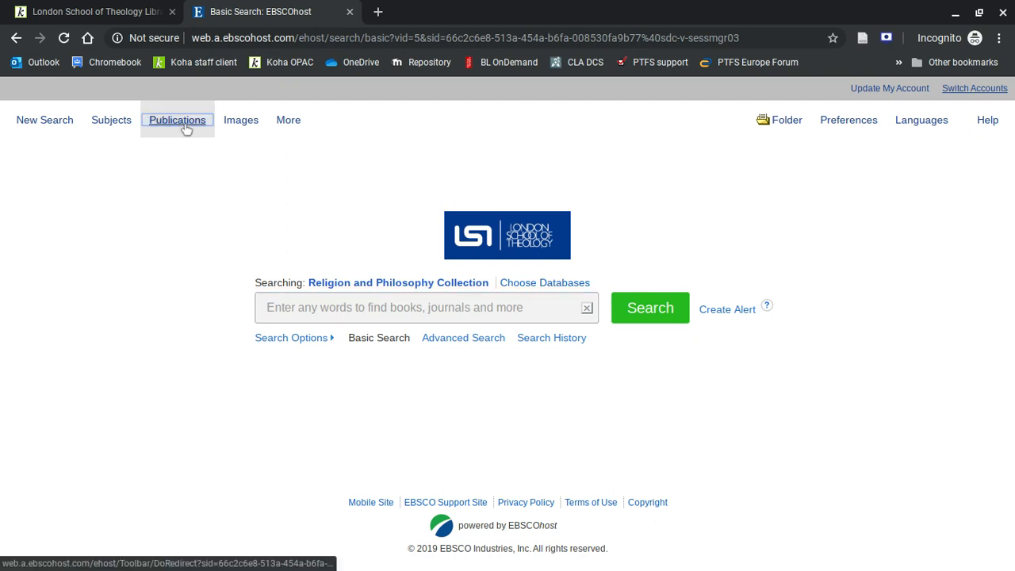
click(177, 119)
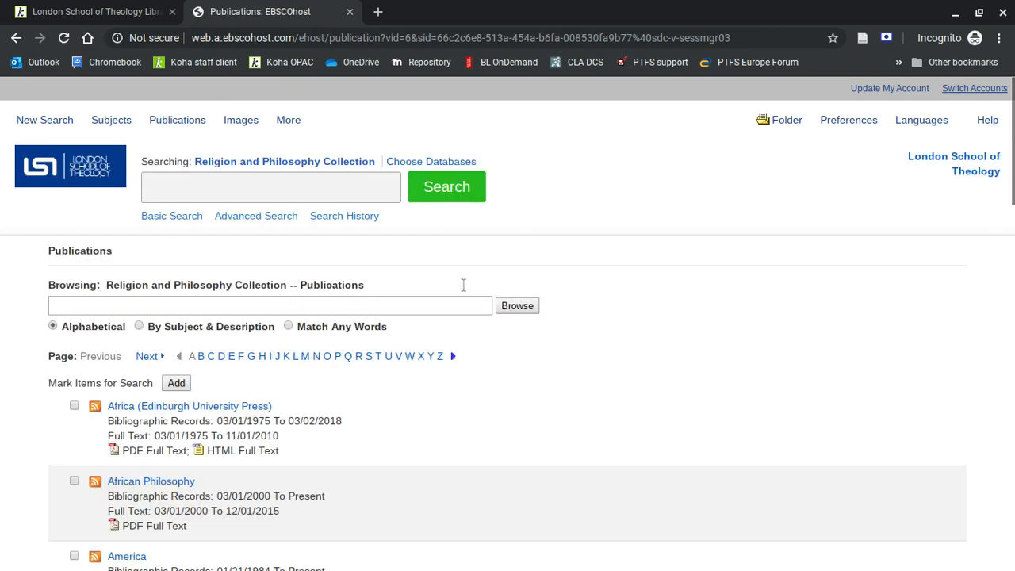
scroll(down, 3)
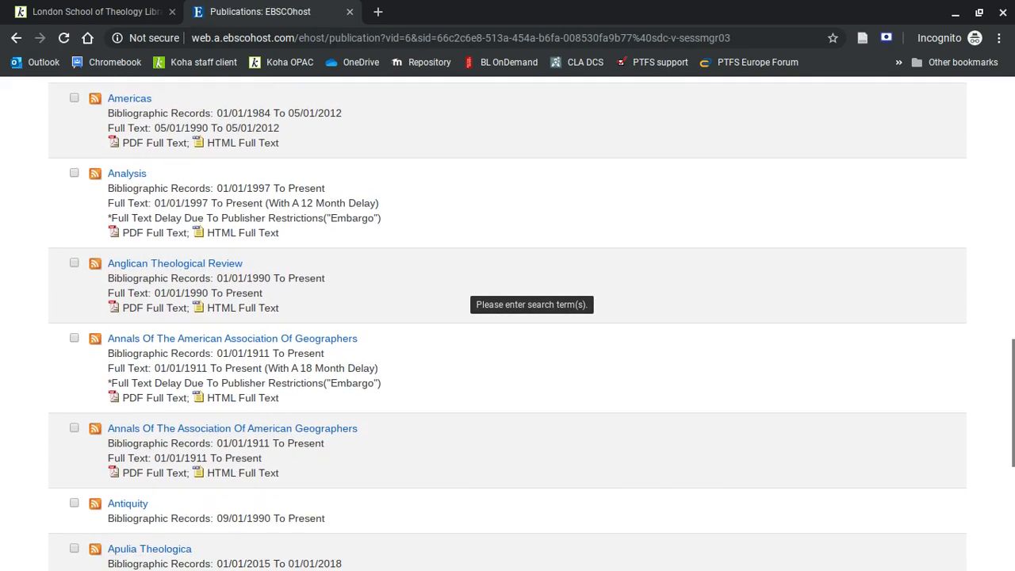
scroll(up, 3)
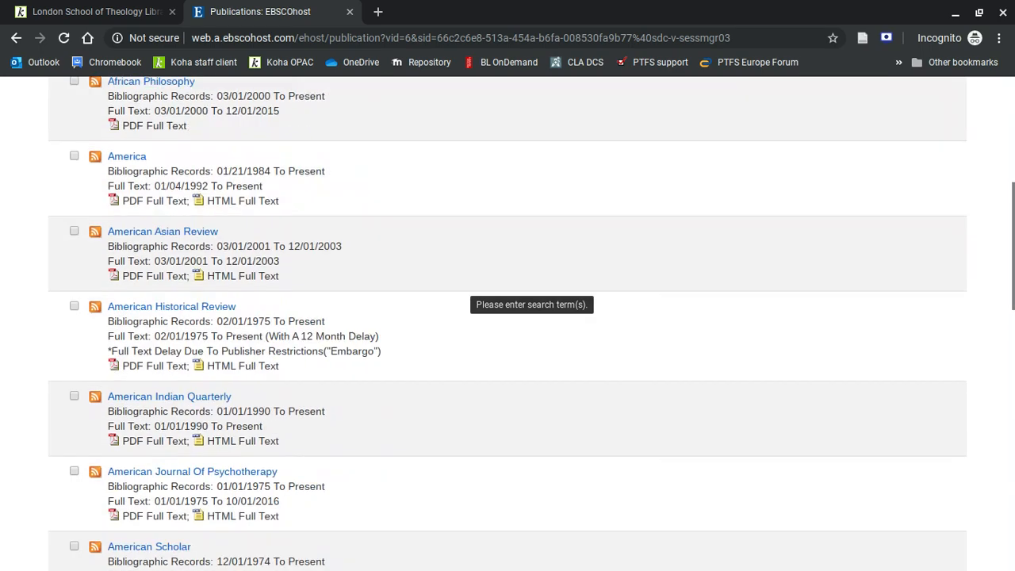
scroll(up, 3)
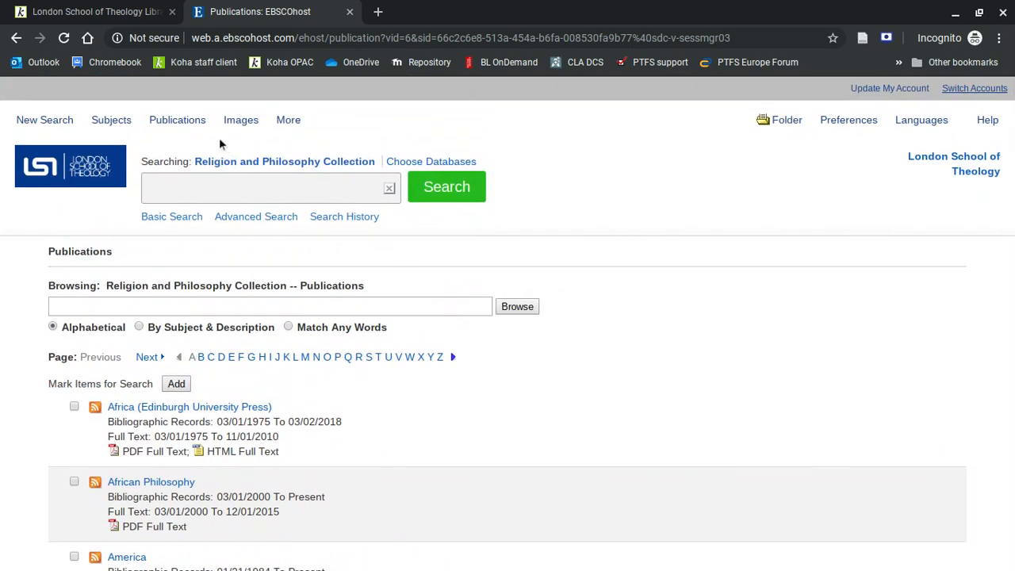
click(17, 37)
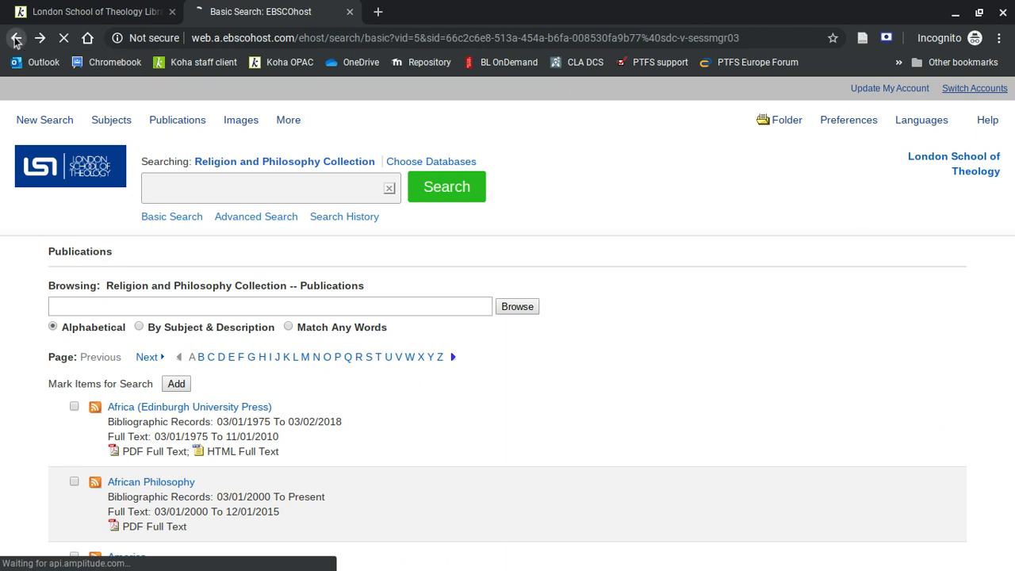
- Return to Choose Databases and end the session at the EBSCOhost Sign In page
click(17, 38)
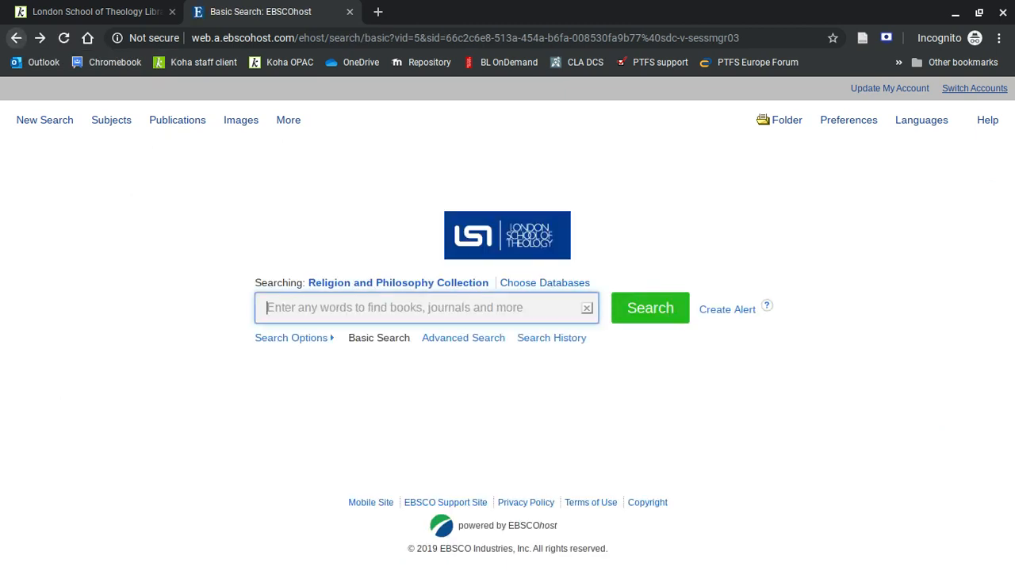
click(15, 38)
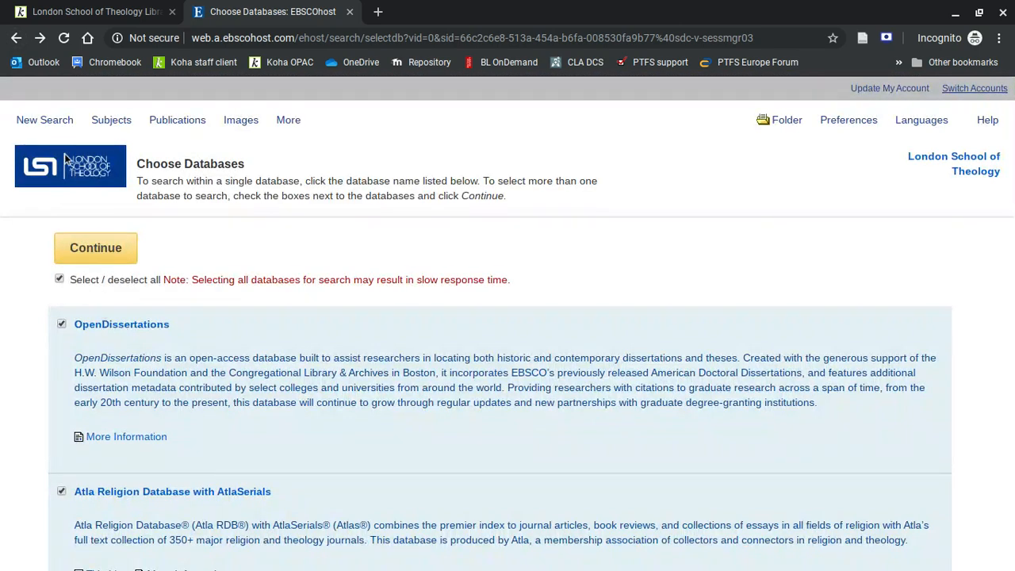
click(17, 38)
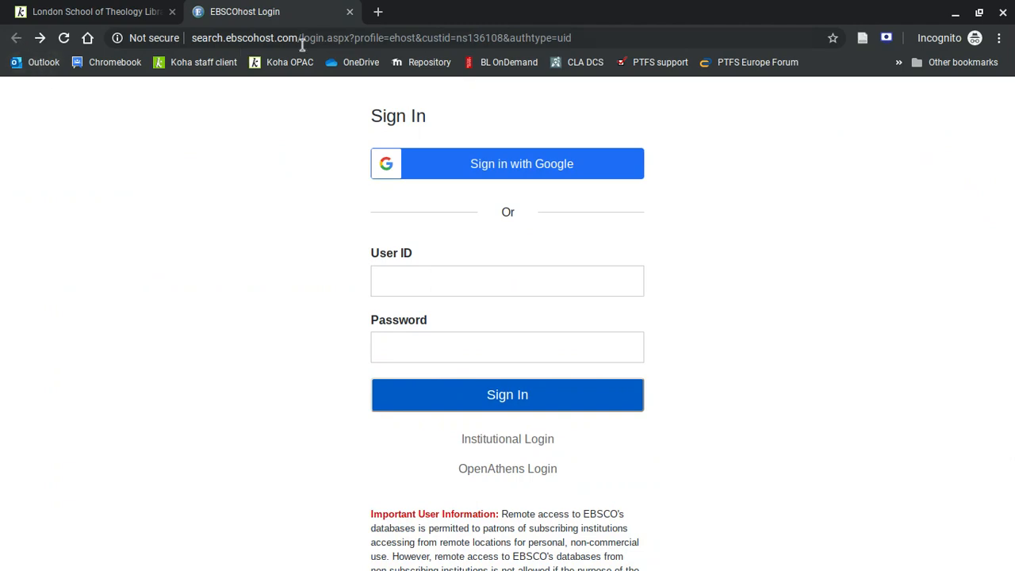
mouse_move(349, 13)
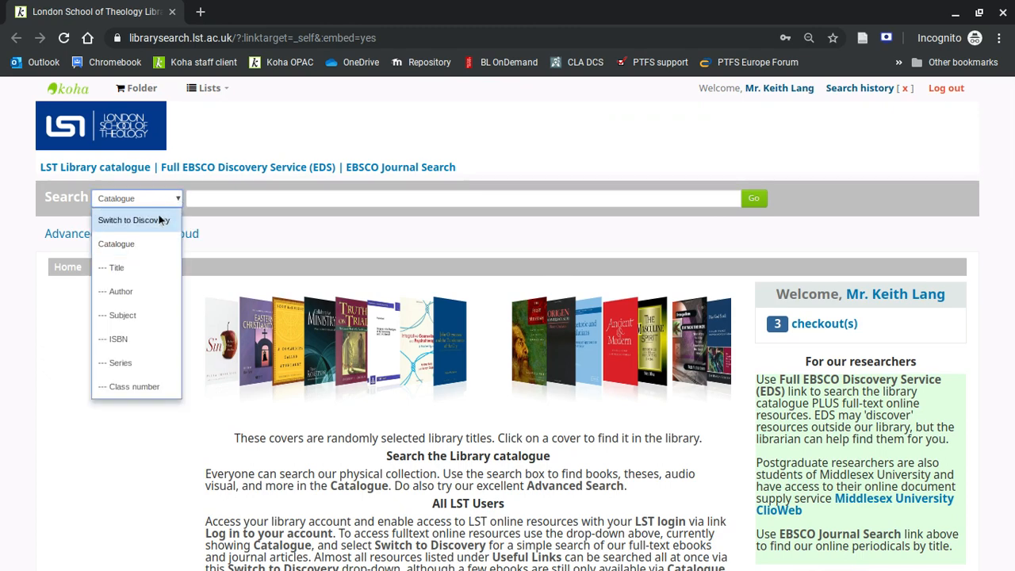
- Run a Discovery search for 'theology', fixing the misspelling, returning 52 results
click(134, 220)
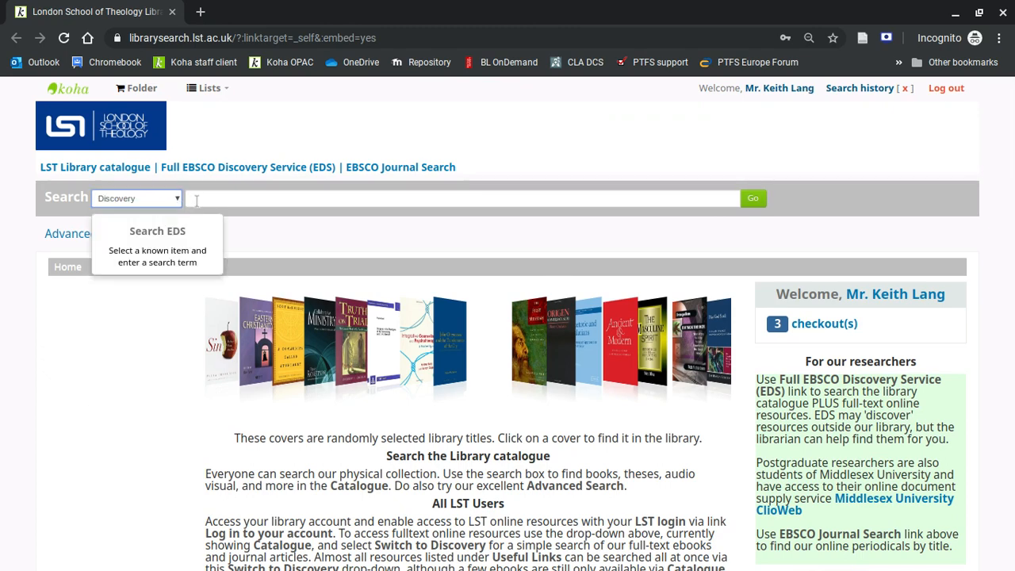
click(464, 198)
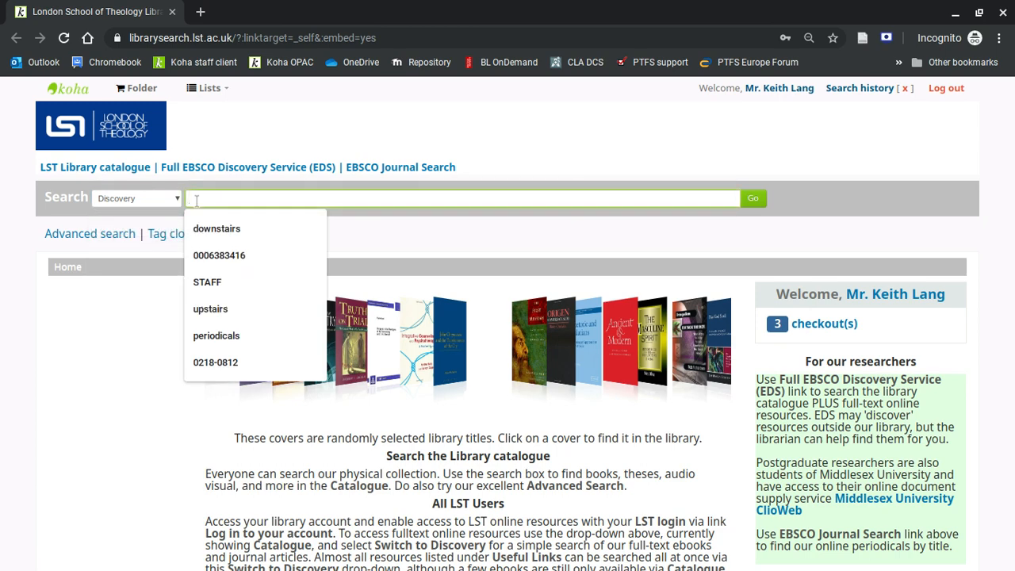
text(theolg)
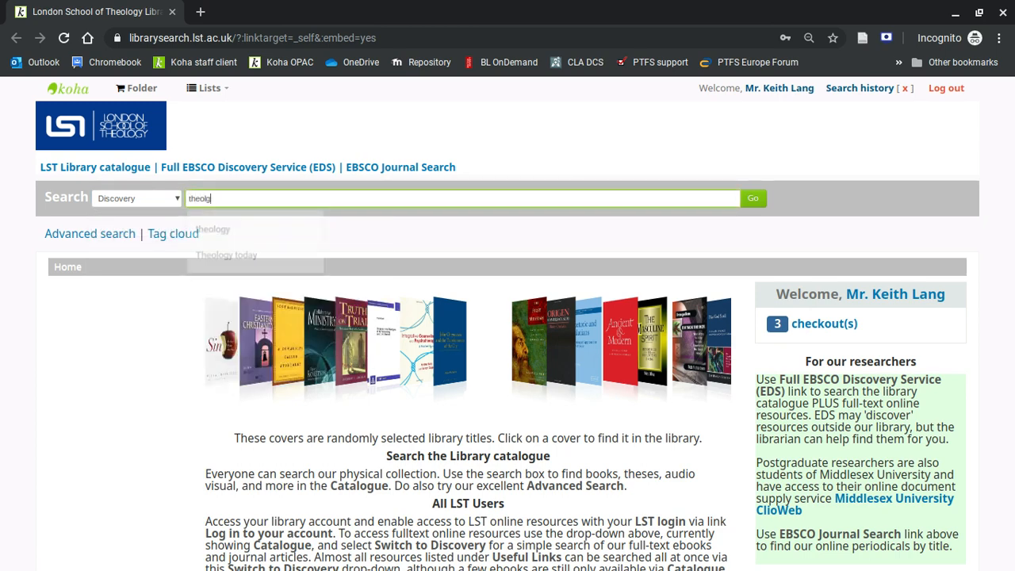
click(751, 198)
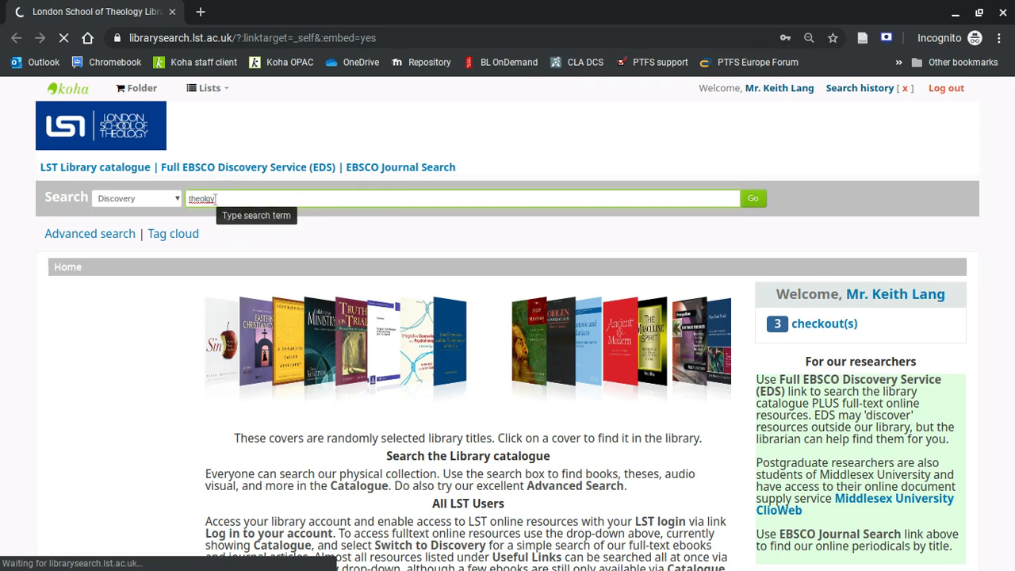
click(752, 198)
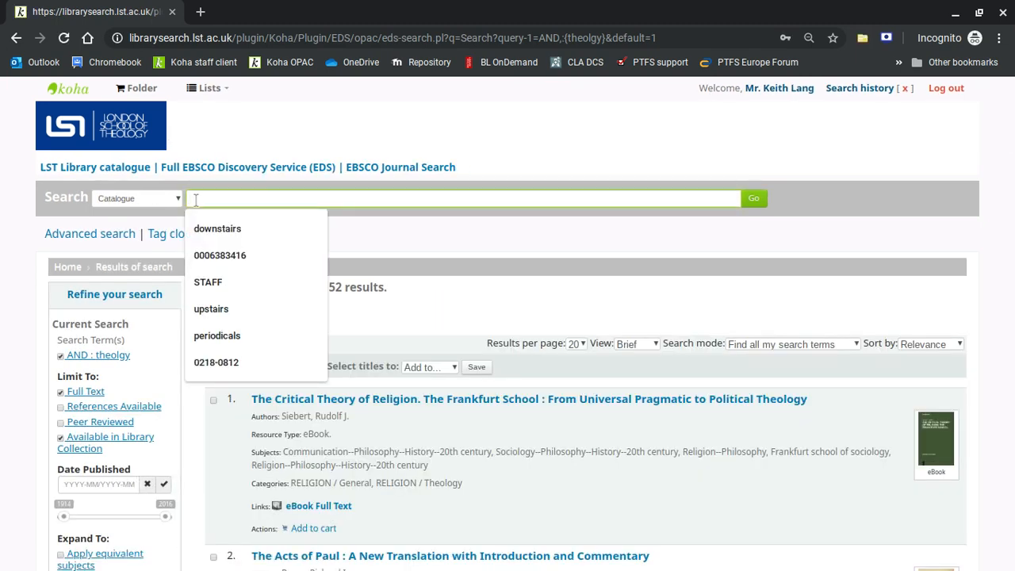
- Search the Koha catalogue for 'theology' from the suggestions, listing 6319 results
text(the)
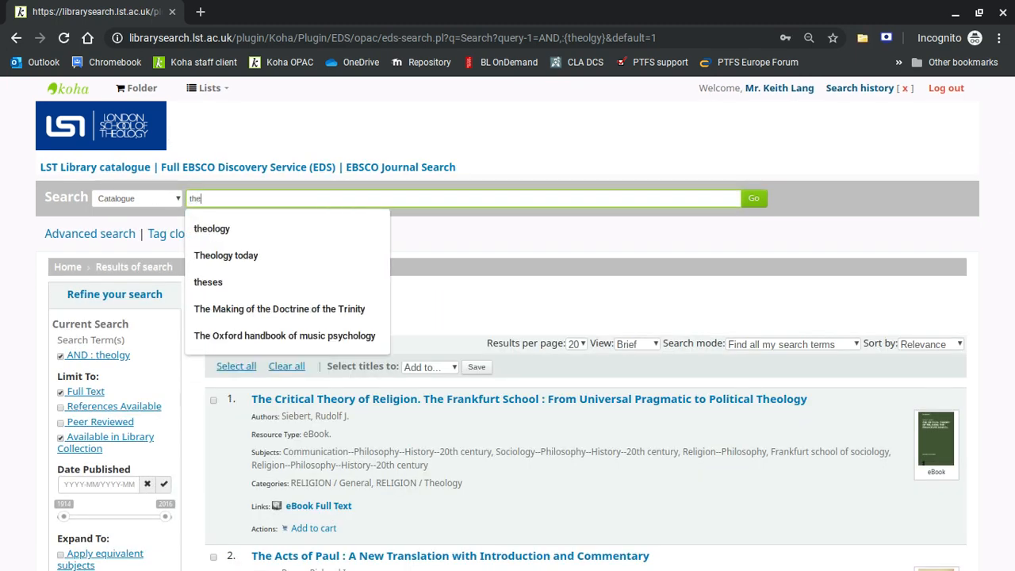
click(212, 229)
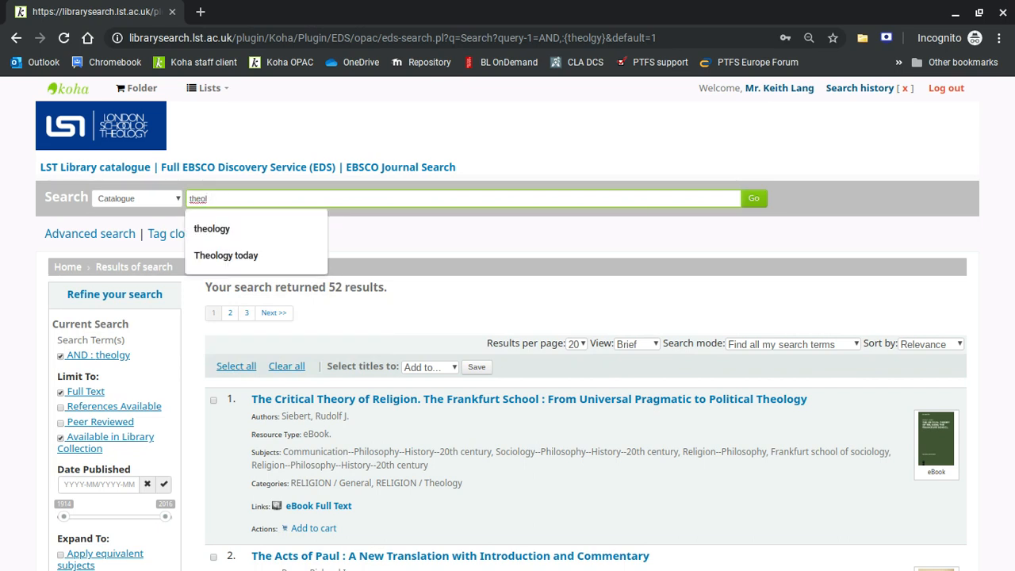
click(212, 229)
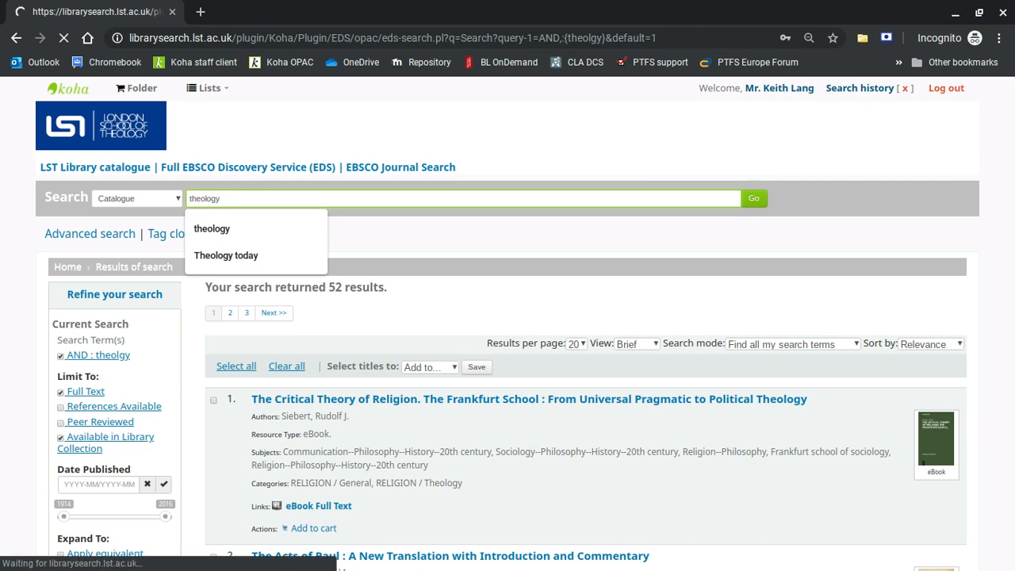
click(212, 228)
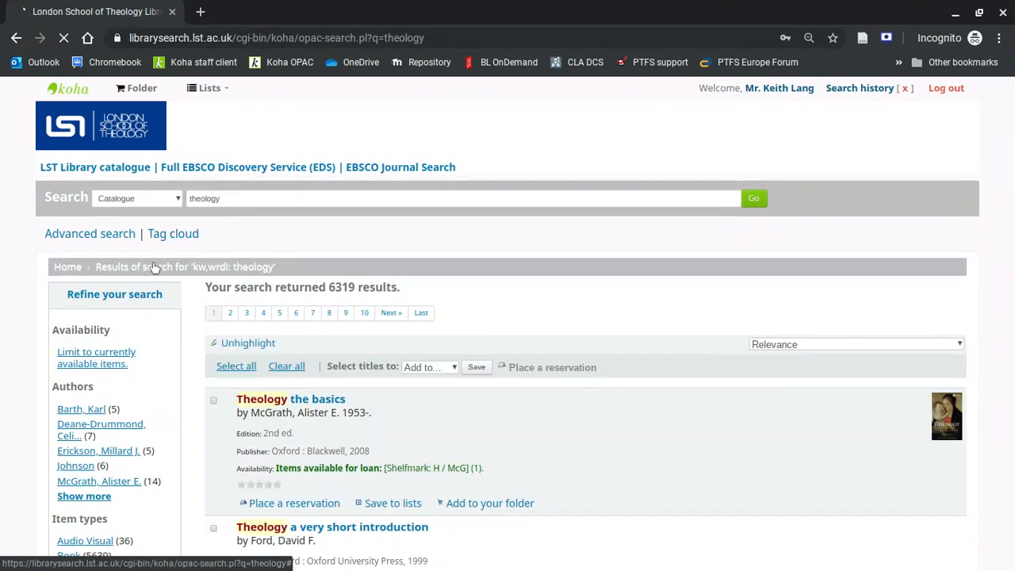
- Browse the 6319 Koha 'theology' results, then go to the full EBSCO Discovery Service
scroll(down, 3)
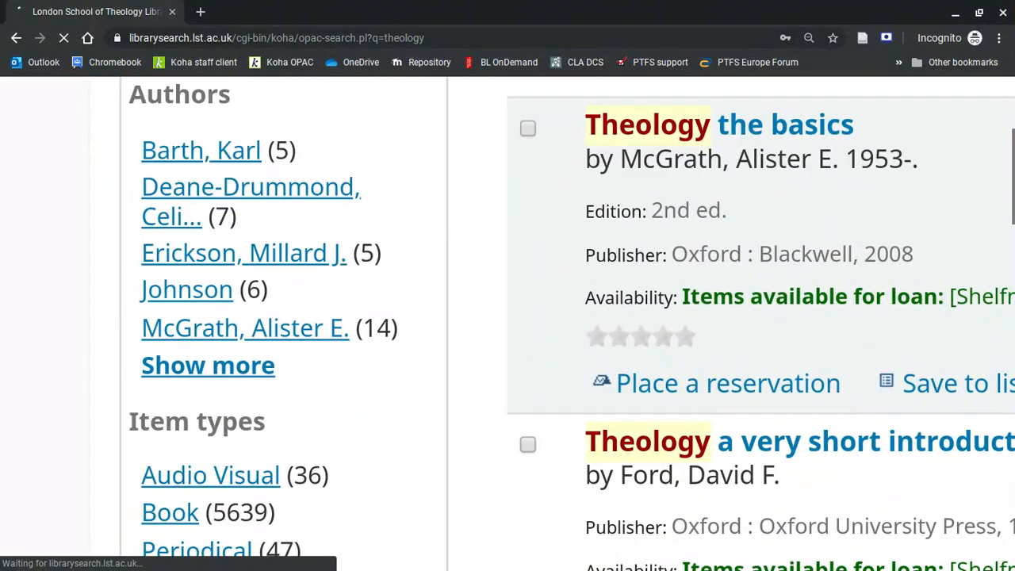
scroll(down, 3)
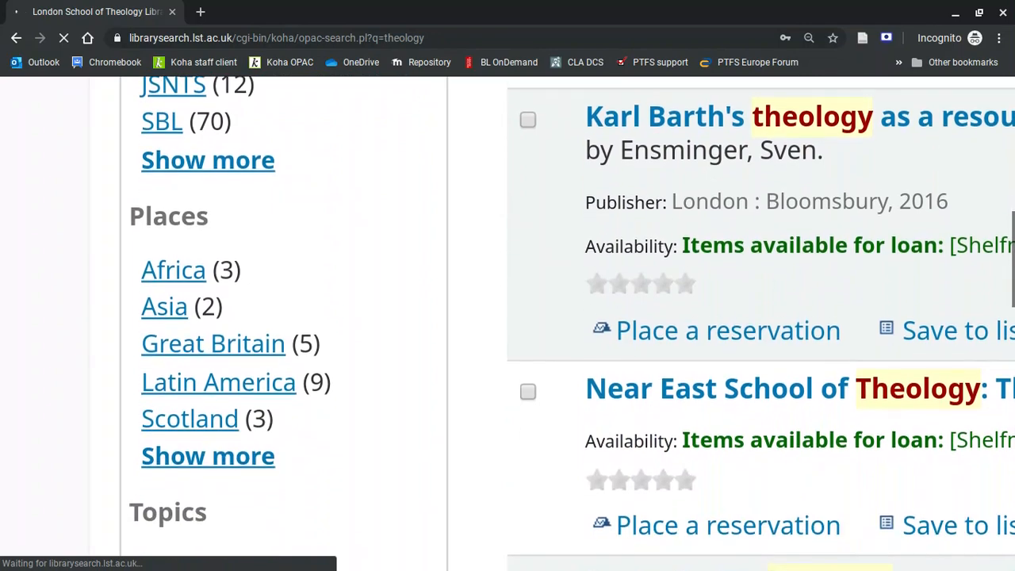
scroll(down, 3)
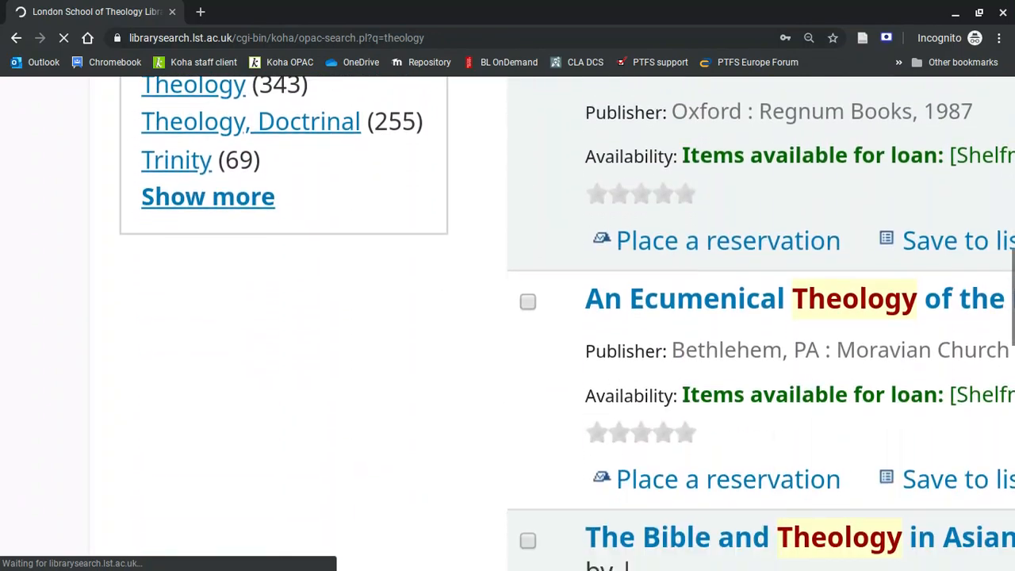
scroll(down, 3)
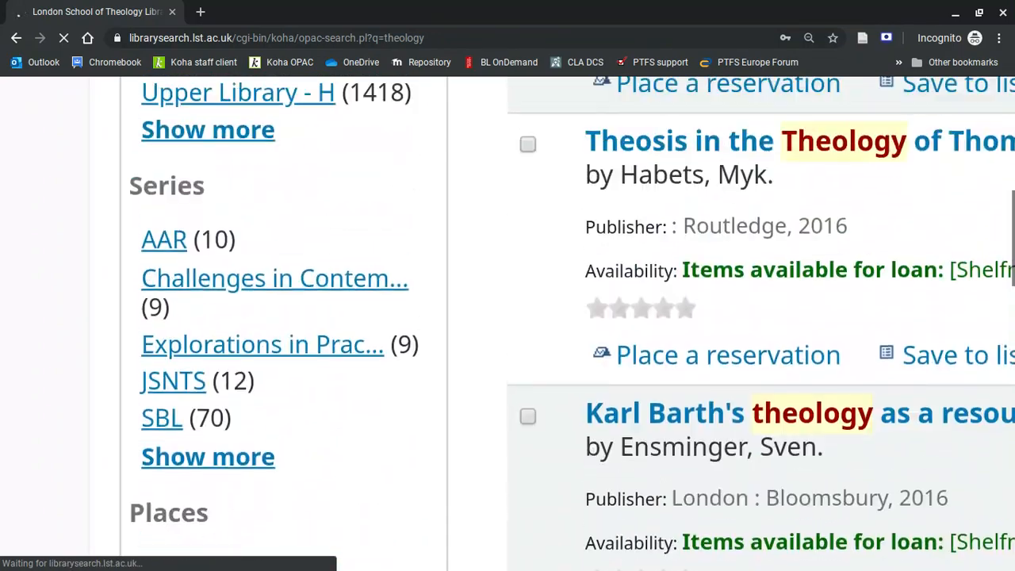
scroll(up, 3)
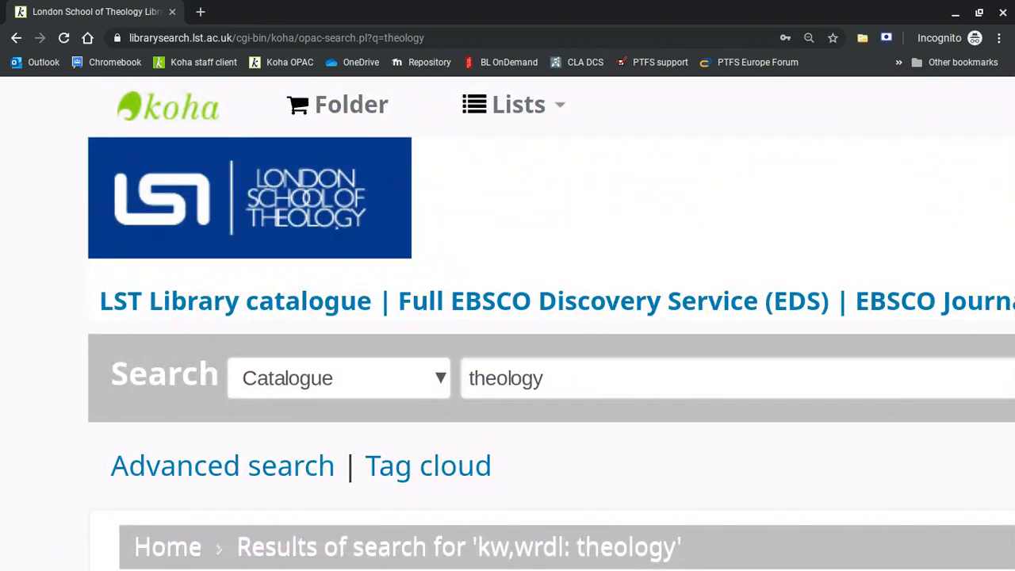
mouse_move(167, 283)
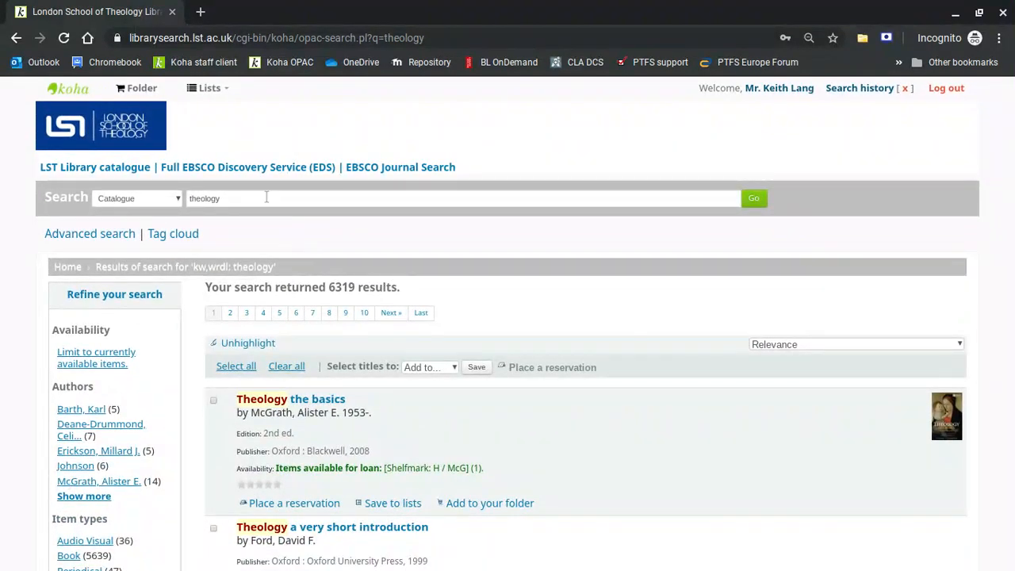
click(248, 166)
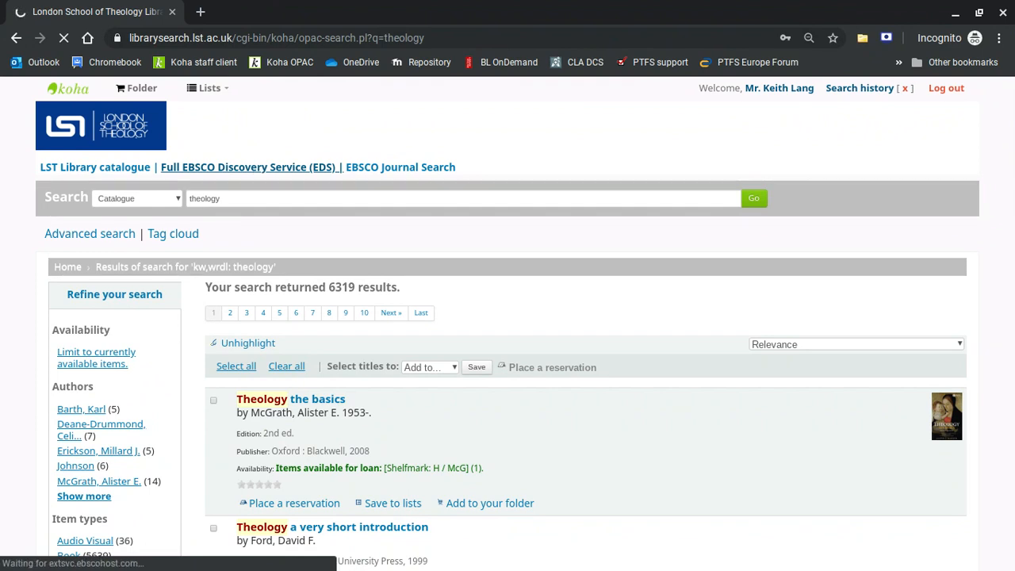
- Search EBSCO Discovery Service for the keyword 'theology', returning 4,090,447 results
click(248, 166)
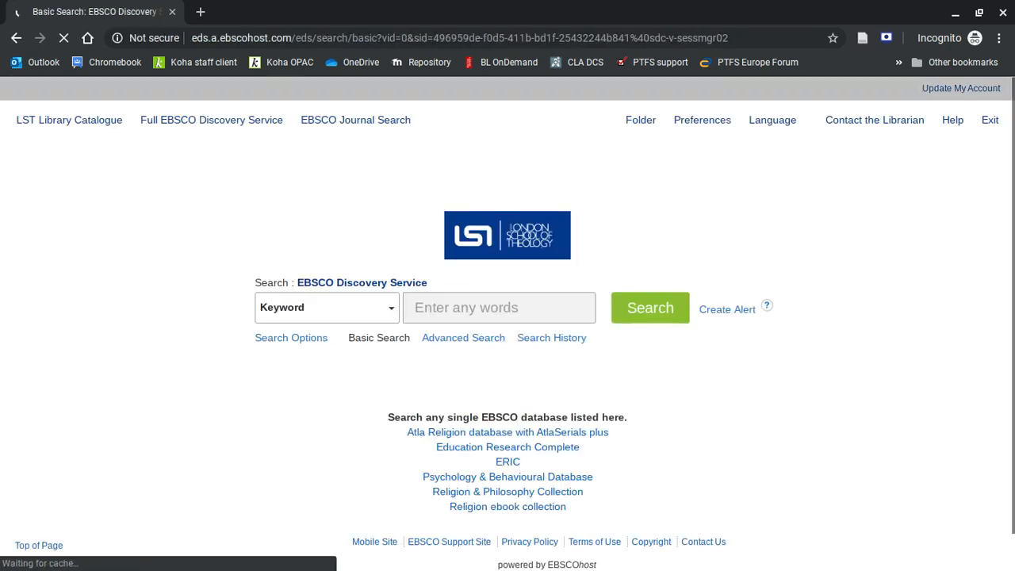
click(476, 308)
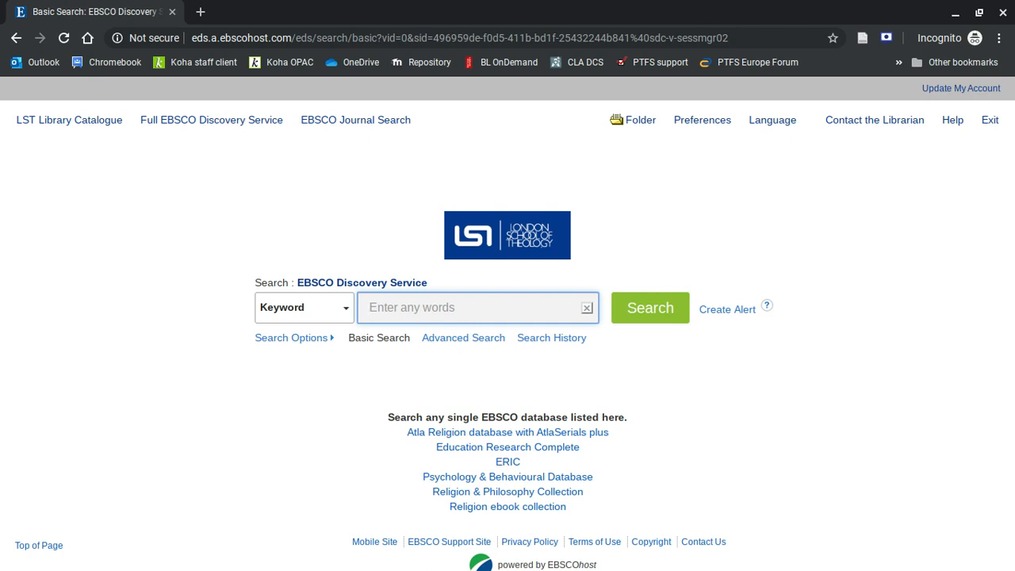
mouse_move(262, 213)
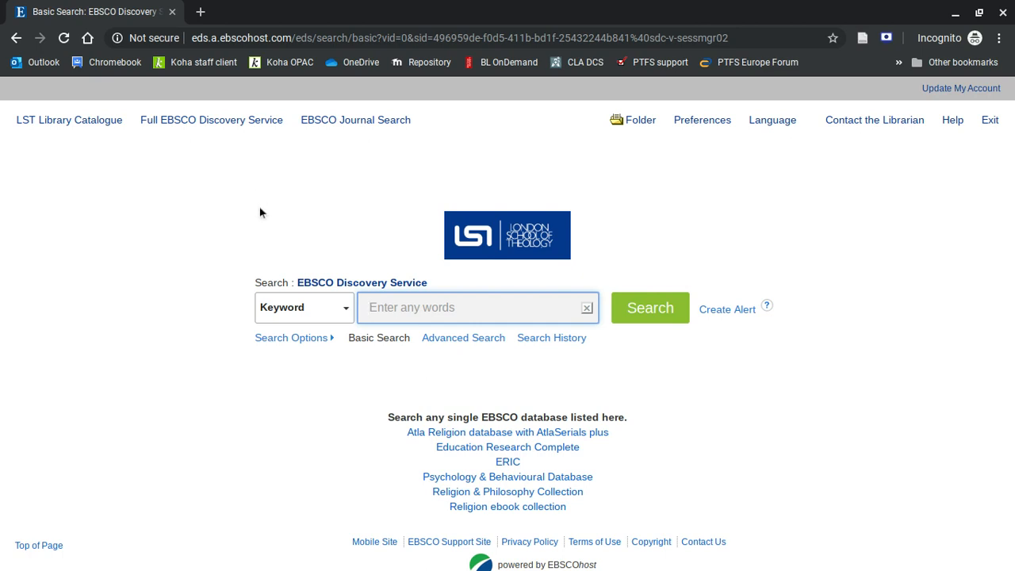
mouse_move(380, 281)
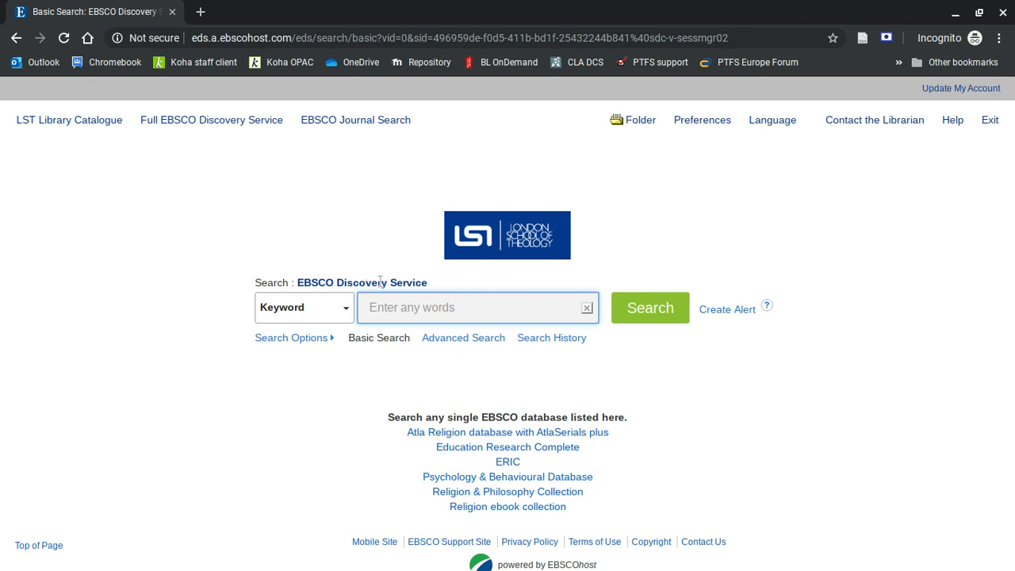
text(theolo)
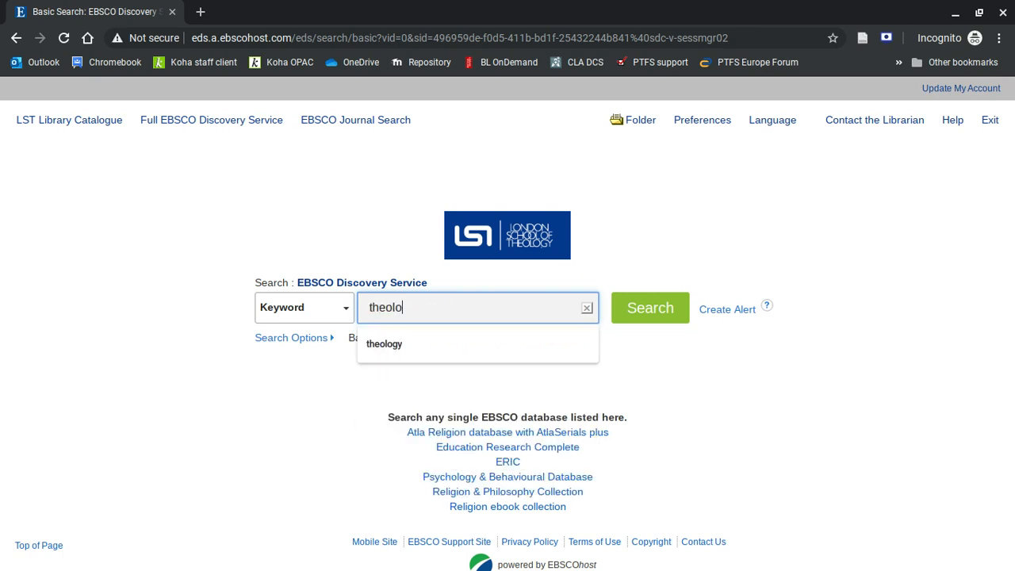
click(384, 344)
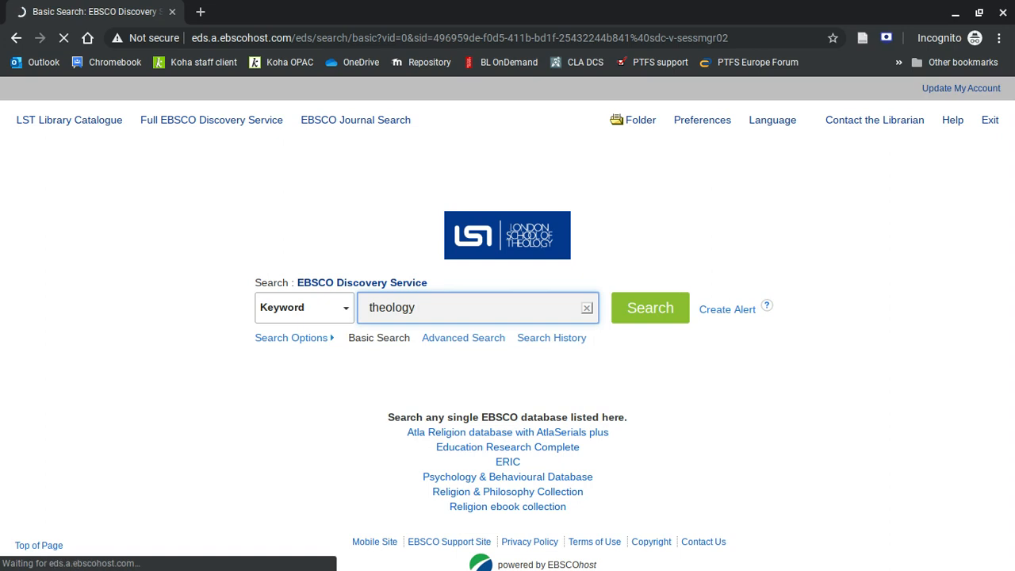
mouse_move(178, 265)
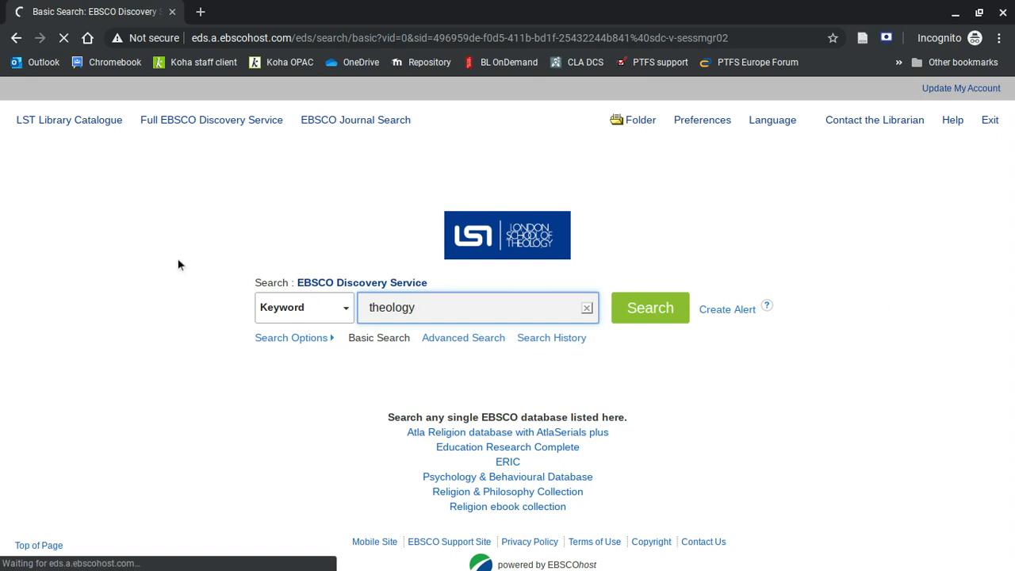
click(650, 307)
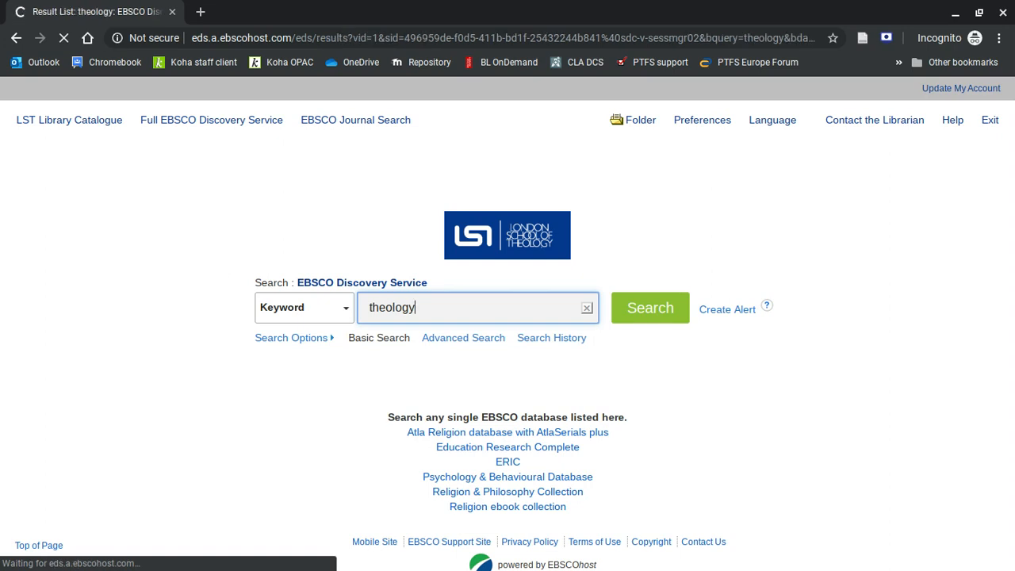
click(650, 308)
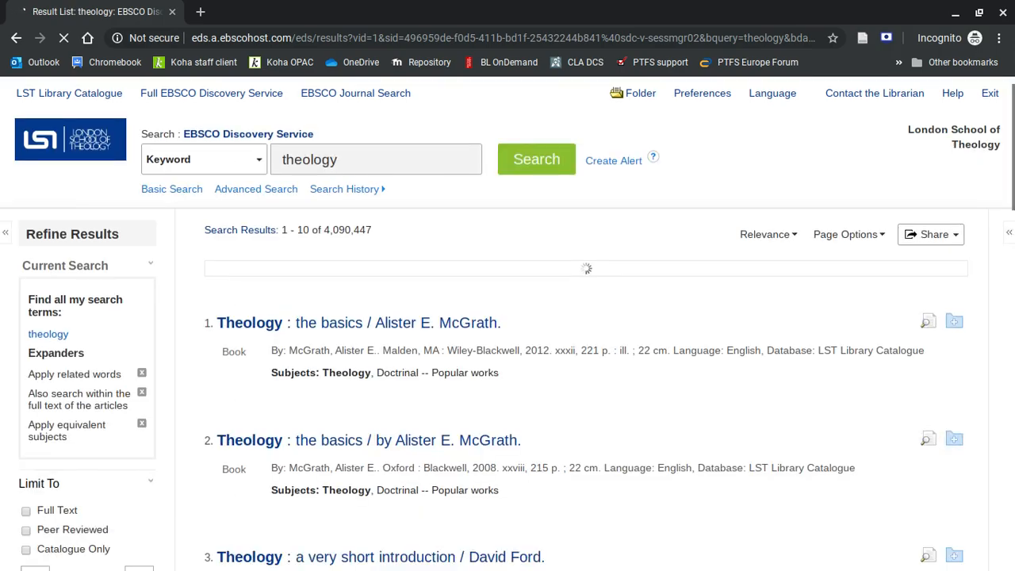
scroll(down, 3)
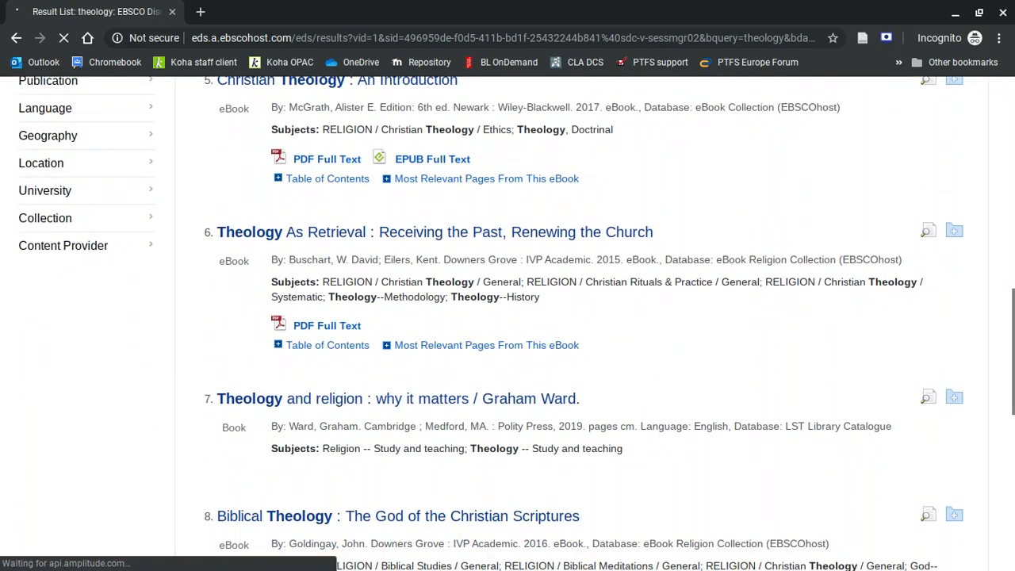
scroll(up, 3)
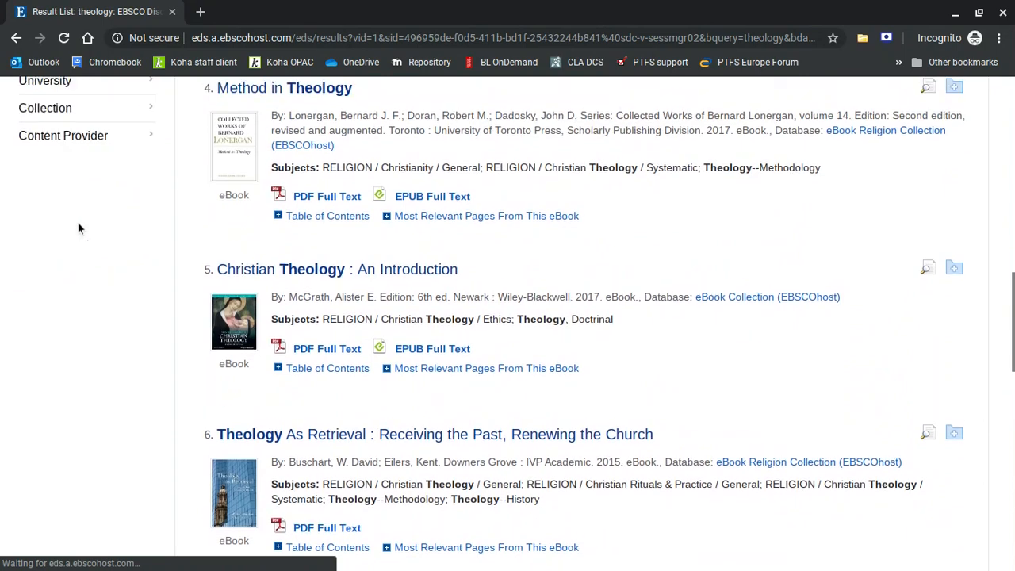
scroll(up, 3)
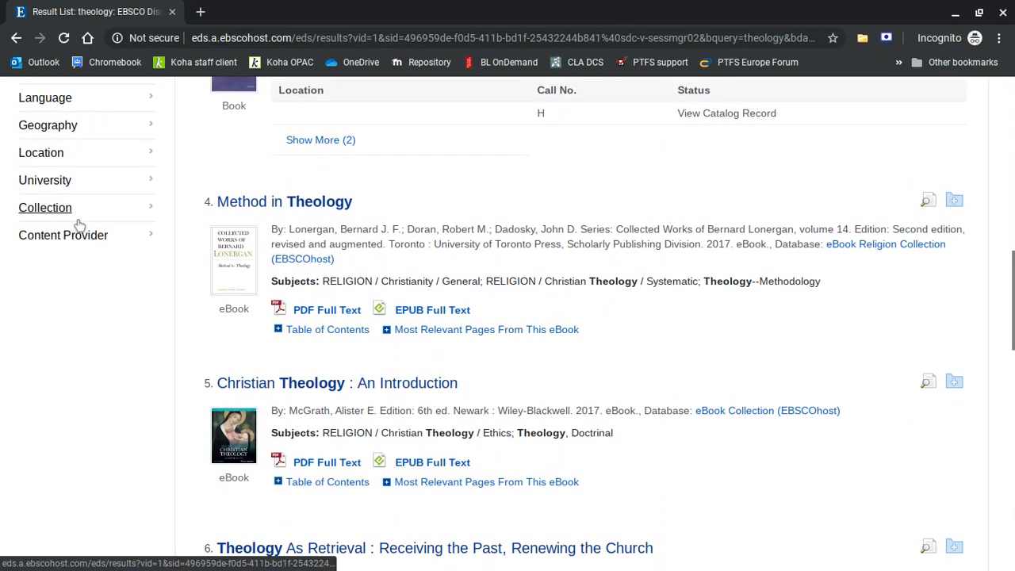
click(63, 235)
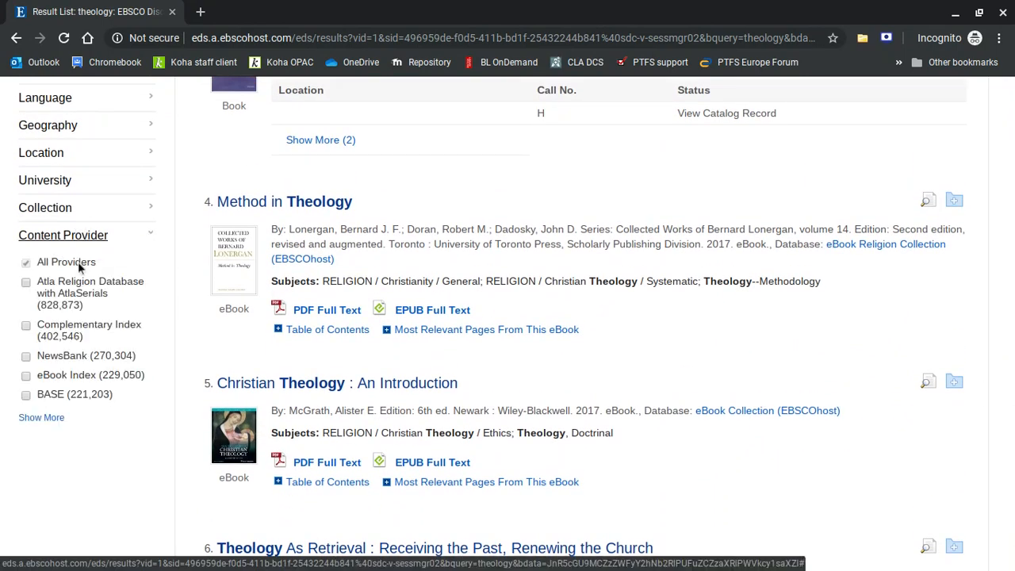
mouse_move(63, 395)
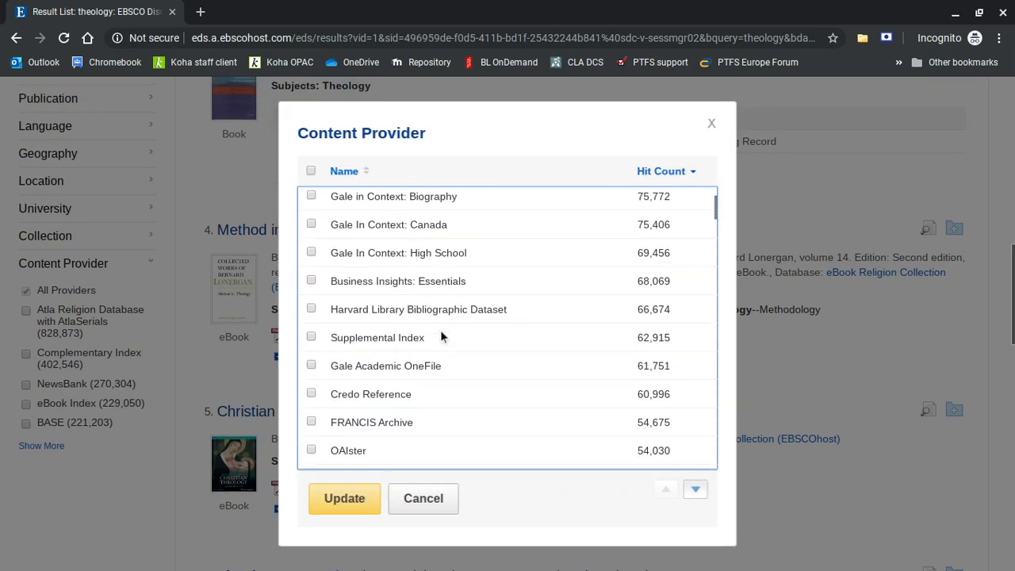
click(422, 498)
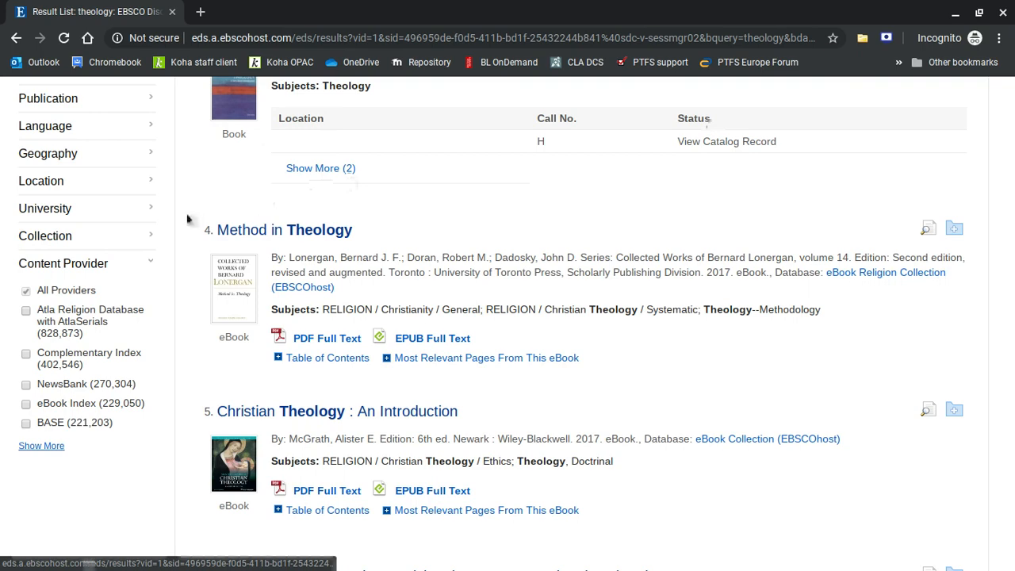
scroll(up, 3)
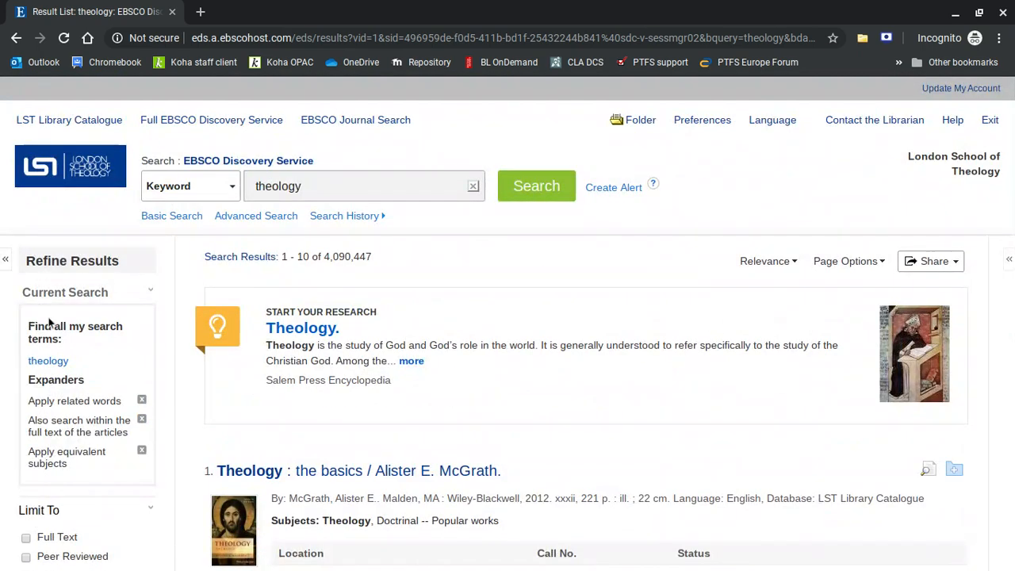
- Limit the 'theology' results to full text, narrowing them to 1,369,380
scroll(down, 3)
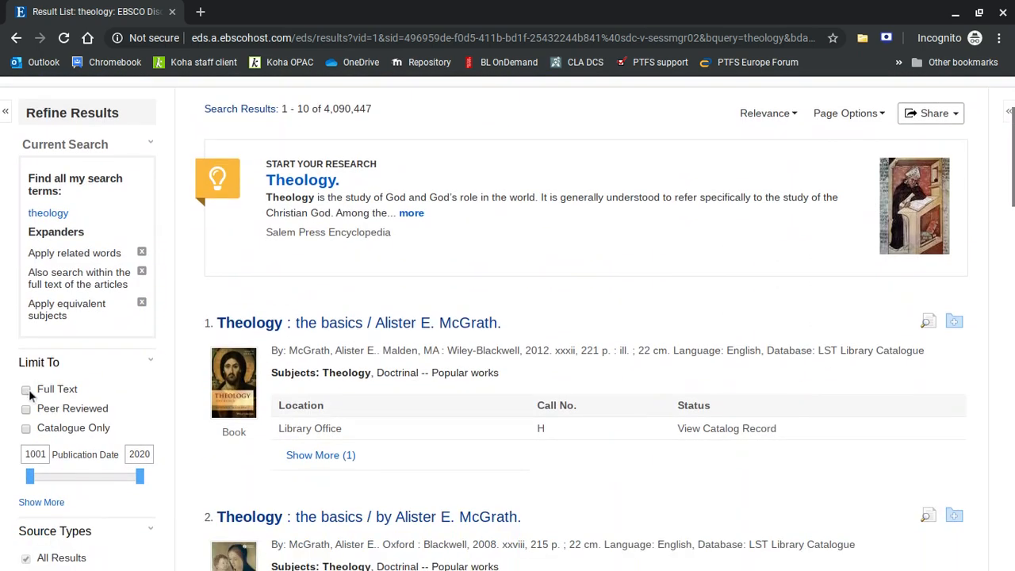
click(26, 389)
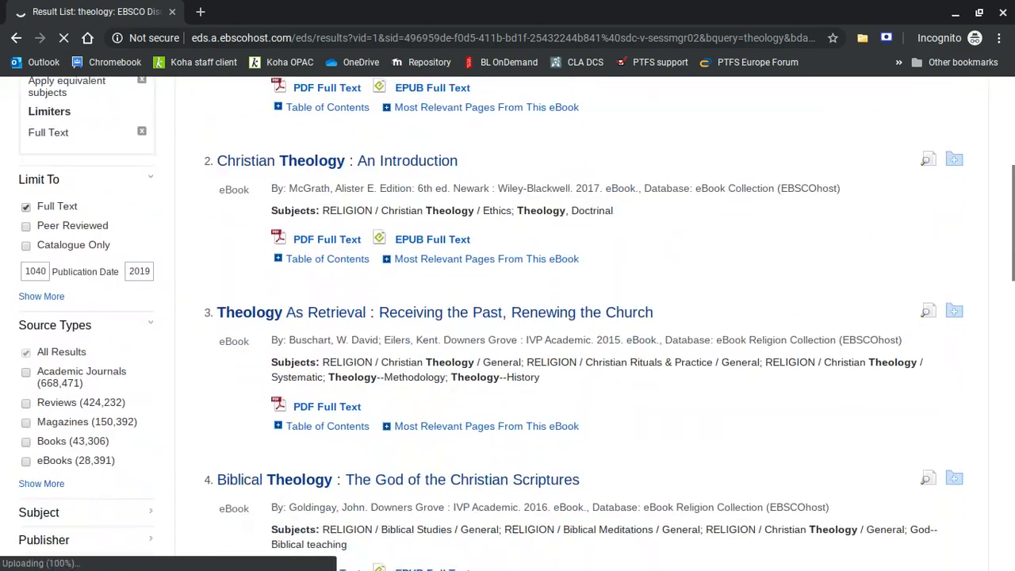
scroll(down, 3)
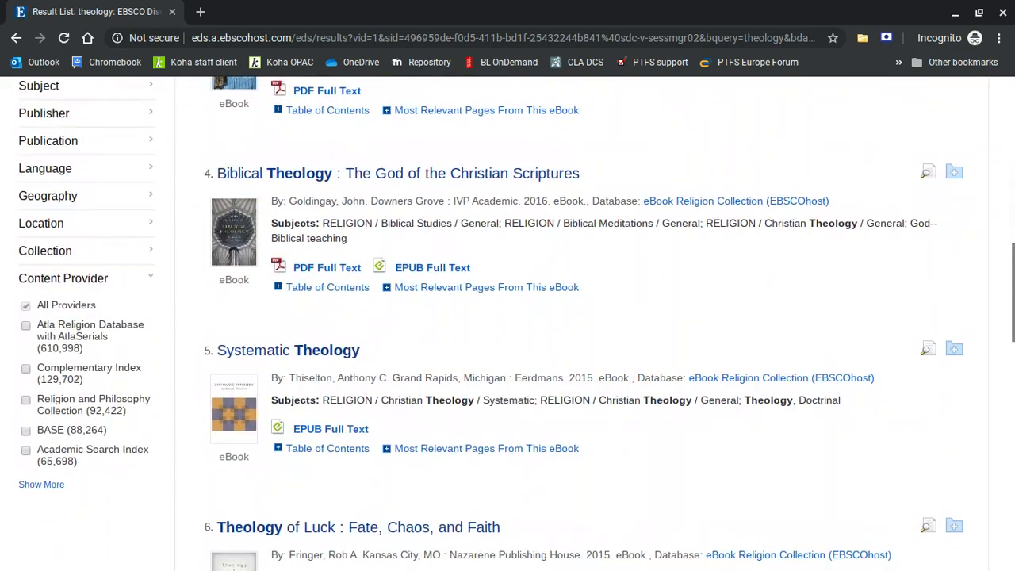
scroll(down, 3)
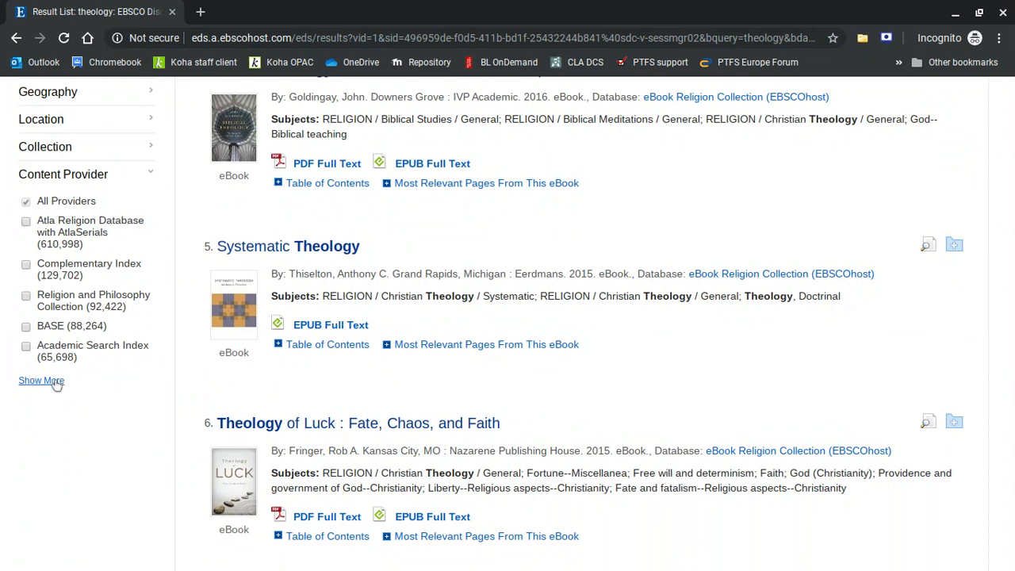
- Go back twice to the empty basic search page
scroll(up, 3)
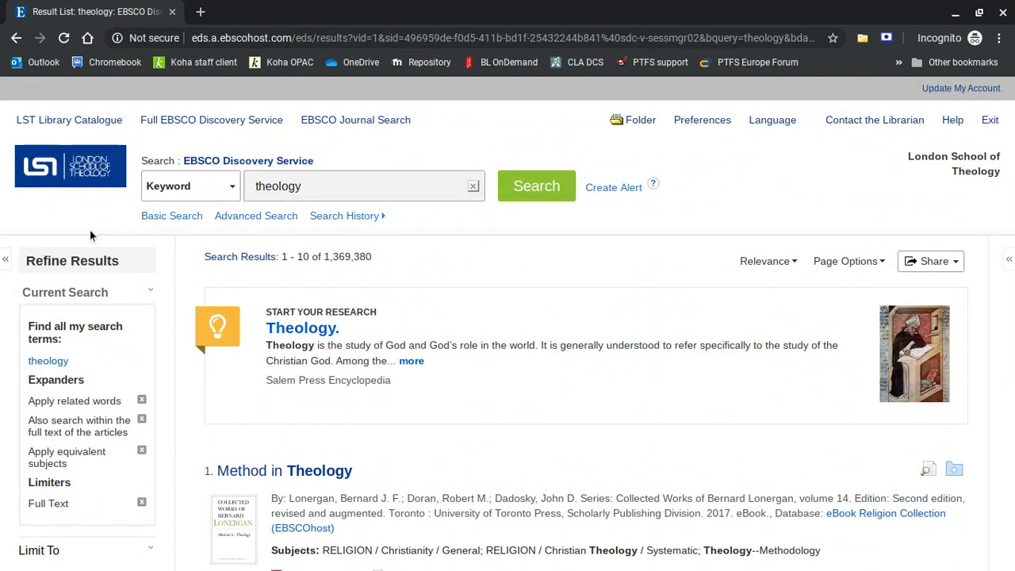
mouse_move(44, 99)
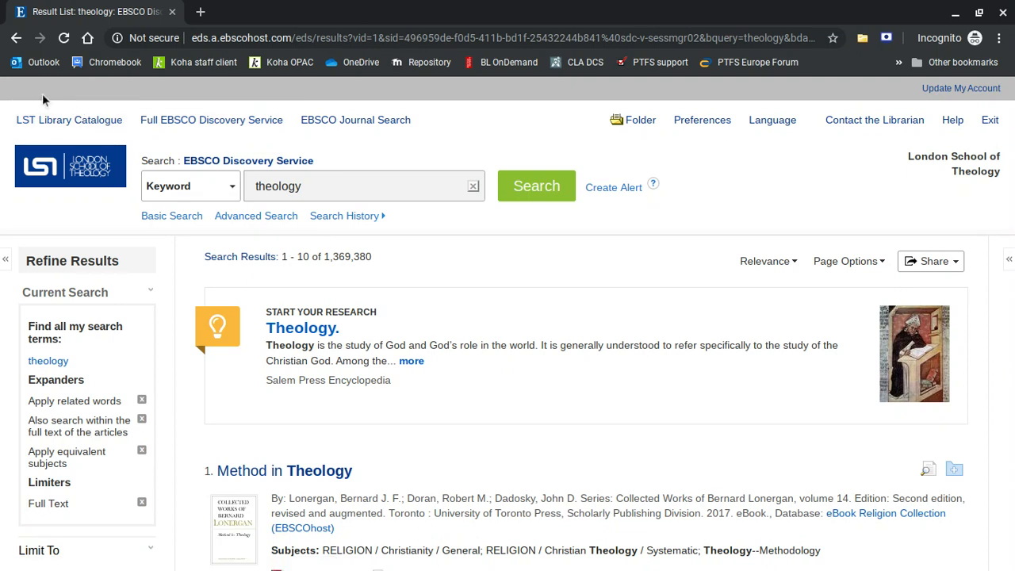
click(16, 39)
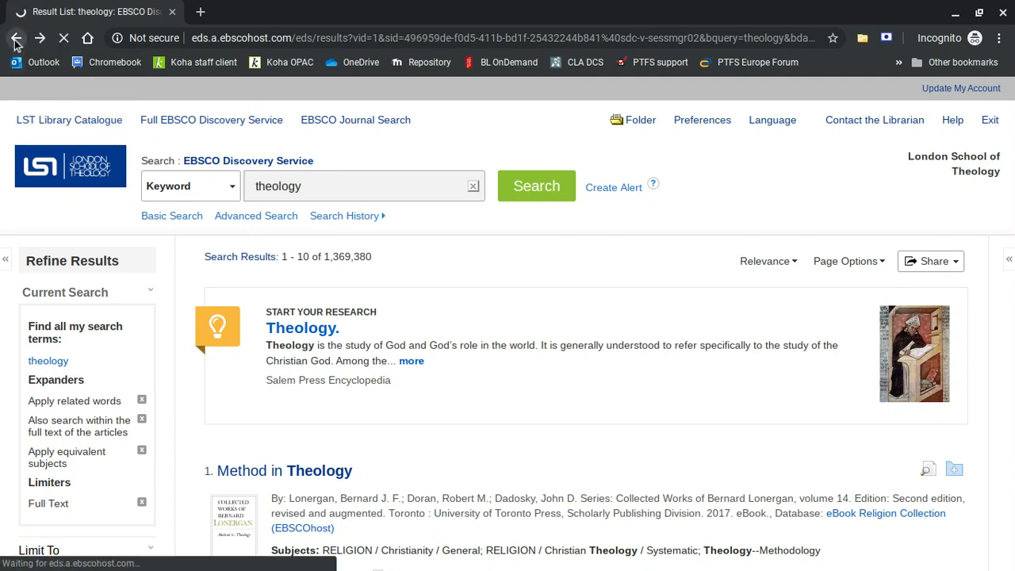
click(15, 37)
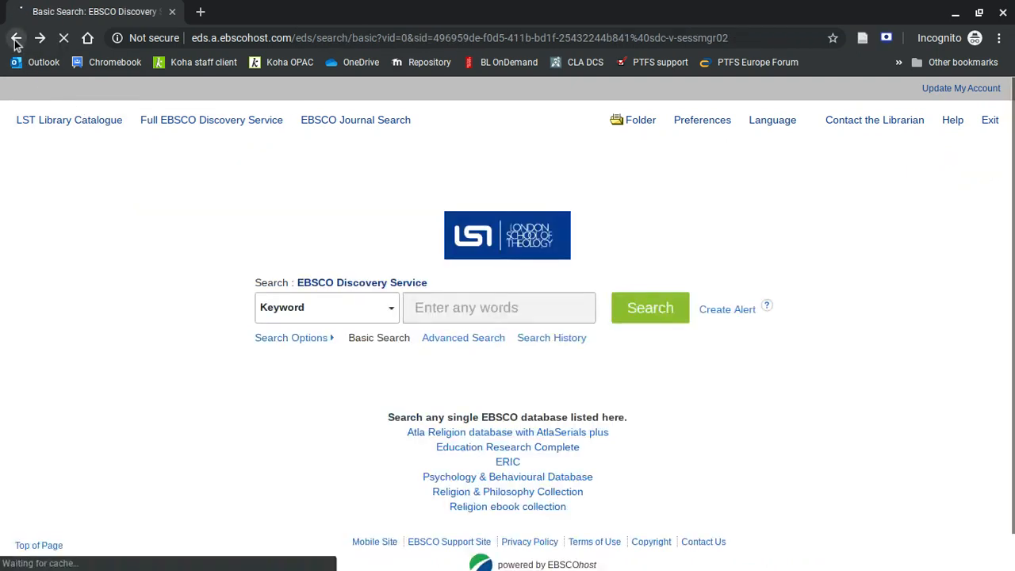